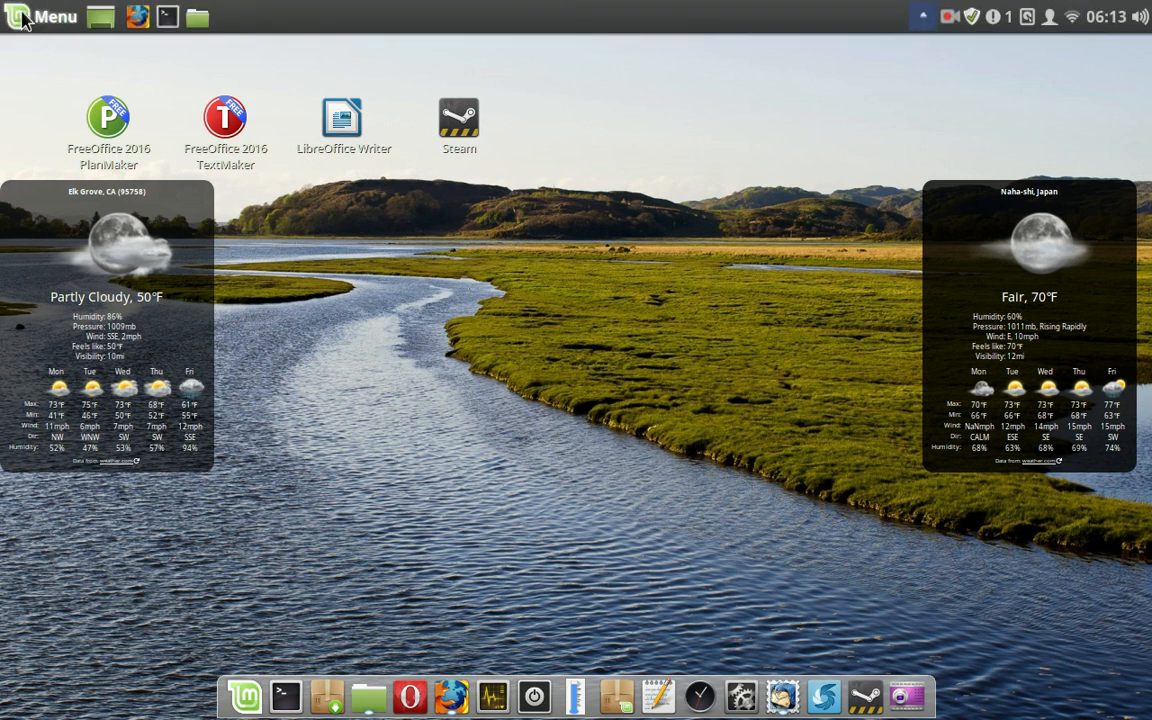
# Launch GParted from the Mint menu by searching 'gpa'.
pyautogui.click(42, 16)
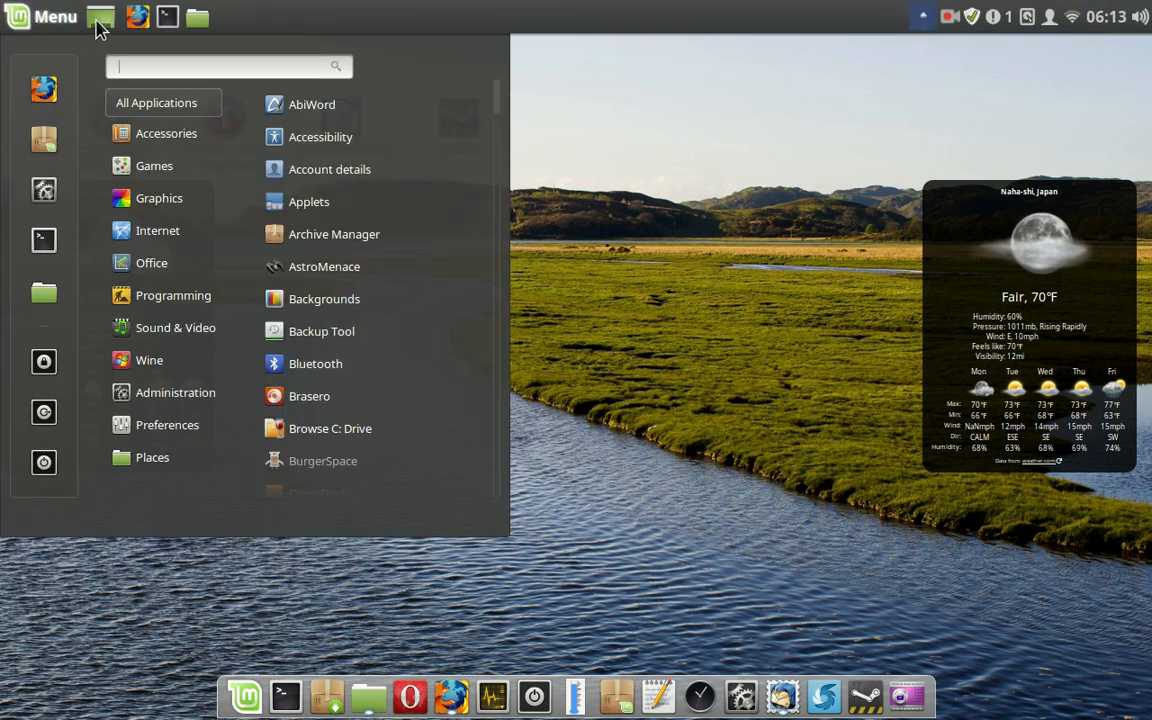
pyautogui.write('gpa')
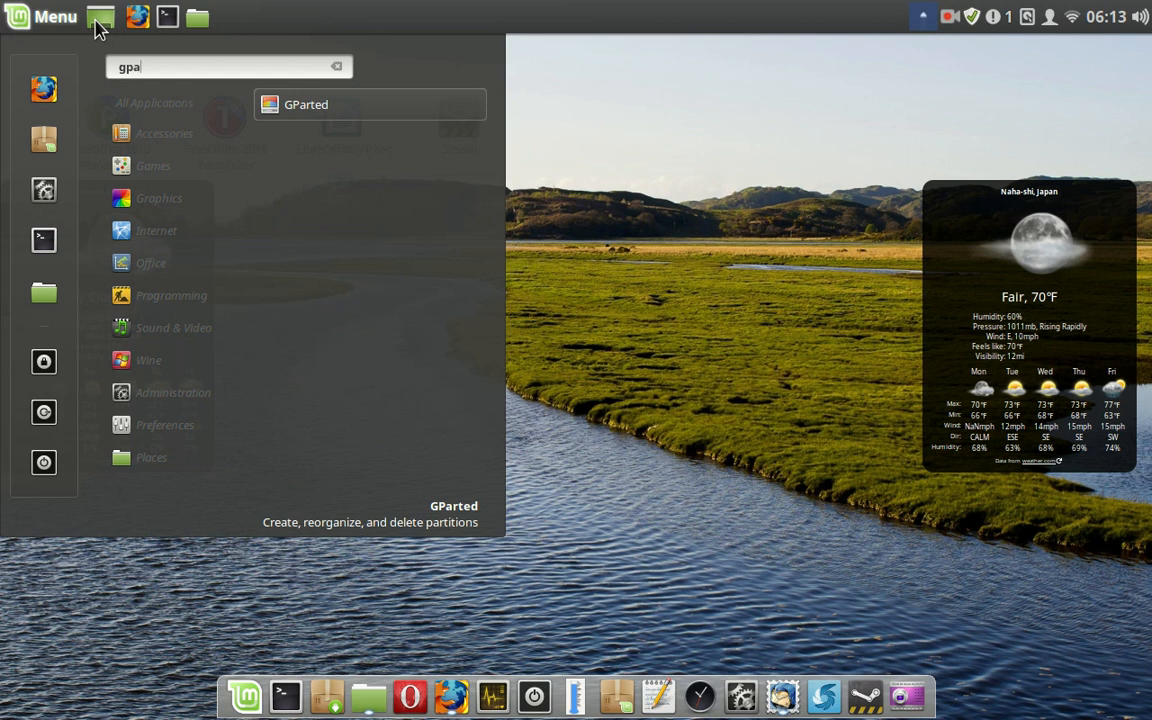
pyautogui.moveTo(322, 112)
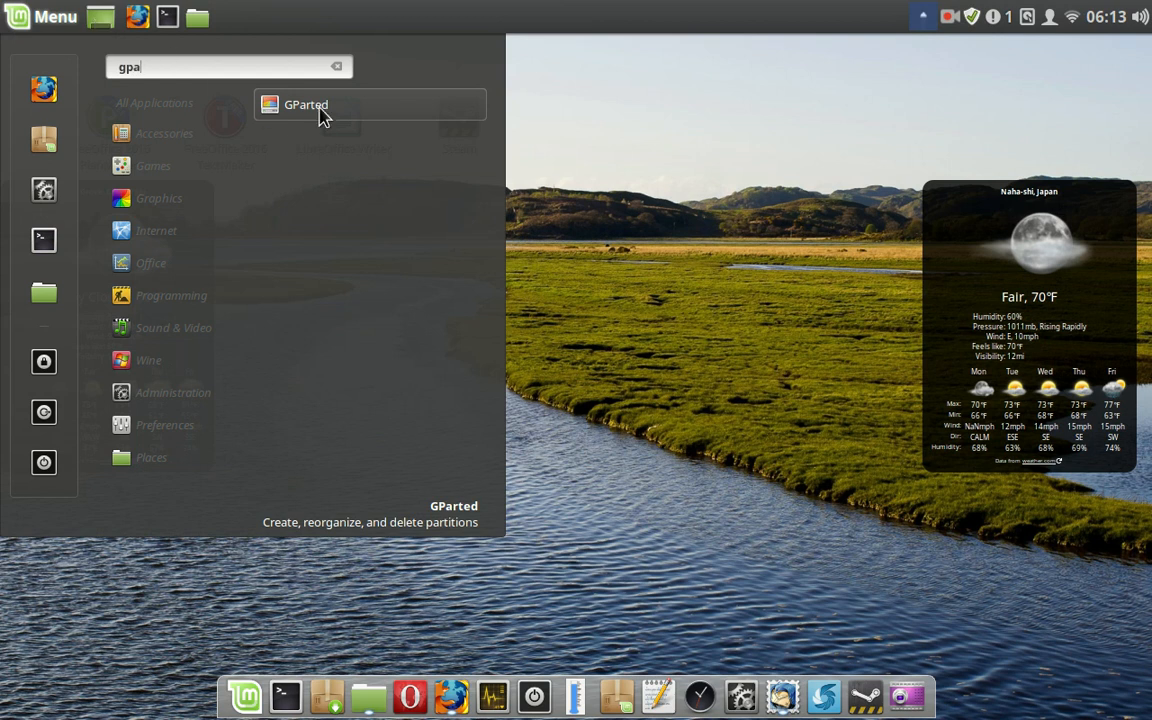
pyautogui.click(304, 104)
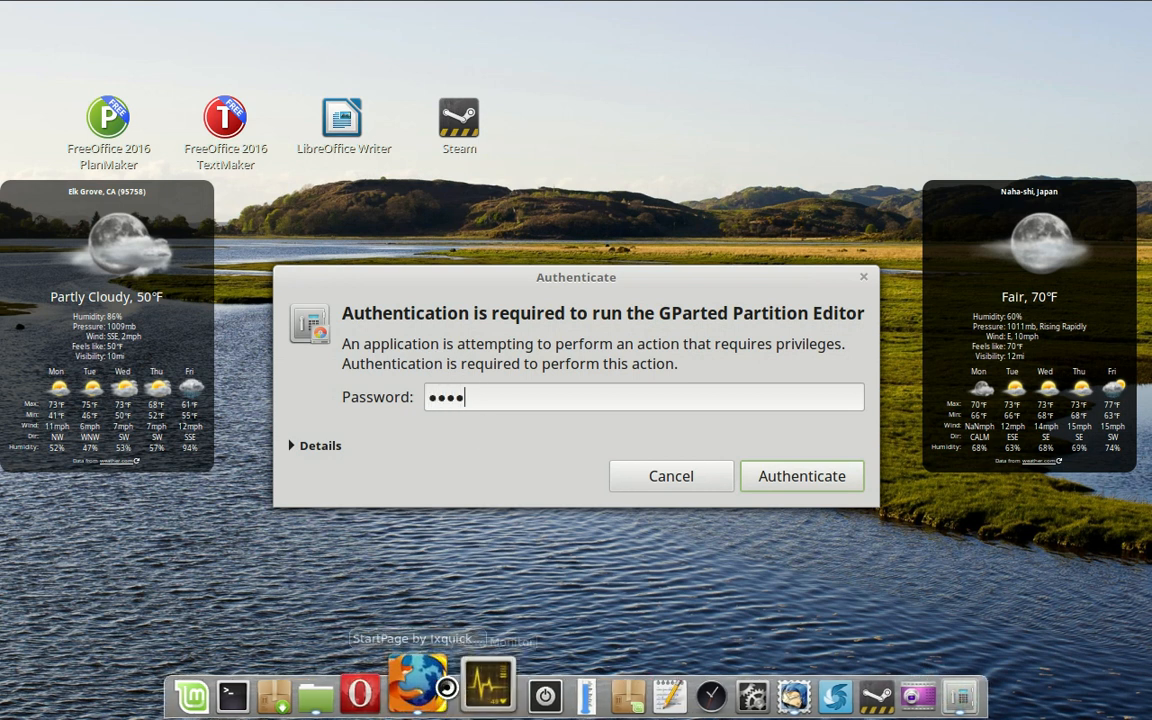
# Enter the password and authenticate so GParted opens on /dev/sda.
pyautogui.write('•')
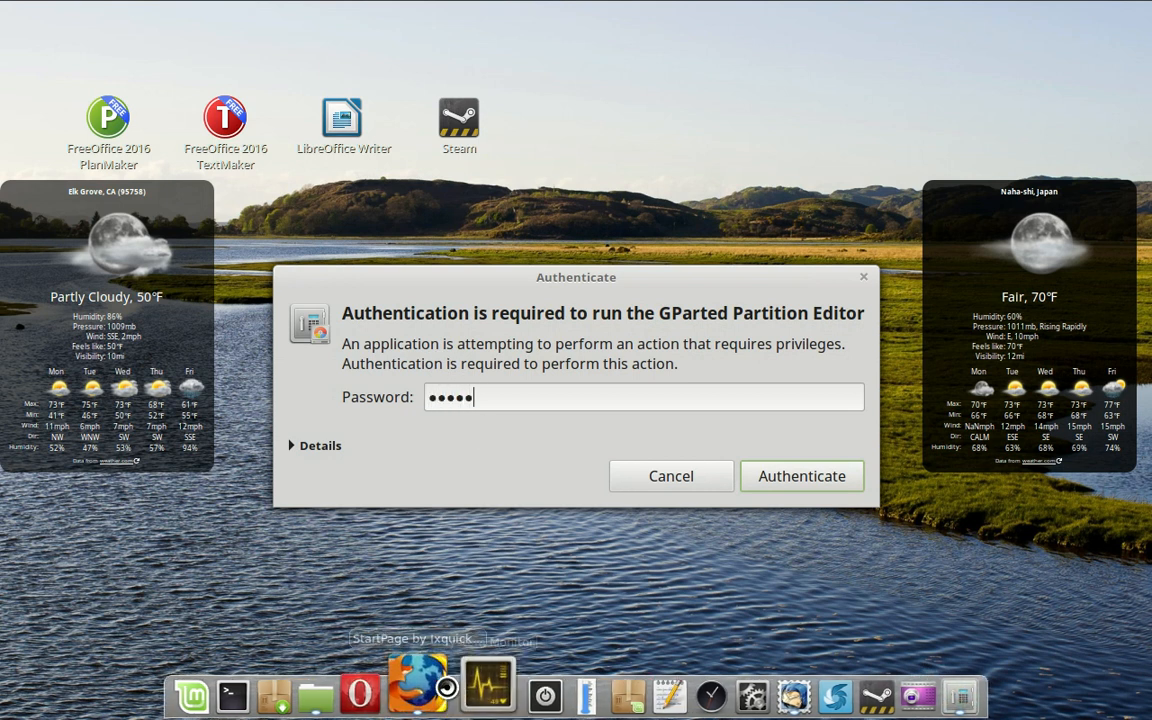
pyautogui.click(800, 476)
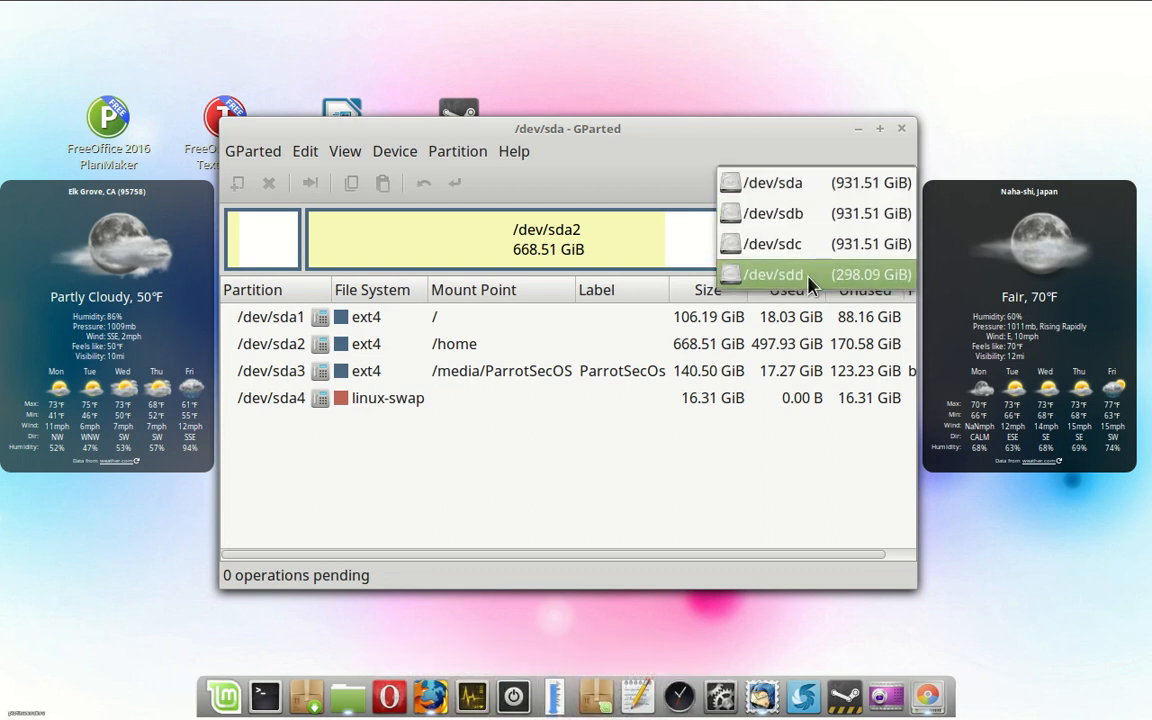
pyautogui.moveTo(796, 282)
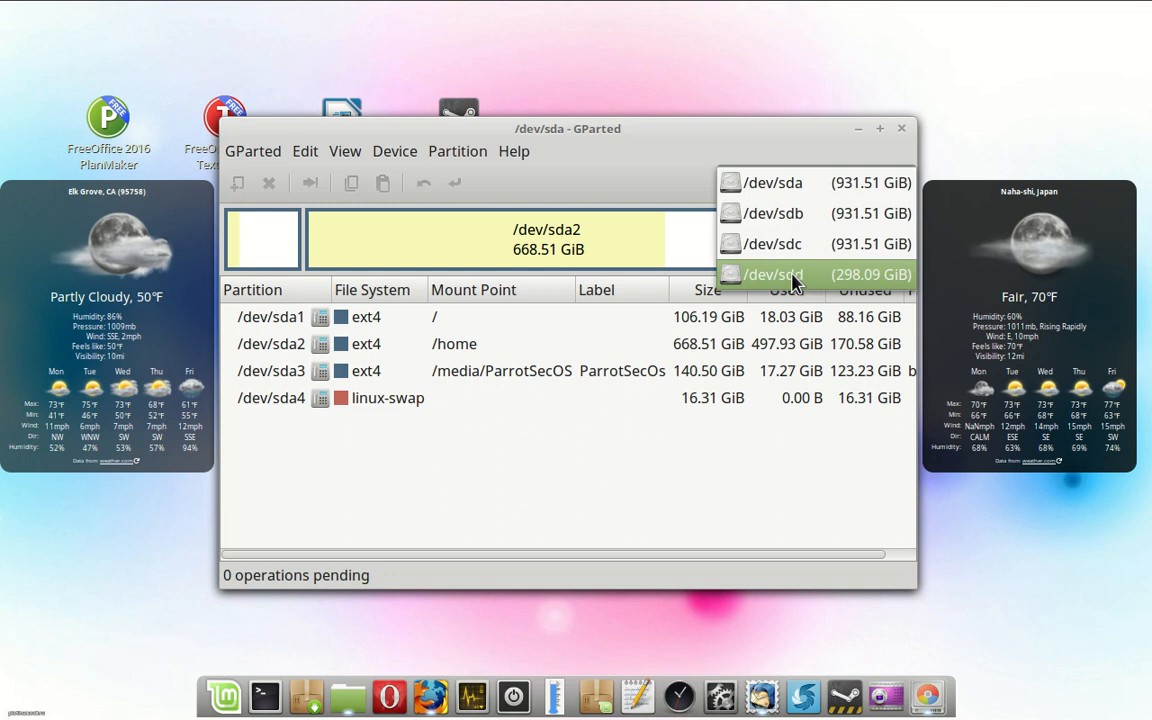
# Select the 298.09 GiB disk /dev/sdd from the device list.
pyautogui.click(772, 274)
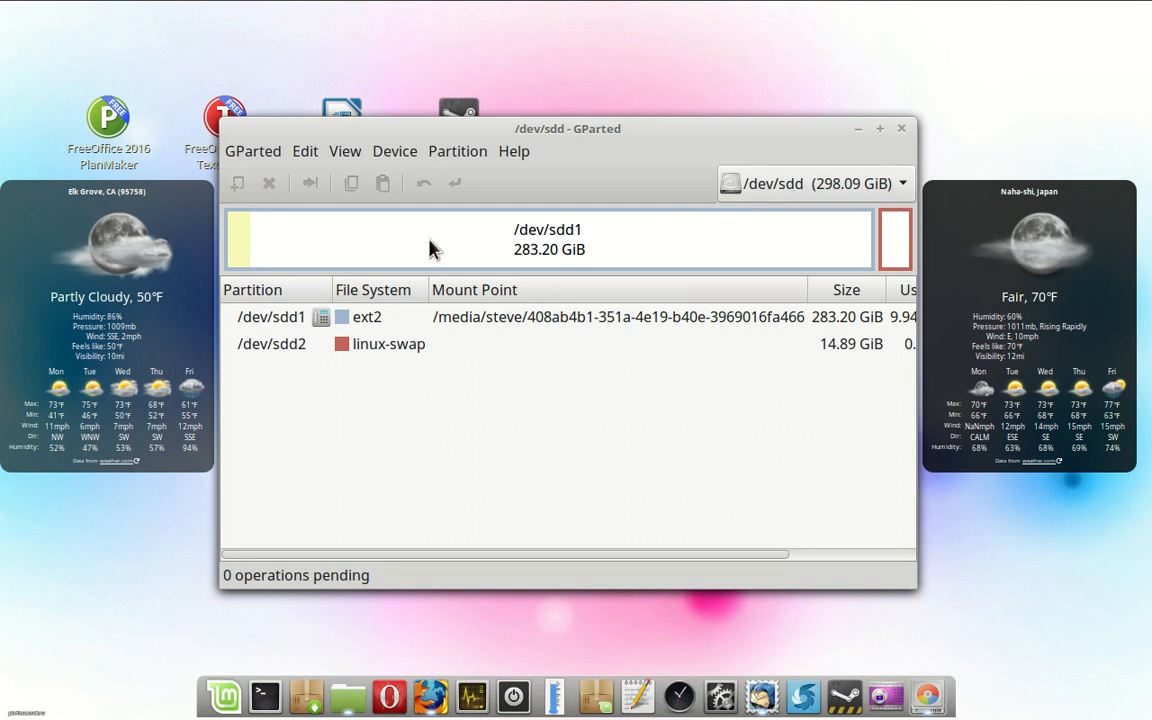
pyautogui.moveTo(408, 250)
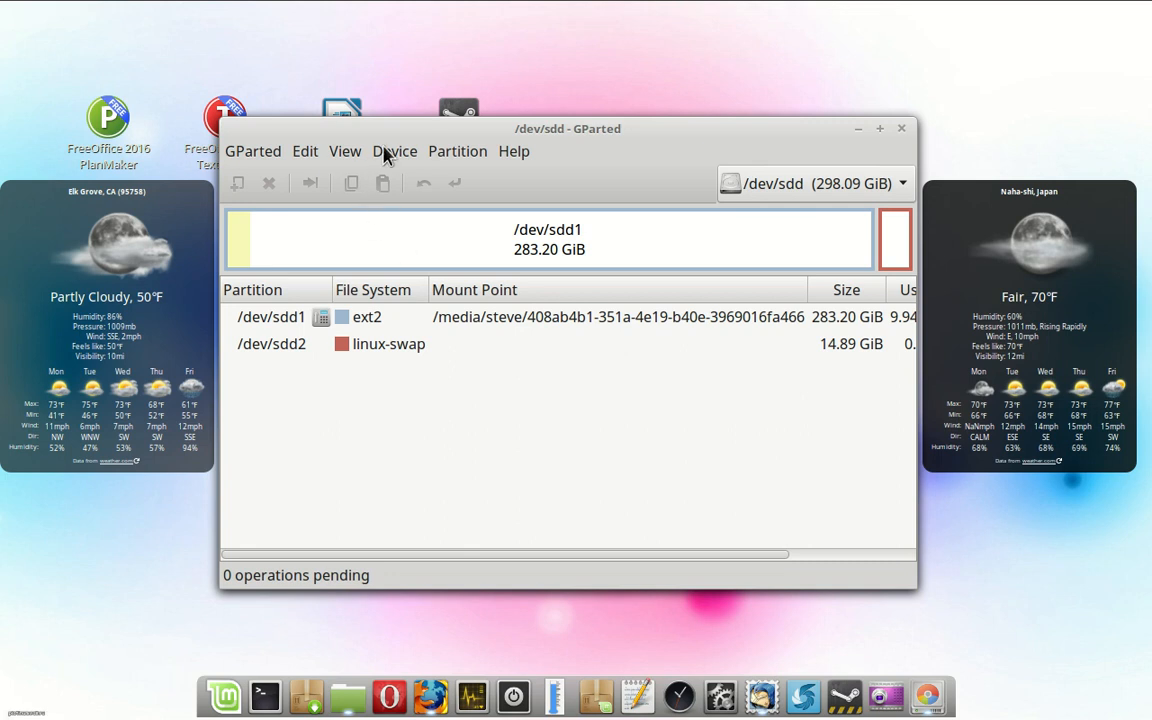
# Attempt Device > Create Partition Table on /dev/sdd and acknowledge the active-partition refusal.
pyautogui.click(394, 152)
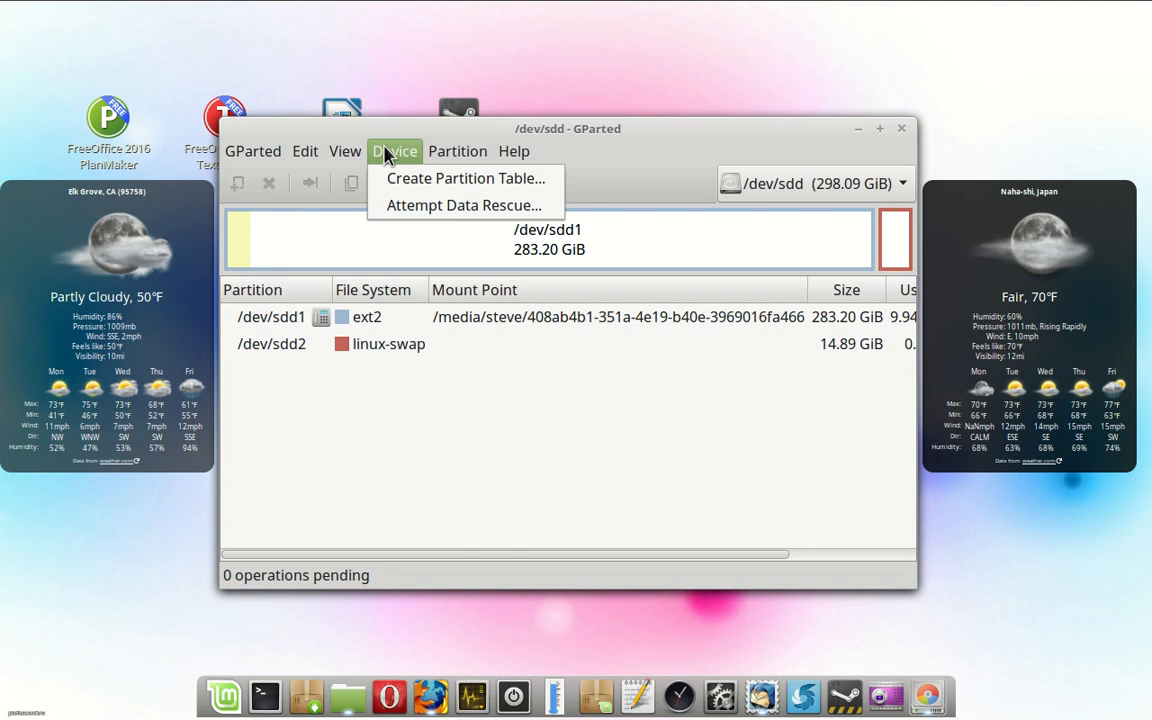
pyautogui.moveTo(420, 190)
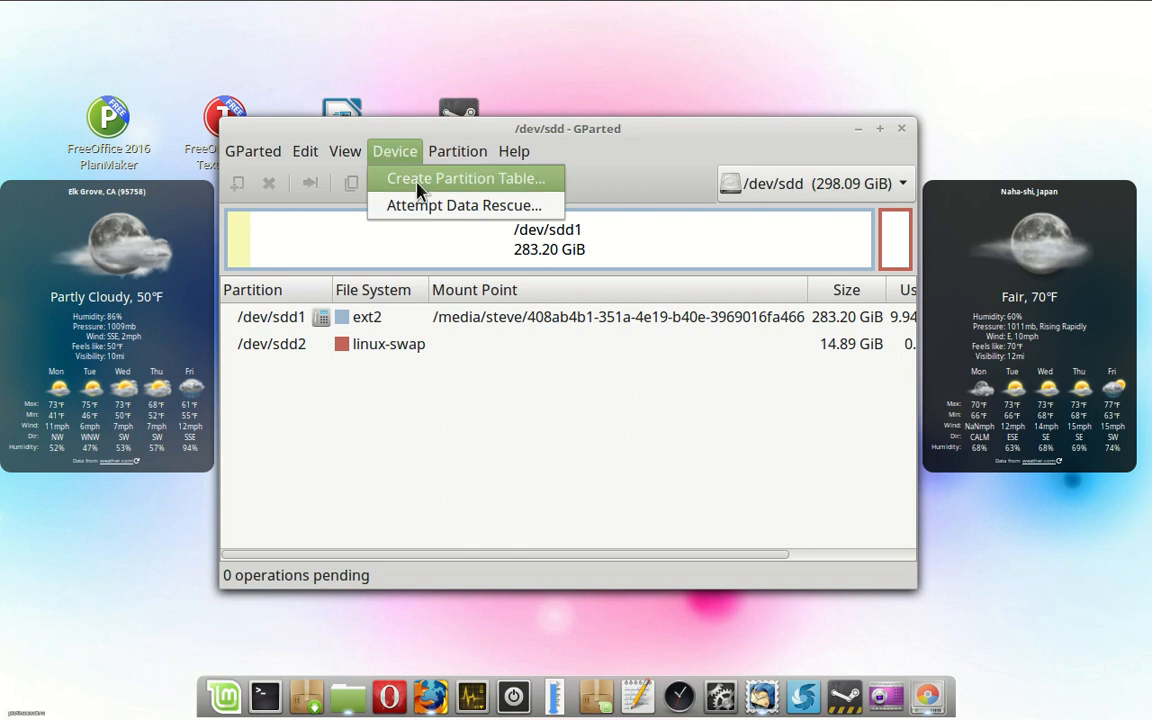
pyautogui.moveTo(420, 192)
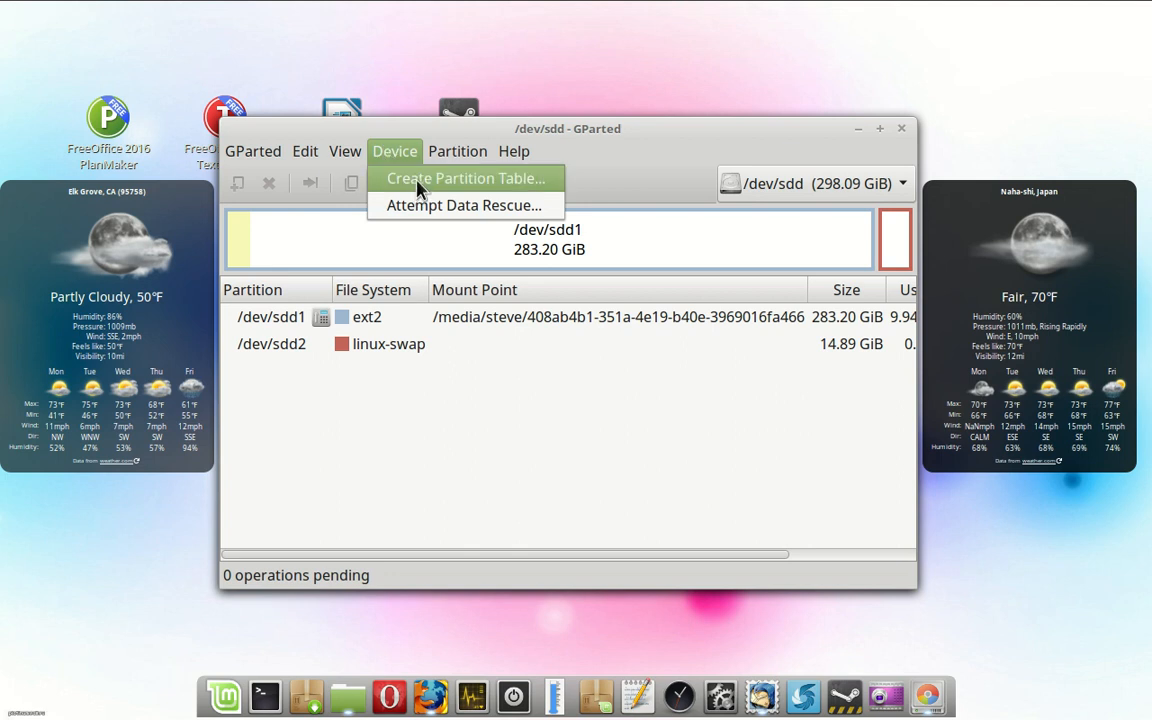
pyautogui.click(464, 178)
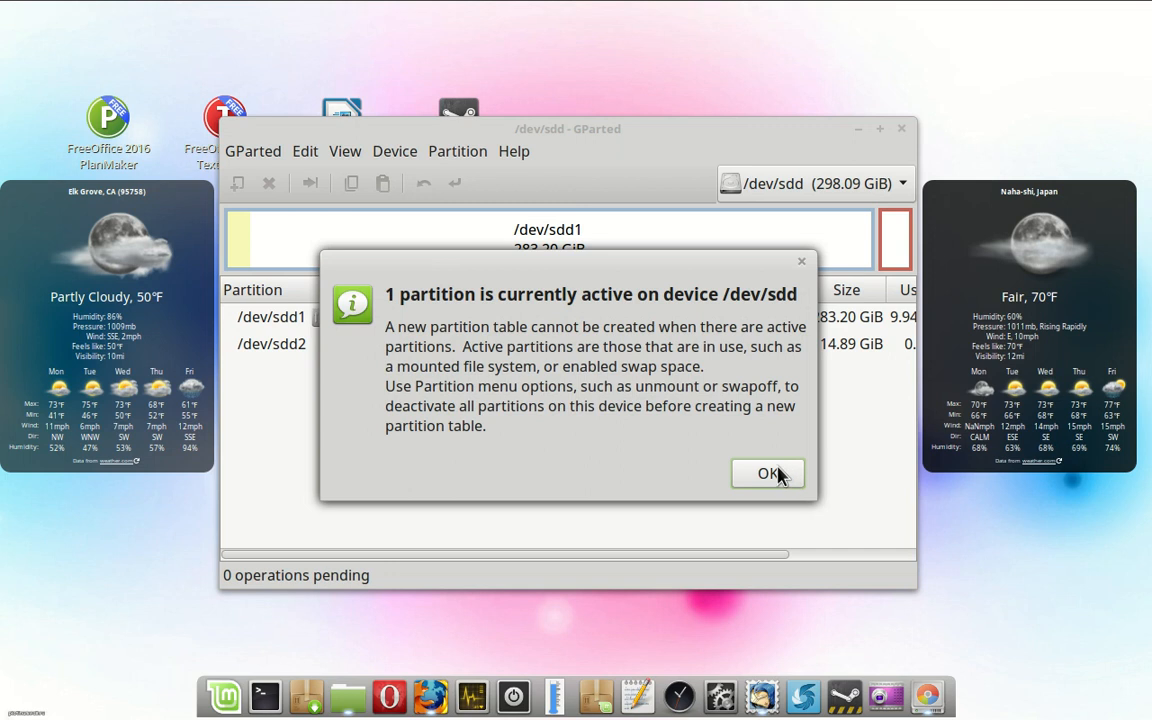
pyautogui.click(768, 472)
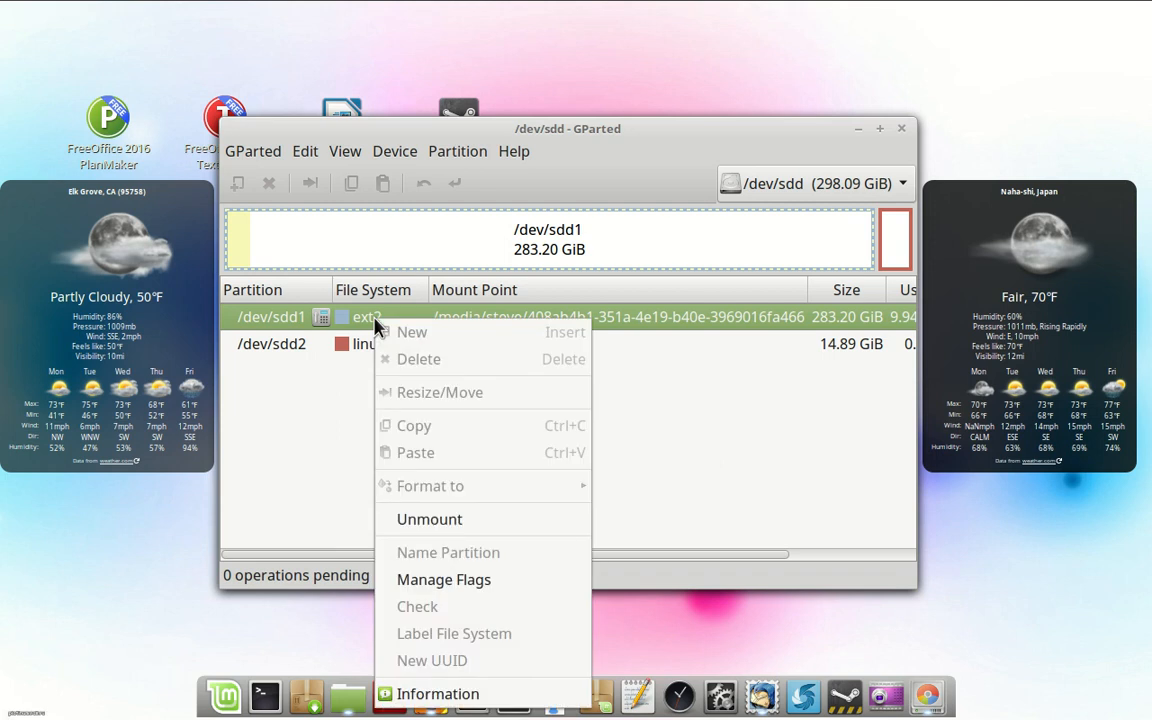
# Unmount the ext2 partition /dev/sdd1.
pyautogui.click(428, 520)
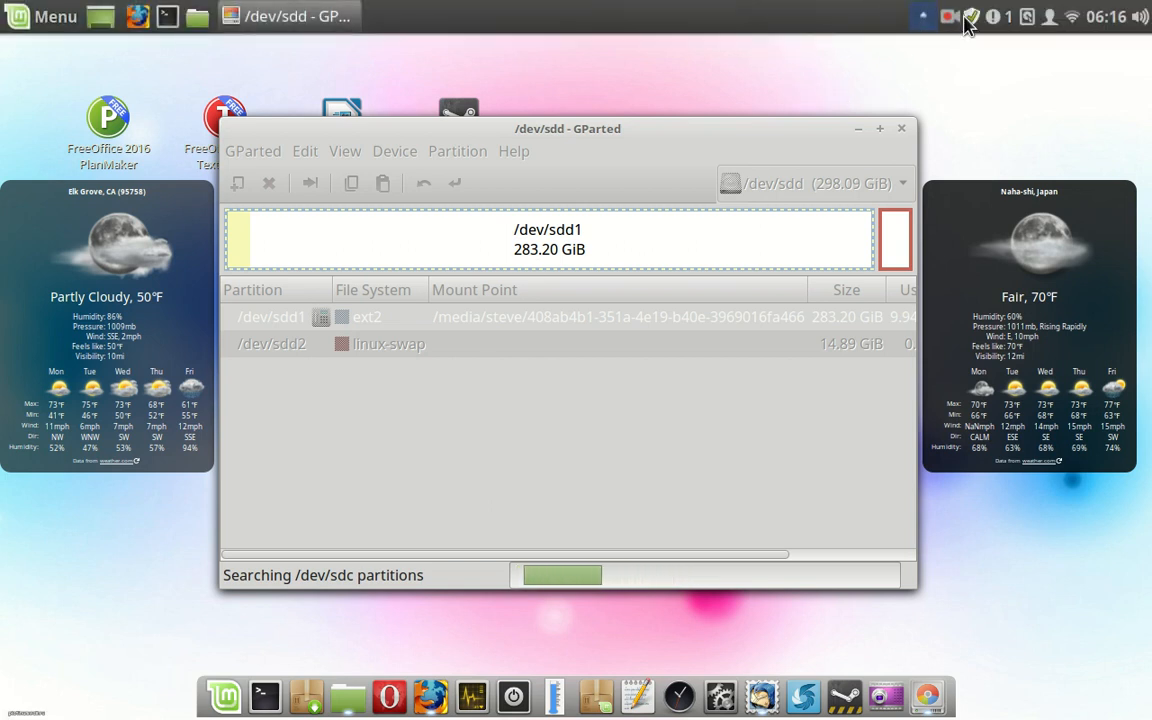
pyautogui.click(968, 16)
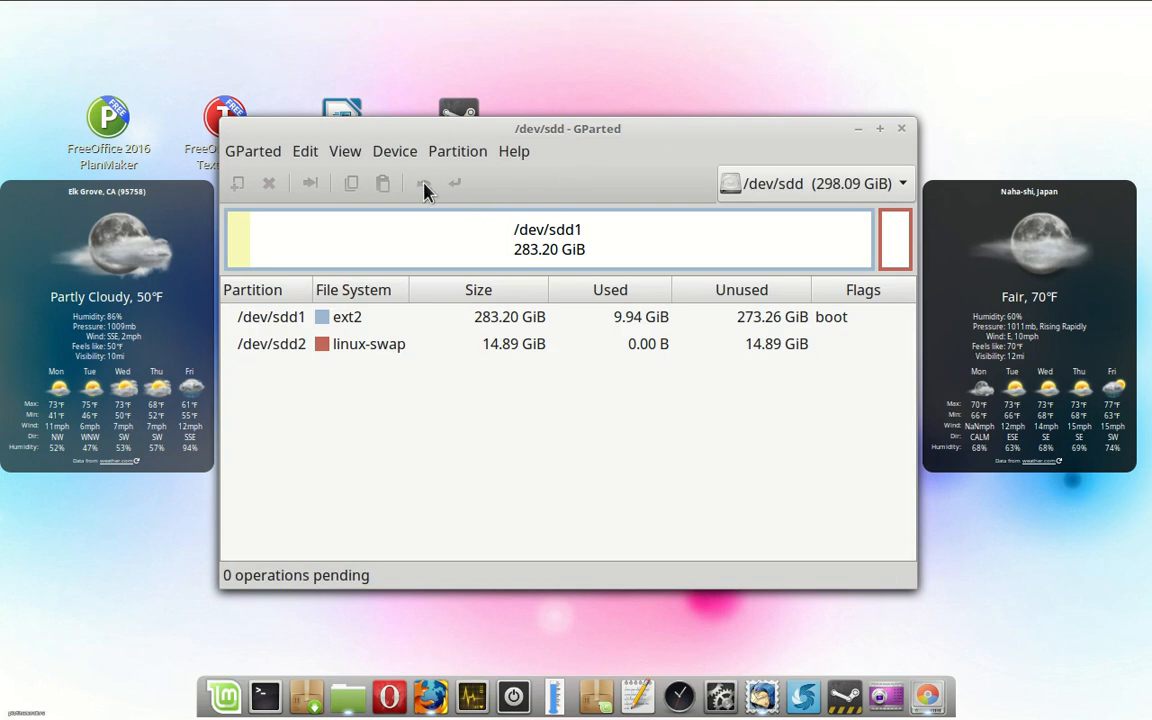
pyautogui.moveTo(392, 160)
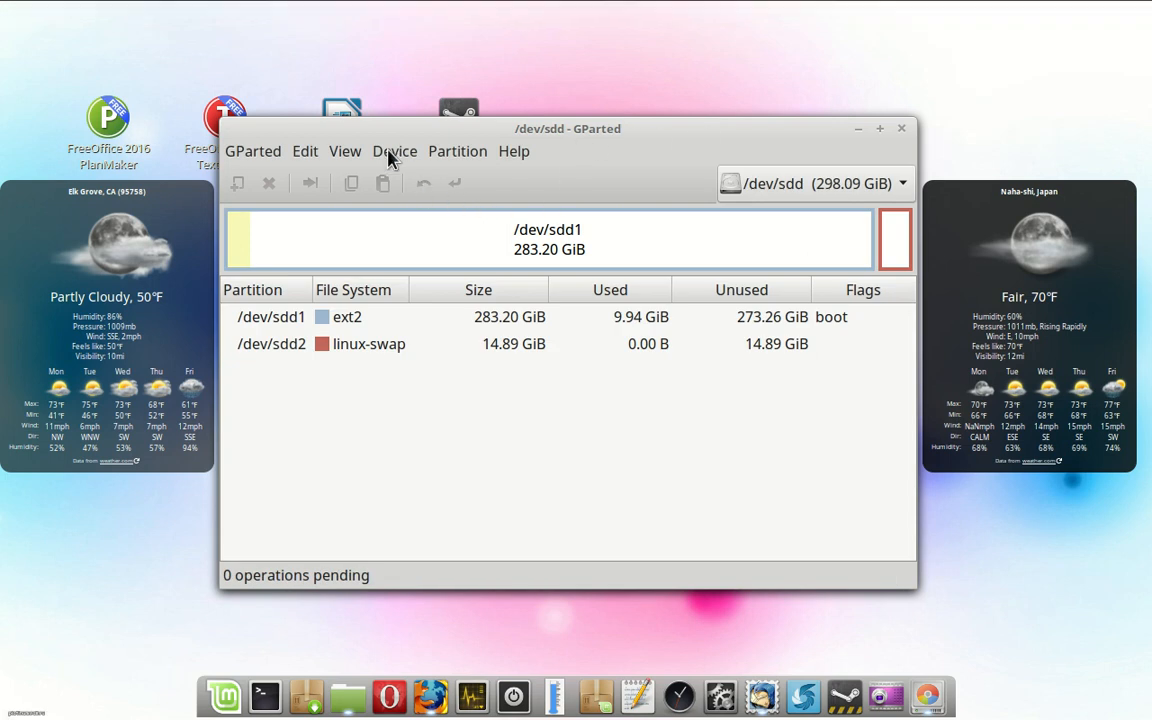
# Start creating a new partition table on /dev/sdd, keeping msdos as the type.
pyautogui.click(394, 152)
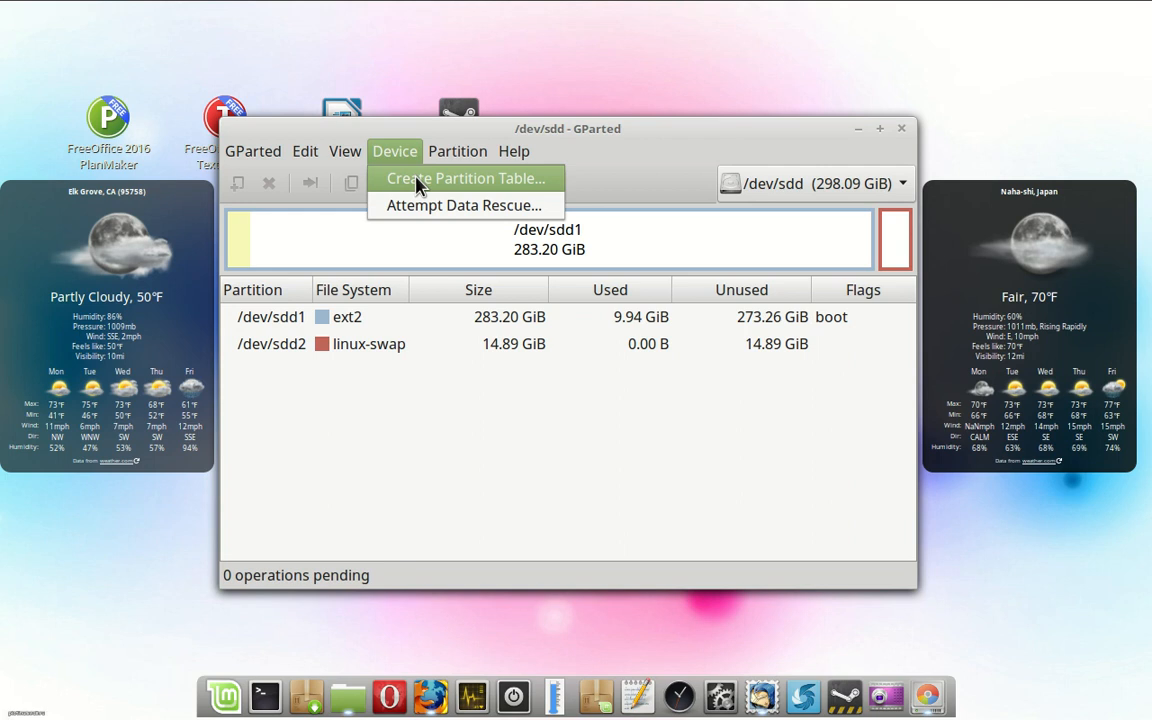
pyautogui.click(466, 178)
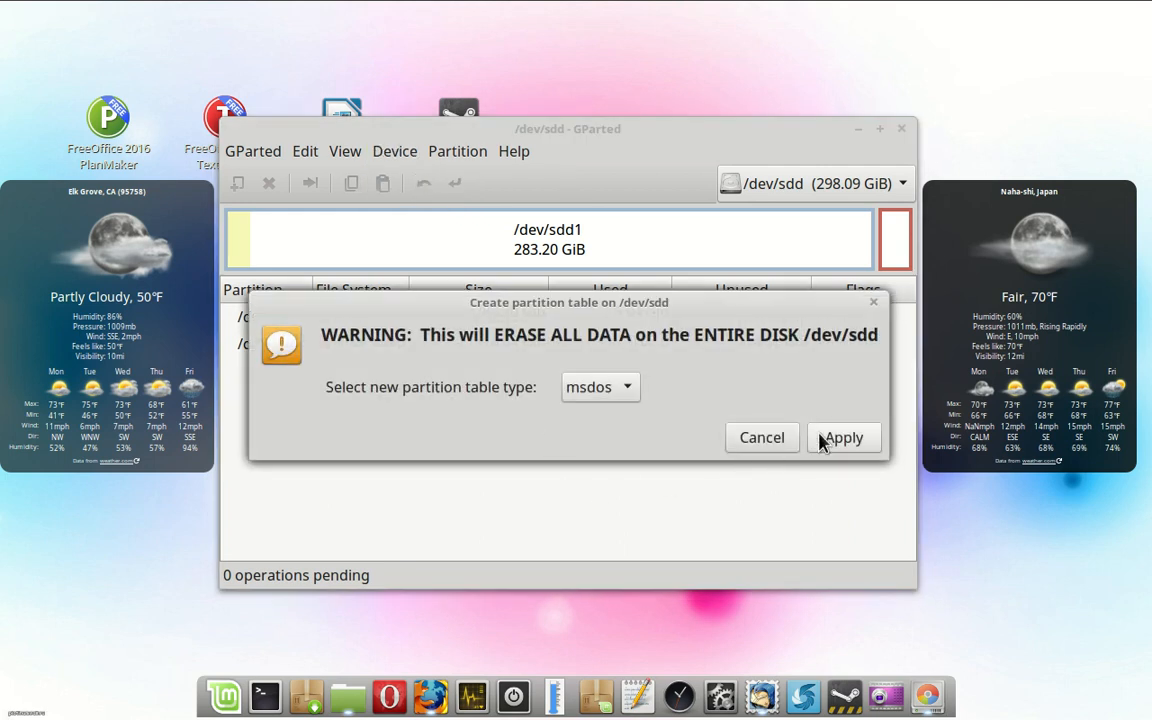
pyautogui.click(600, 388)
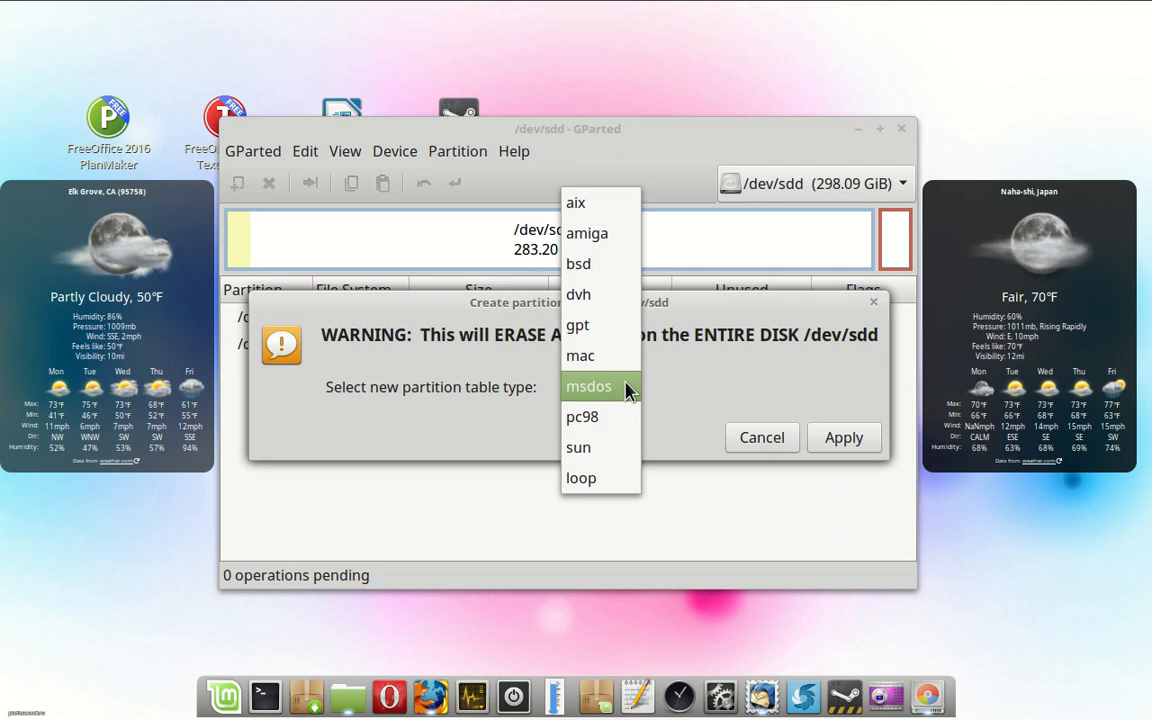
pyautogui.moveTo(592, 324)
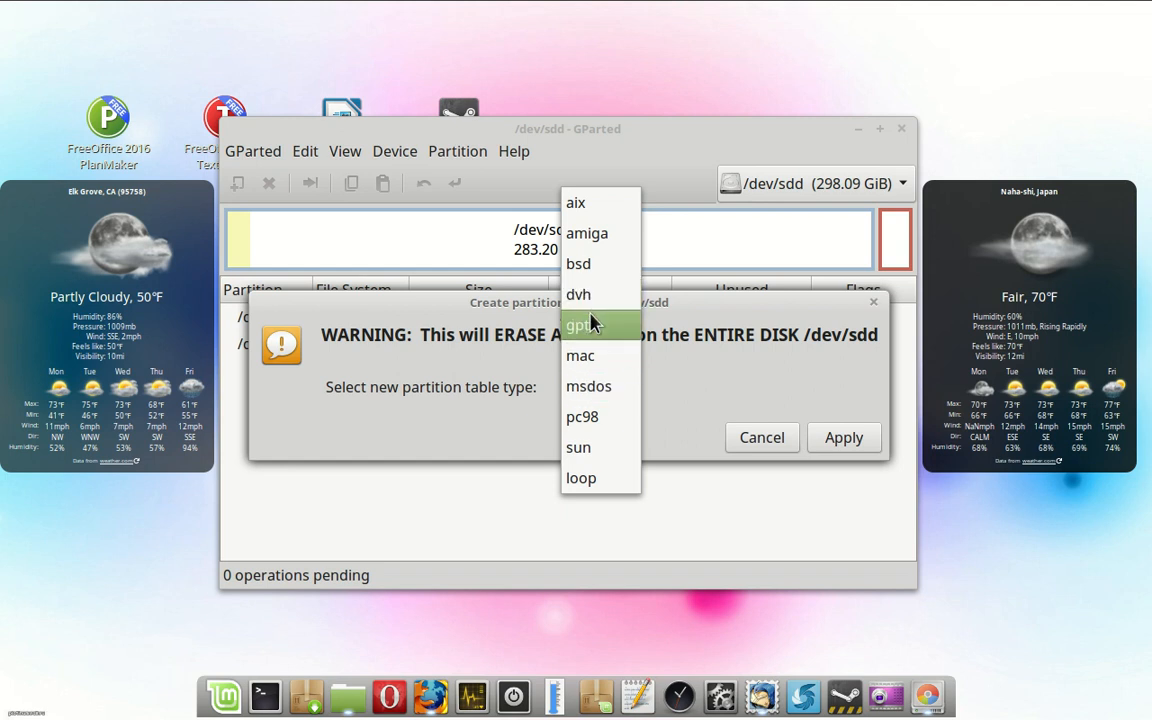
pyautogui.moveTo(596, 340)
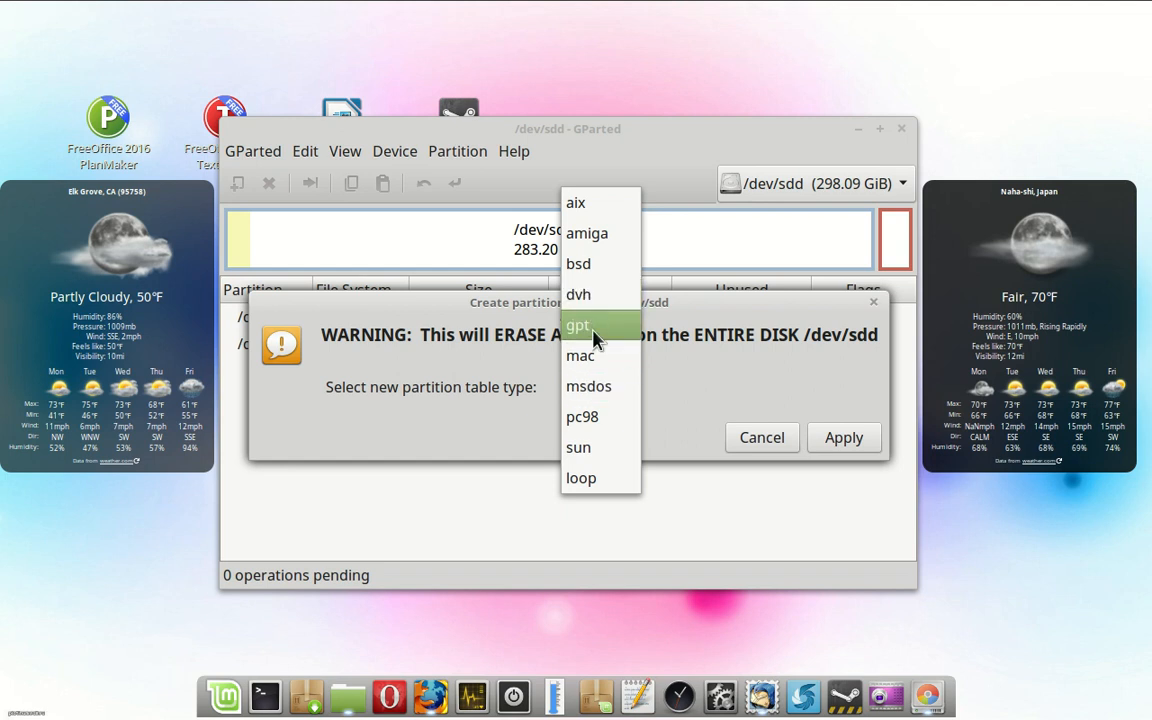
pyautogui.moveTo(604, 388)
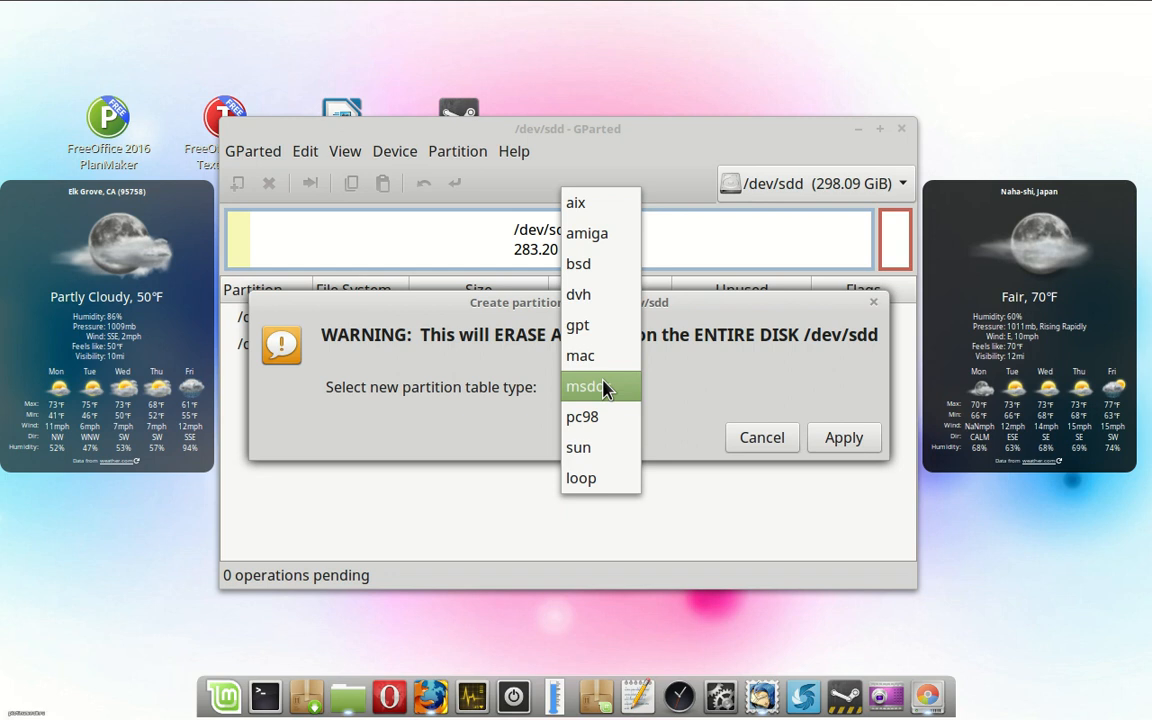
pyautogui.click(596, 388)
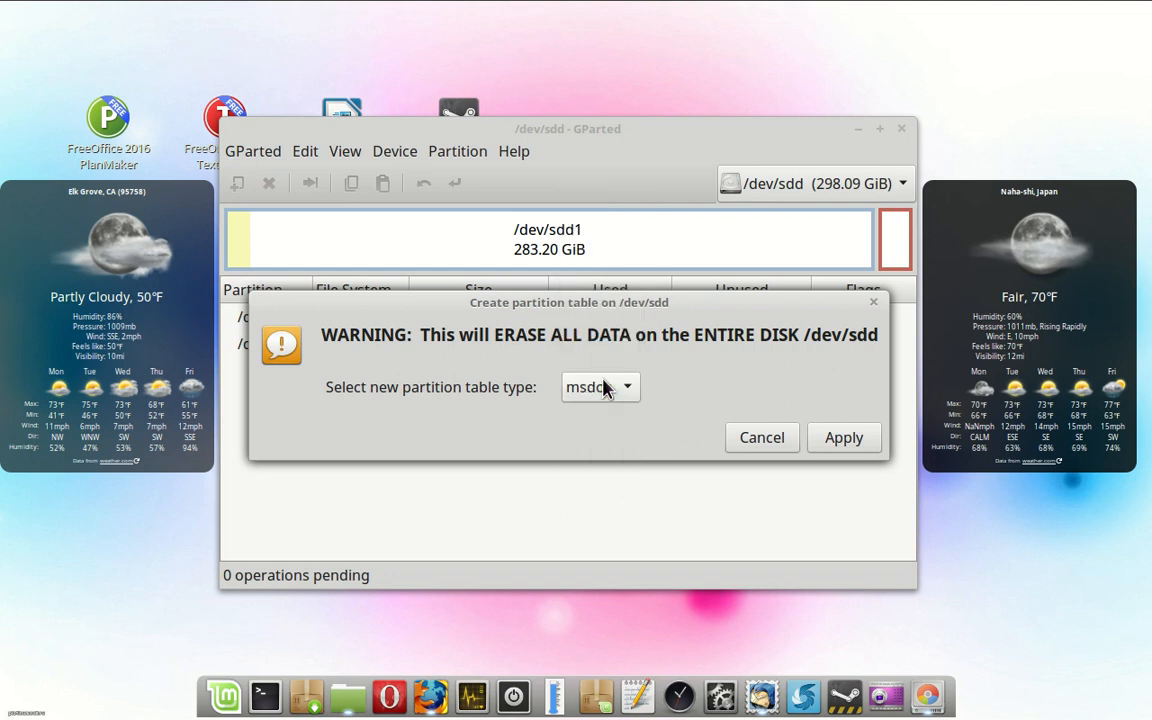
pyautogui.moveTo(704, 392)
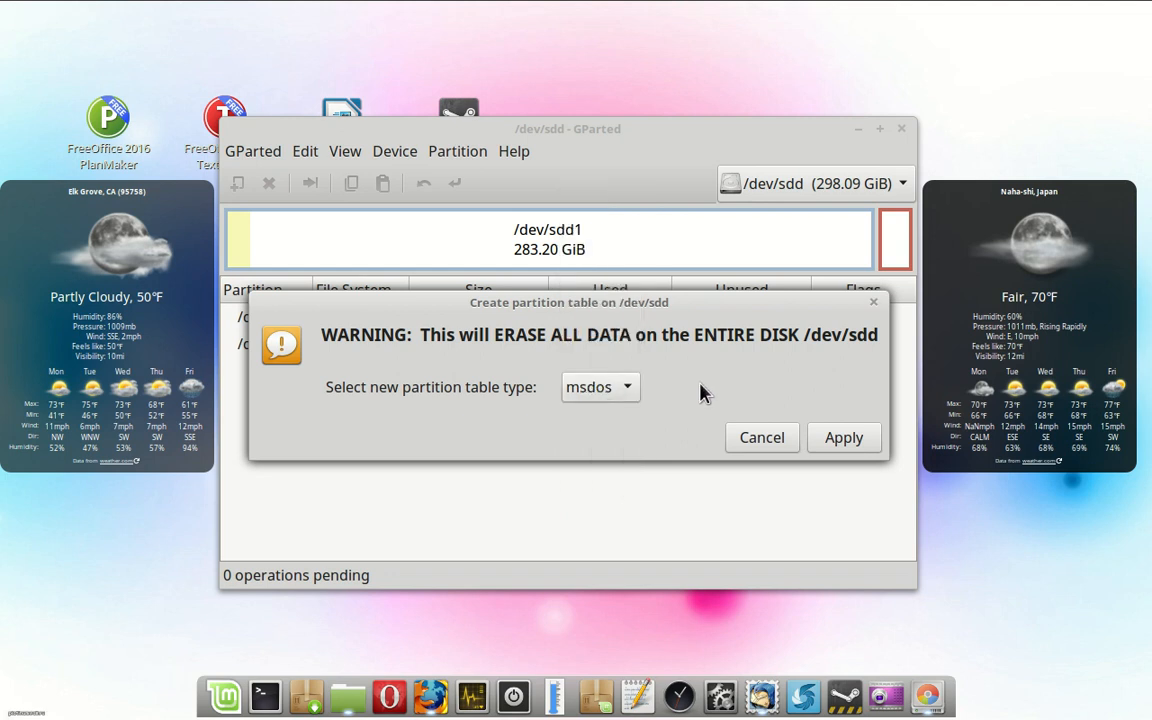
pyautogui.moveTo(700, 378)
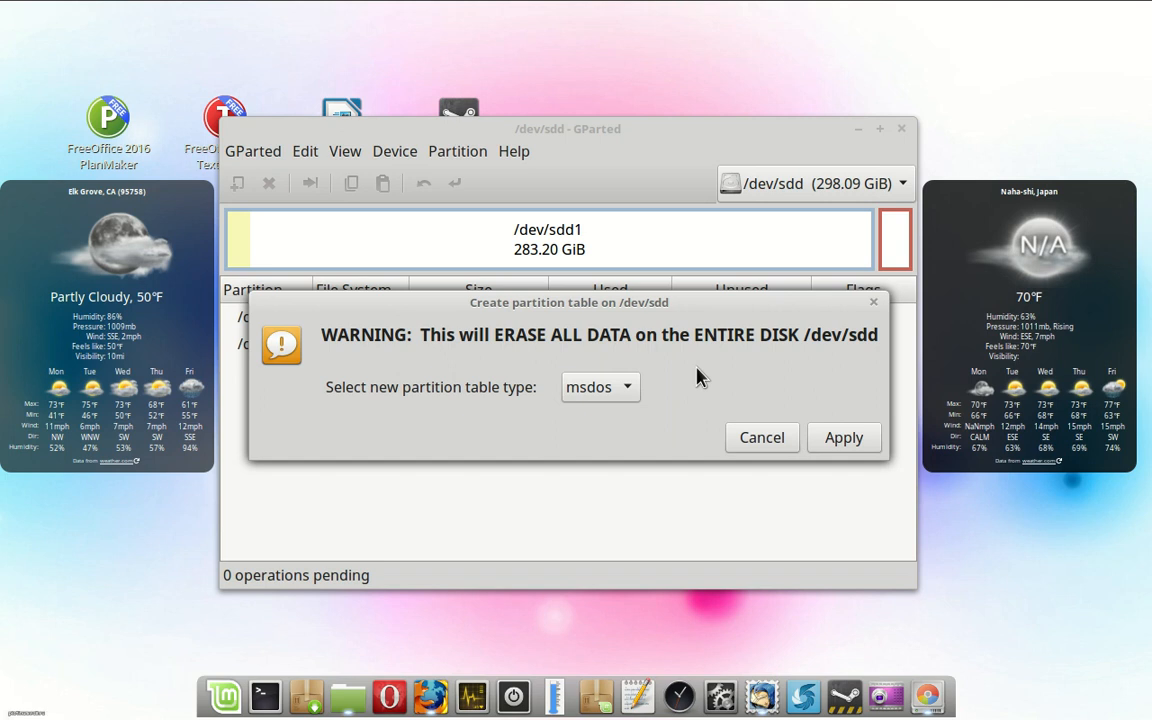
pyautogui.moveTo(700, 376)
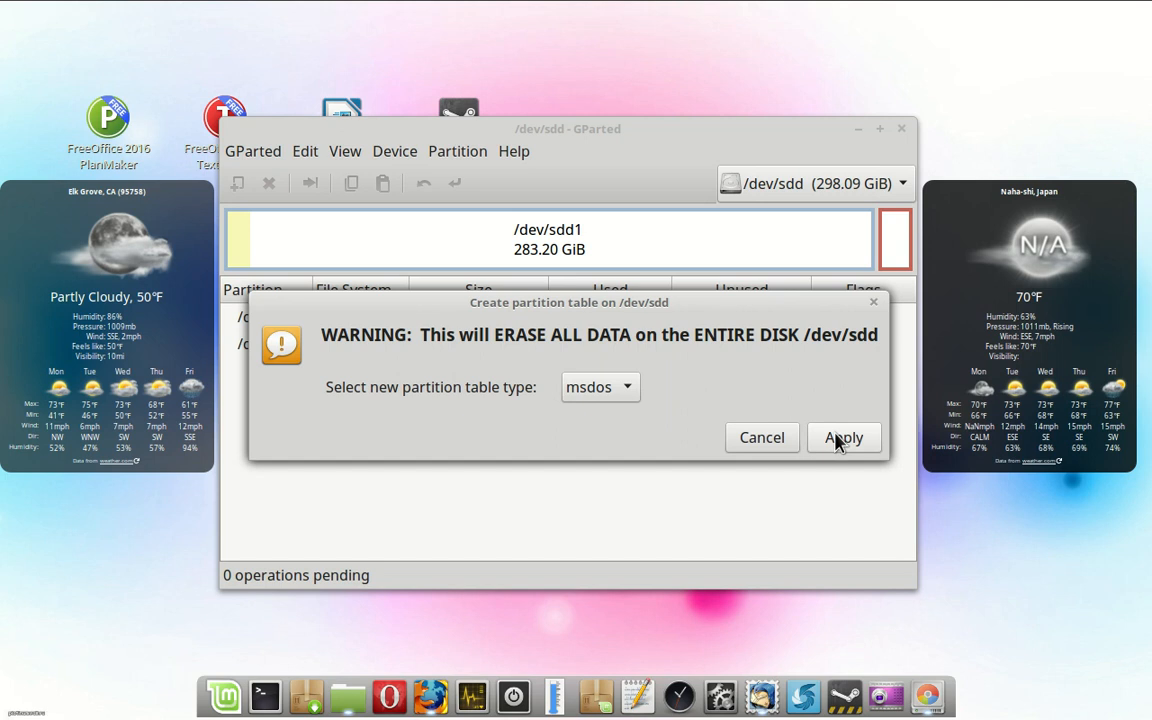
# Apply the new msdos table, leaving /dev/sdd as 298.09 GiB unallocated.
pyautogui.click(844, 436)
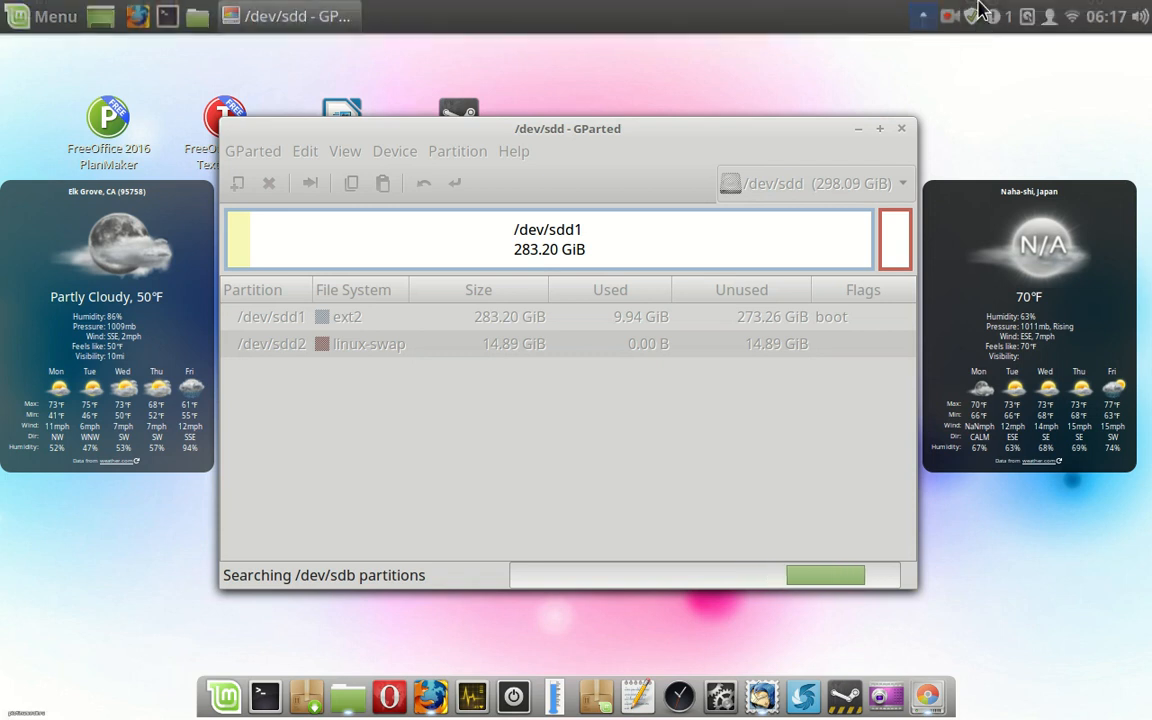
pyautogui.click(948, 16)
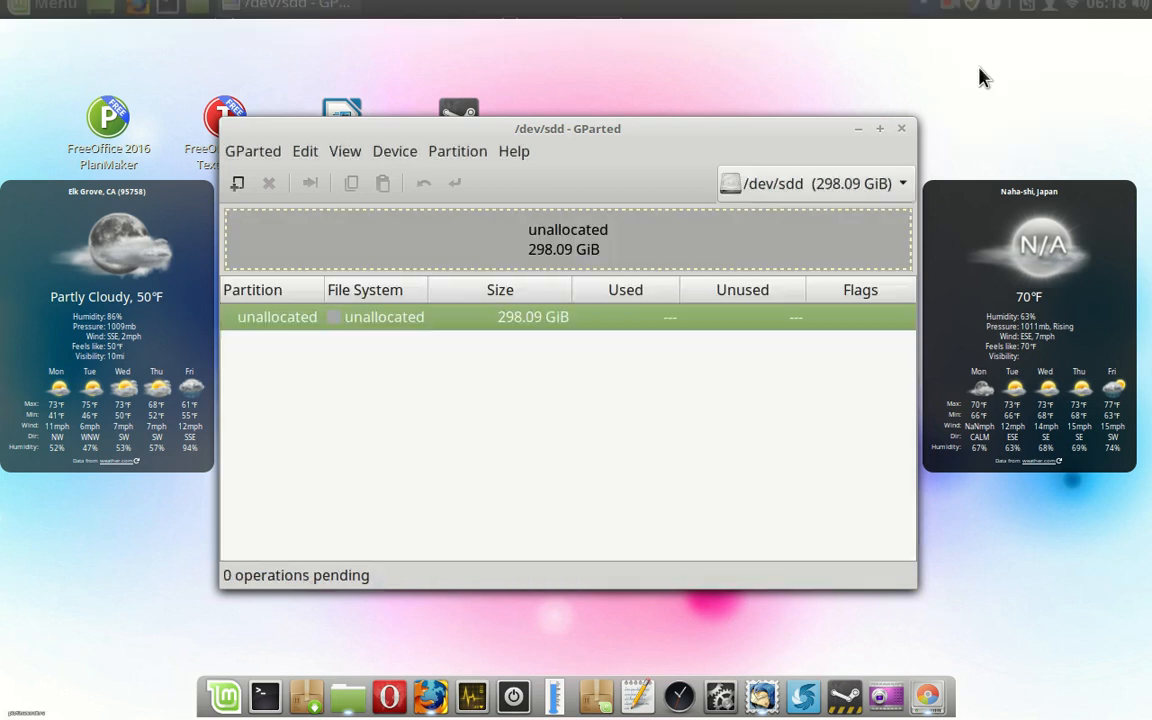
pyautogui.moveTo(630, 164)
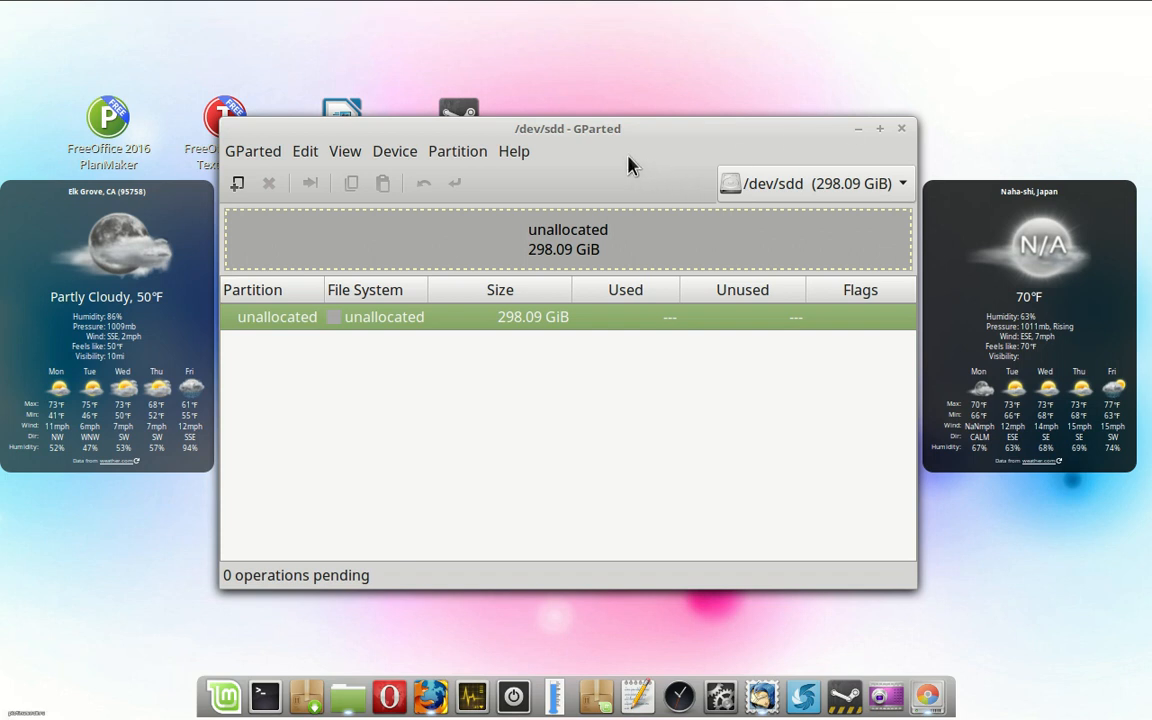
pyautogui.moveTo(574, 184)
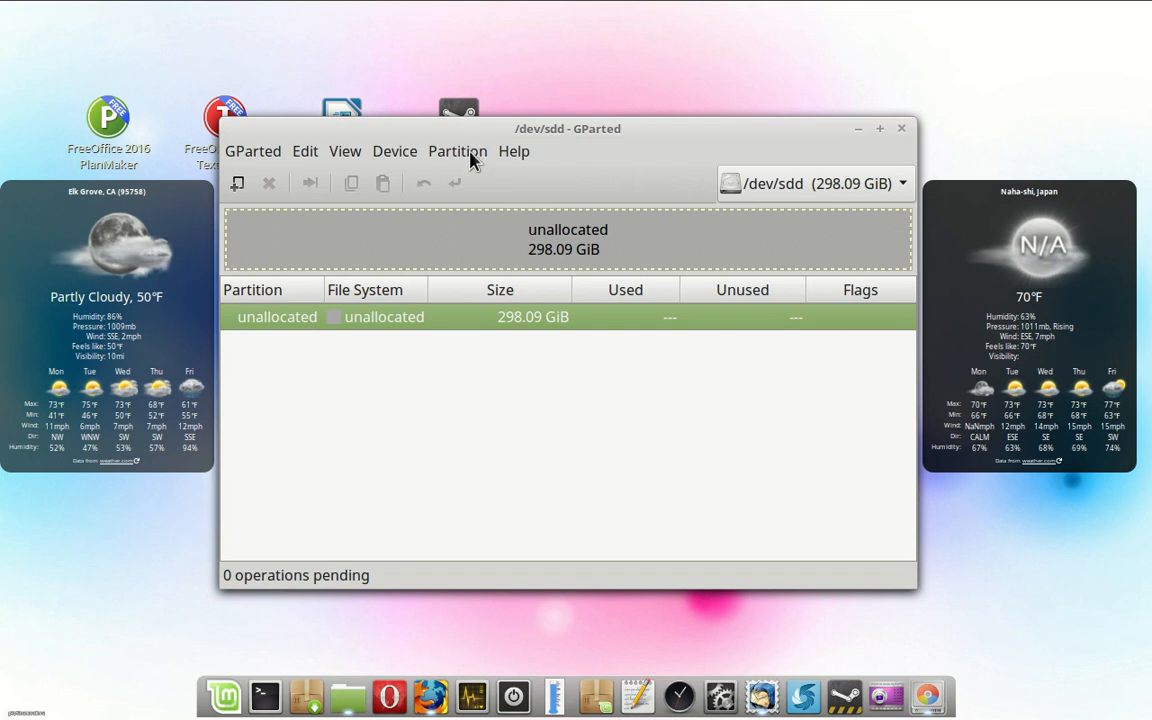
# Add a first ext4 primary partition of about 32356 MiB (31.60 GiB) at the start of /dev/sdd.
pyautogui.click(456, 152)
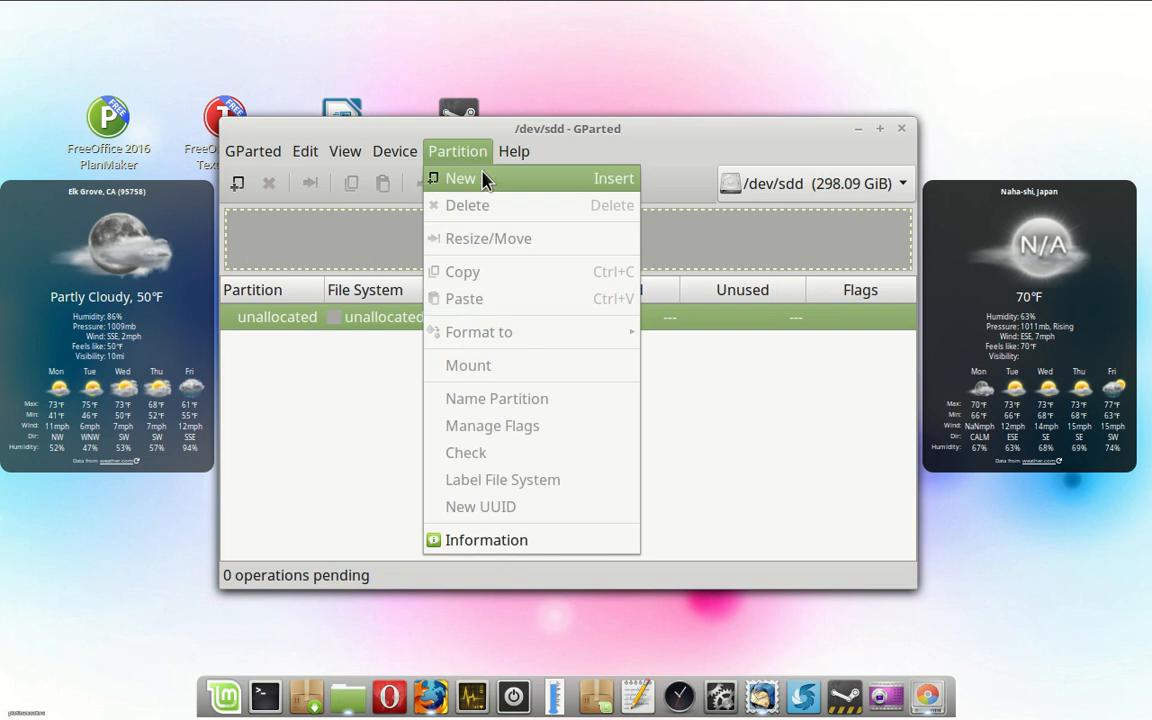
pyautogui.click(460, 178)
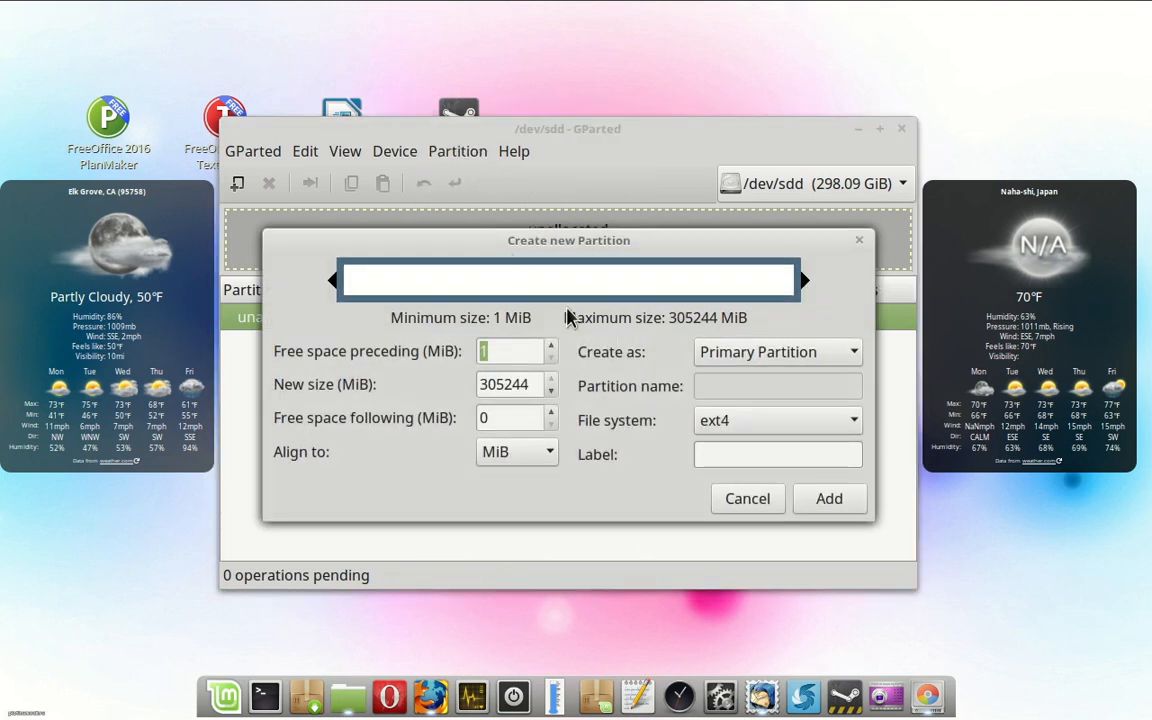
pyautogui.moveTo(566, 318)
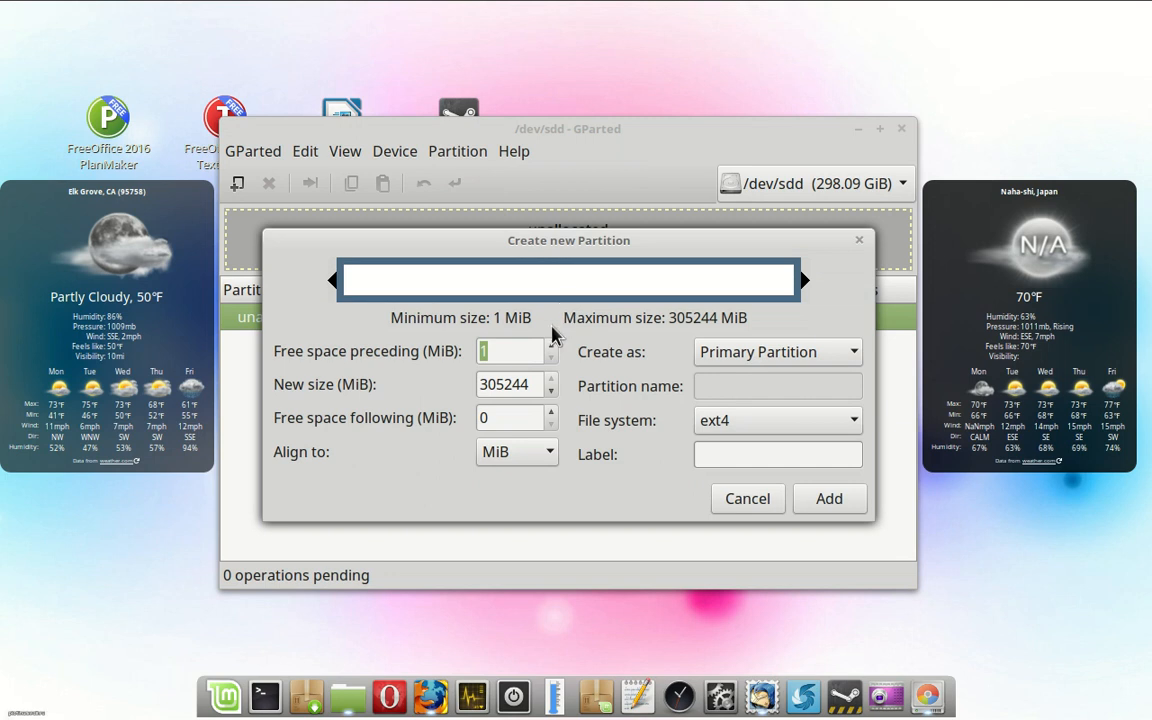
pyautogui.moveTo(540, 404)
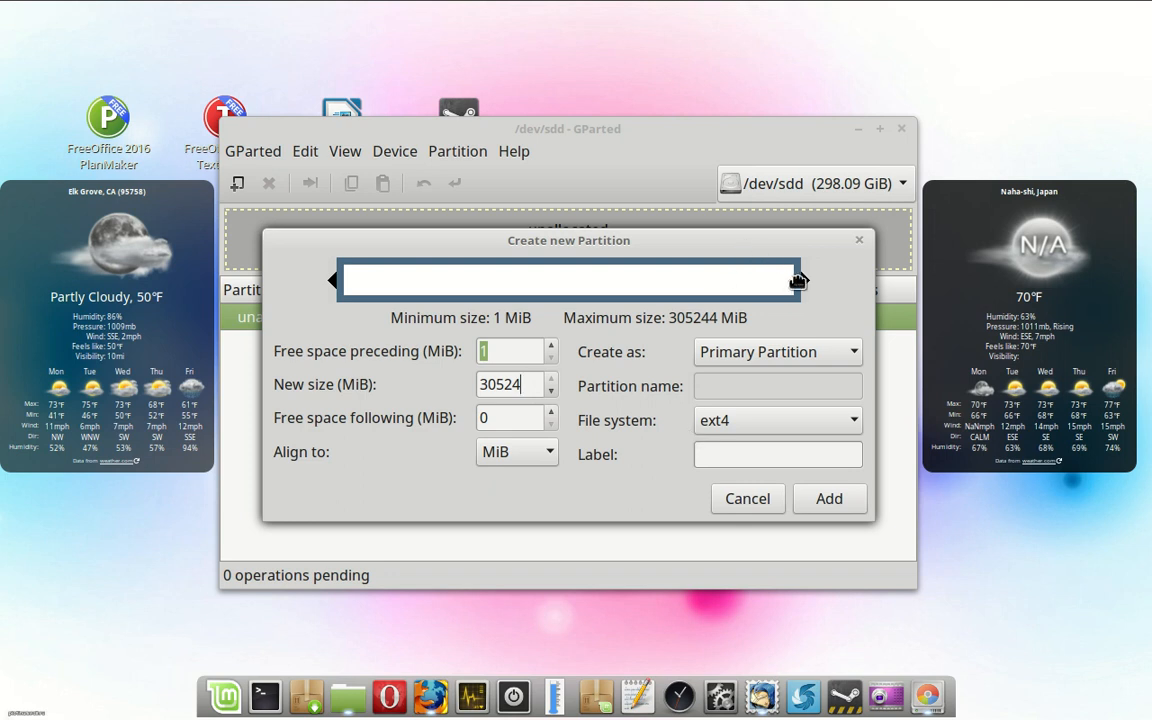
pyautogui.moveTo(792, 280); pyautogui.dragTo(538, 280)
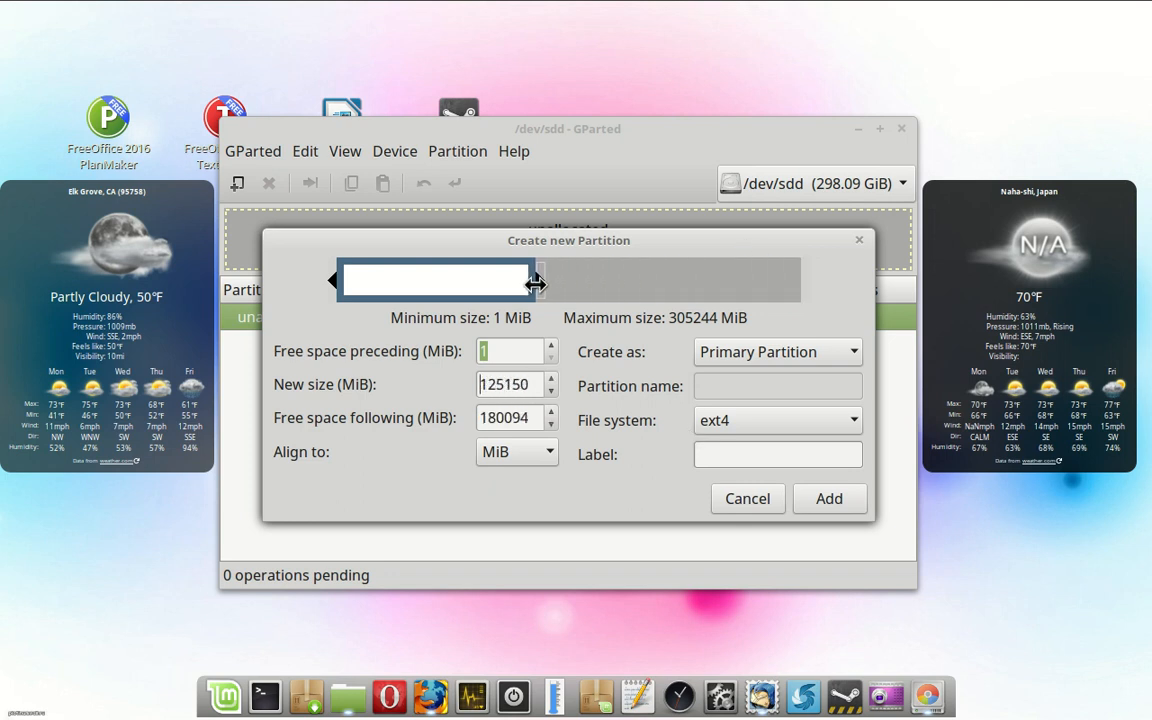
pyautogui.moveTo(536, 280); pyautogui.dragTo(456, 290)
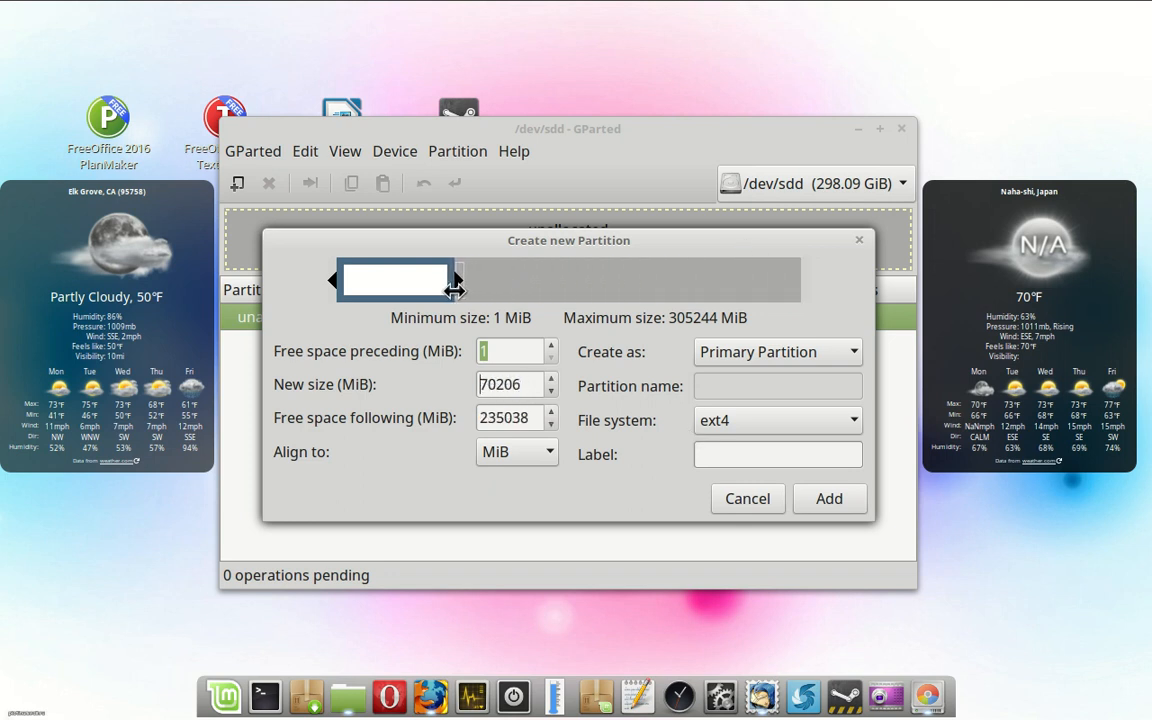
pyautogui.moveTo(456, 280); pyautogui.dragTo(424, 296)
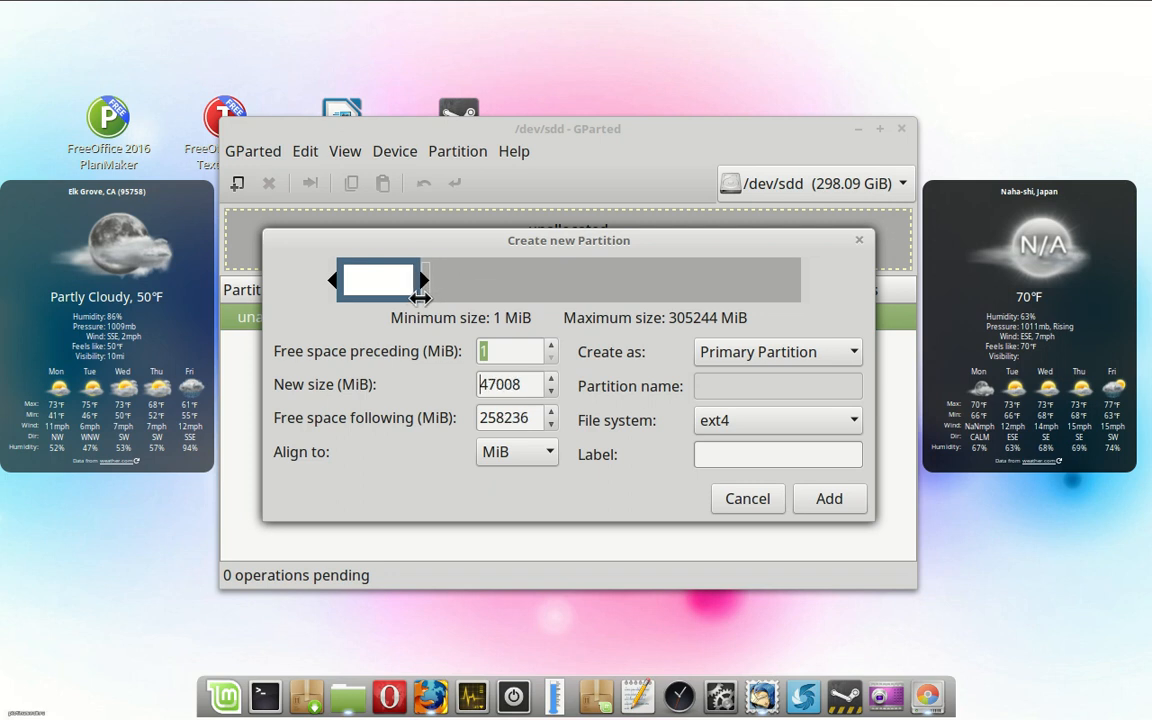
pyautogui.moveTo(420, 280); pyautogui.dragTo(398, 280)
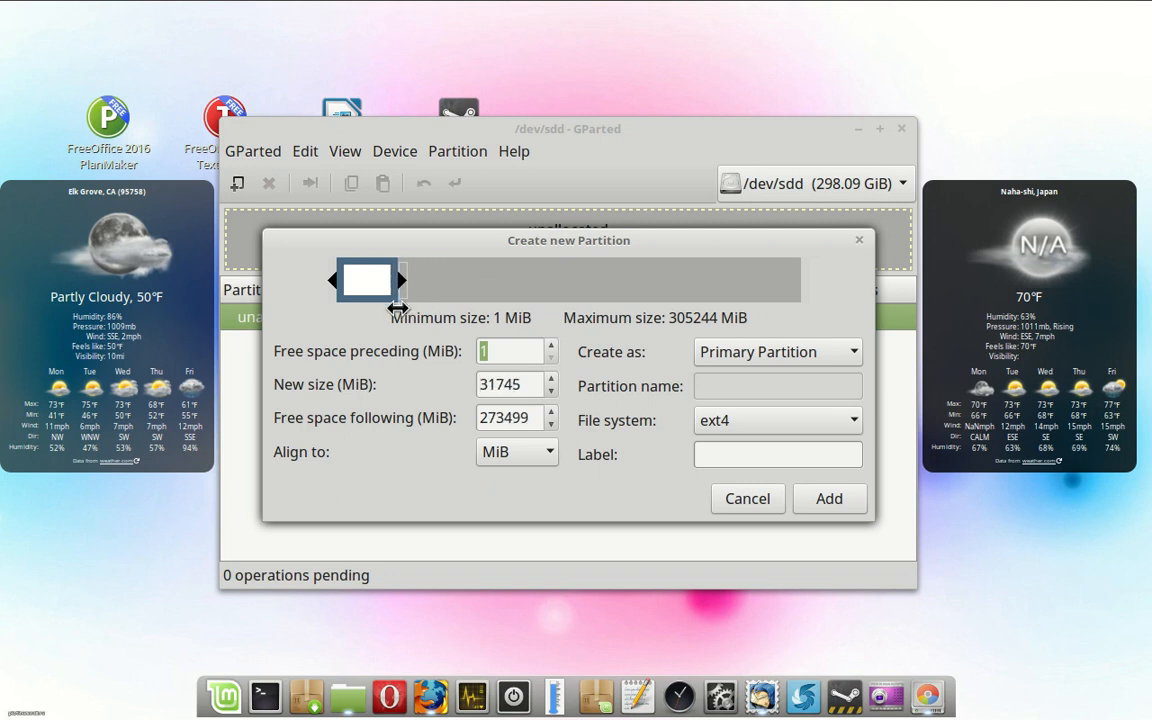
pyautogui.moveTo(376, 280); pyautogui.dragTo(400, 280)
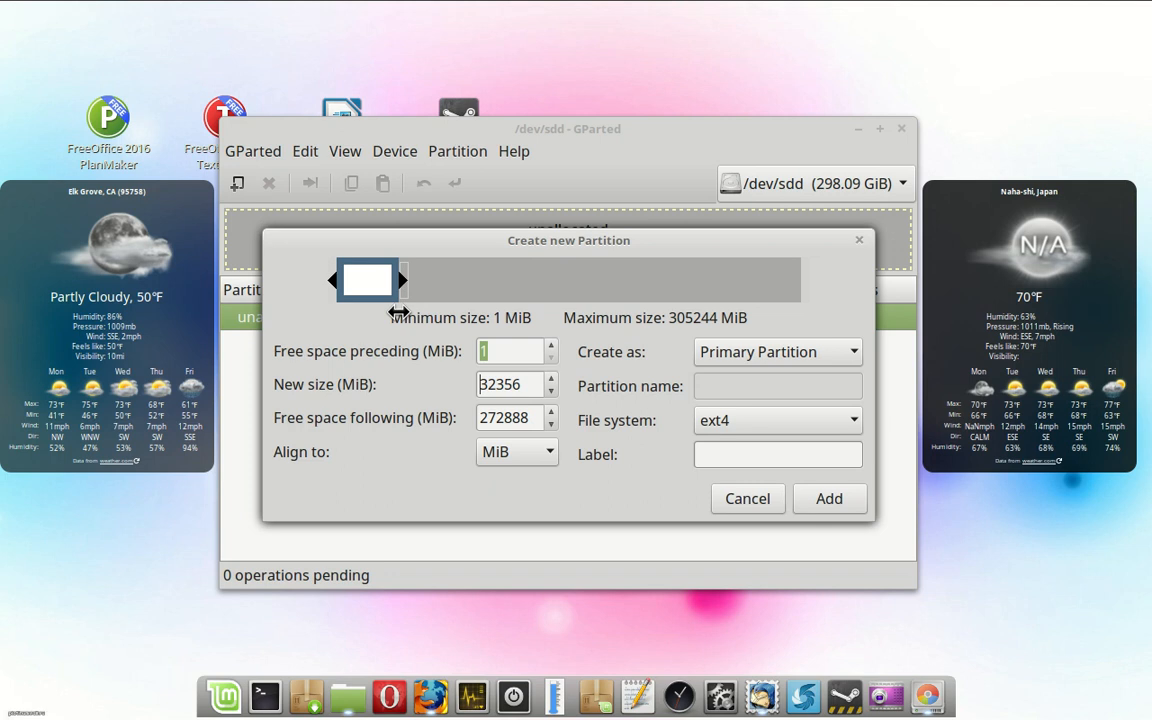
pyautogui.moveTo(600, 488)
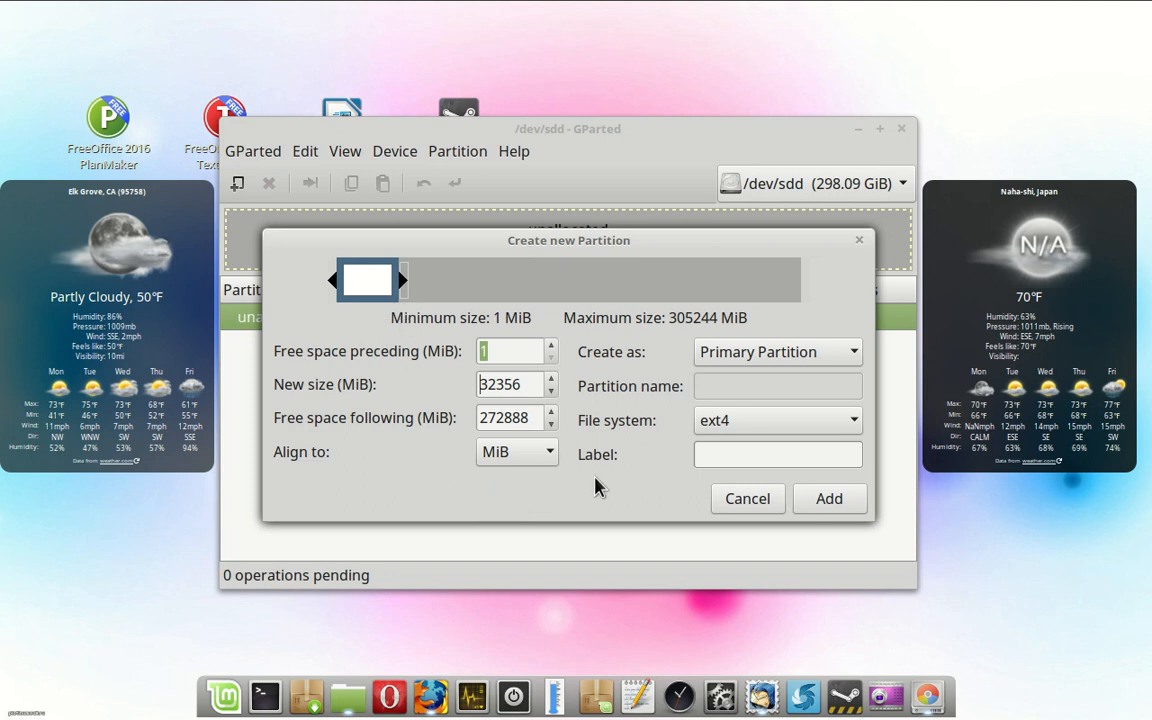
pyautogui.moveTo(612, 486)
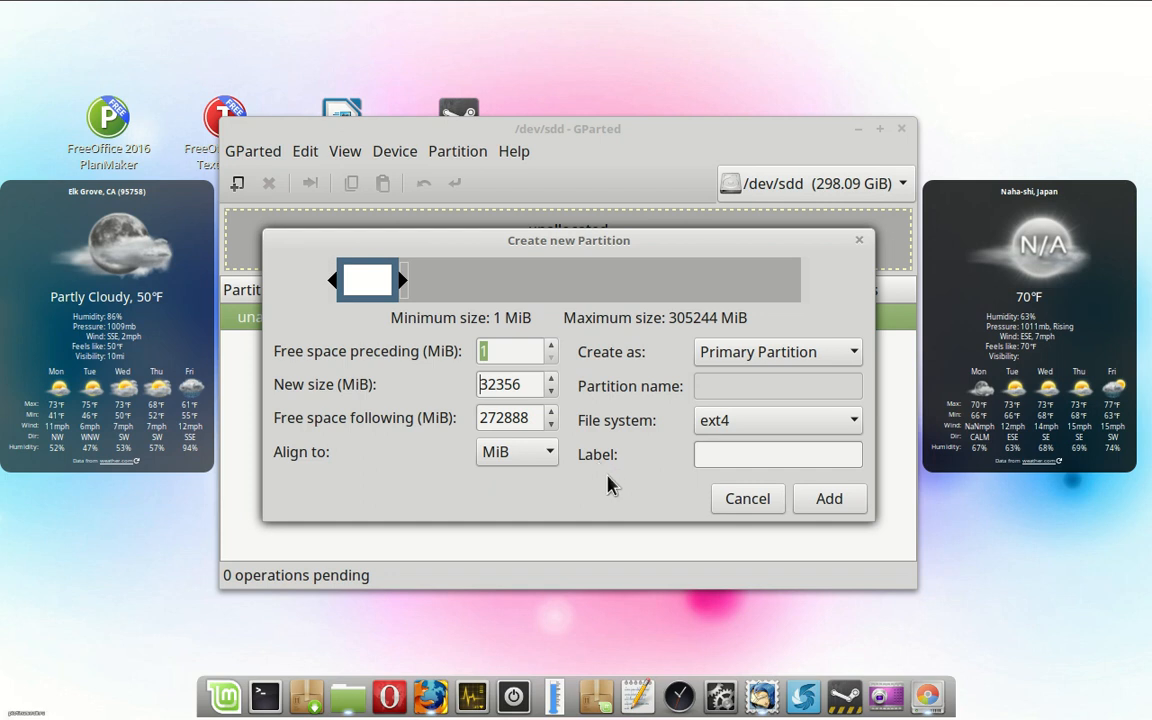
pyautogui.moveTo(612, 486)
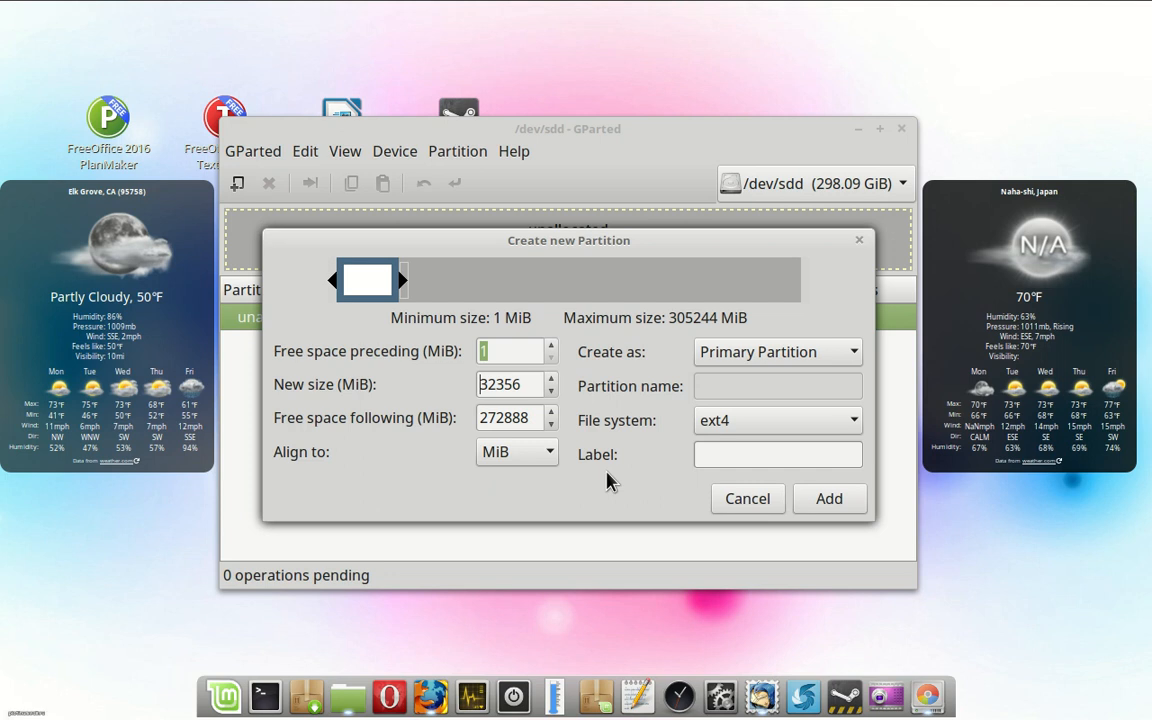
pyautogui.moveTo(804, 500)
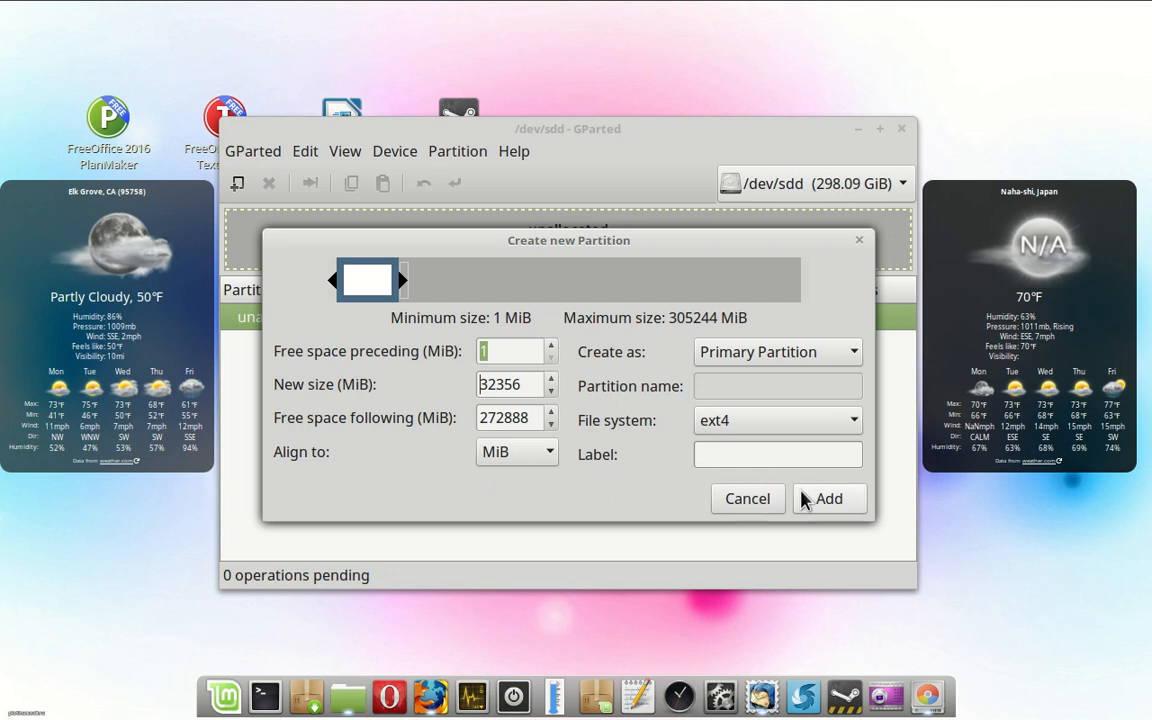
pyautogui.click(828, 498)
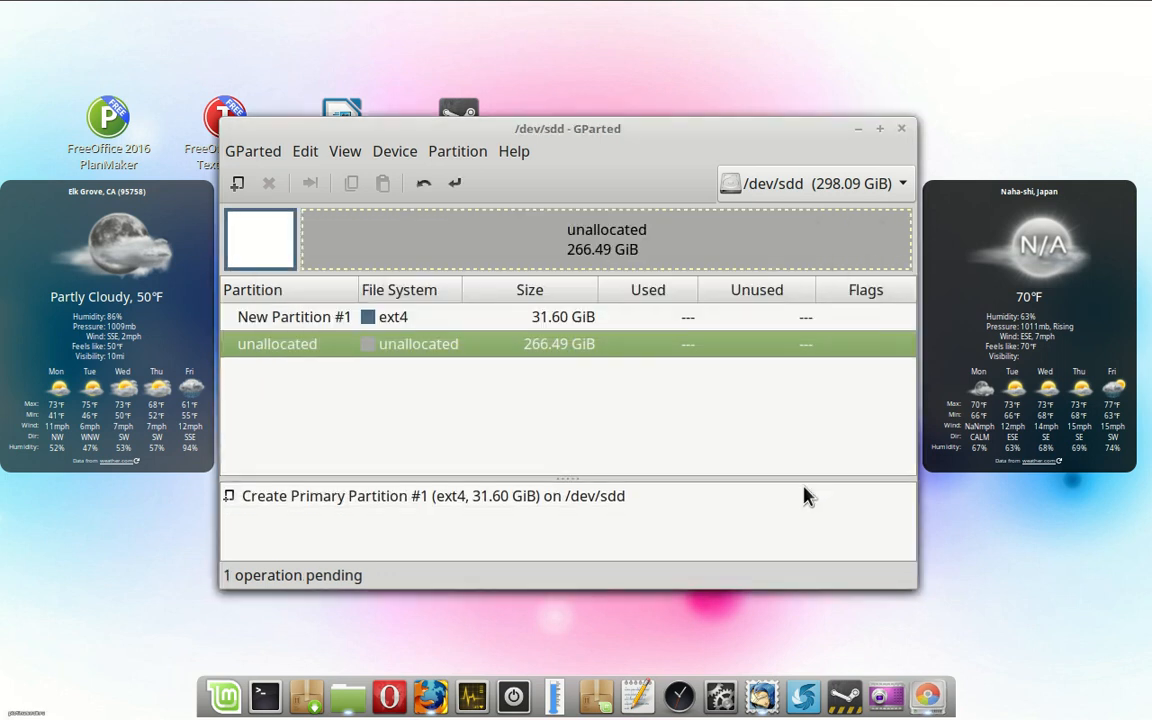
pyautogui.moveTo(392, 256)
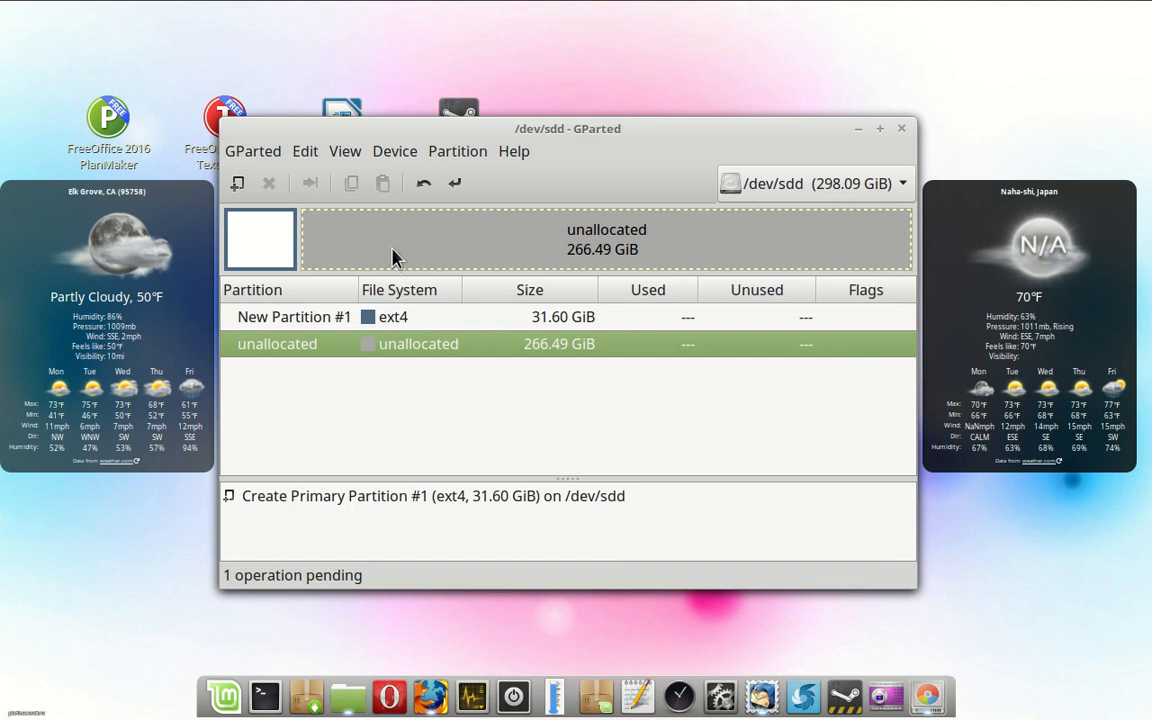
pyautogui.moveTo(408, 152)
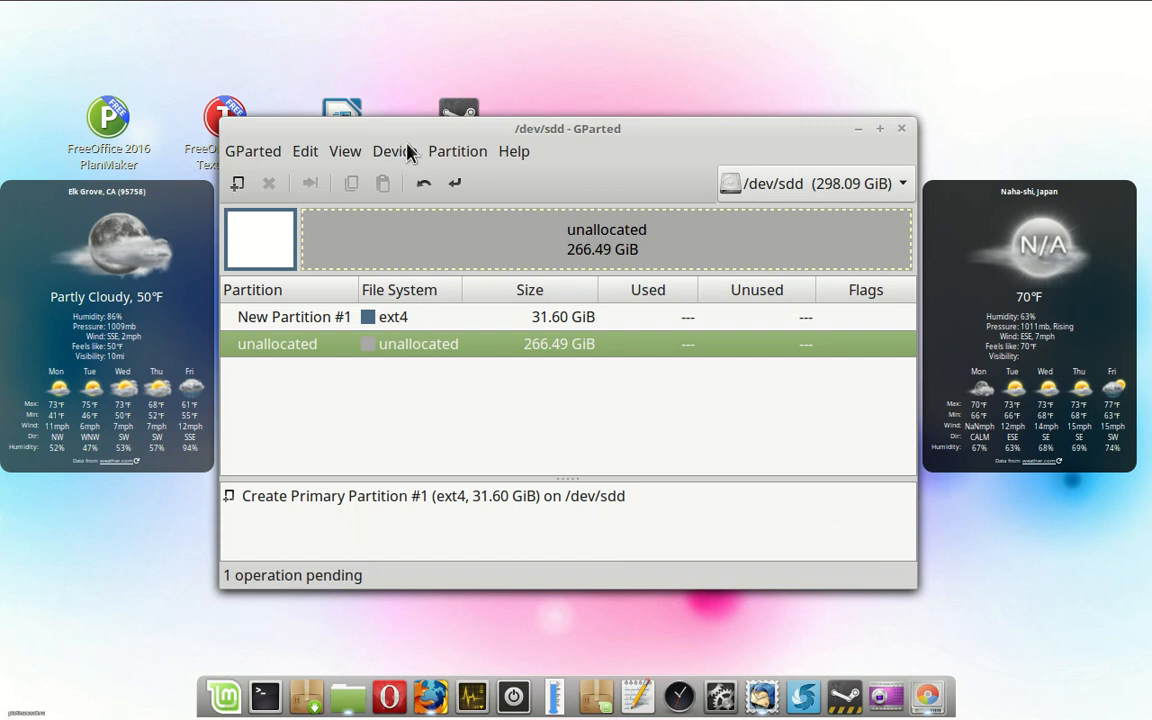
pyautogui.click(456, 152)
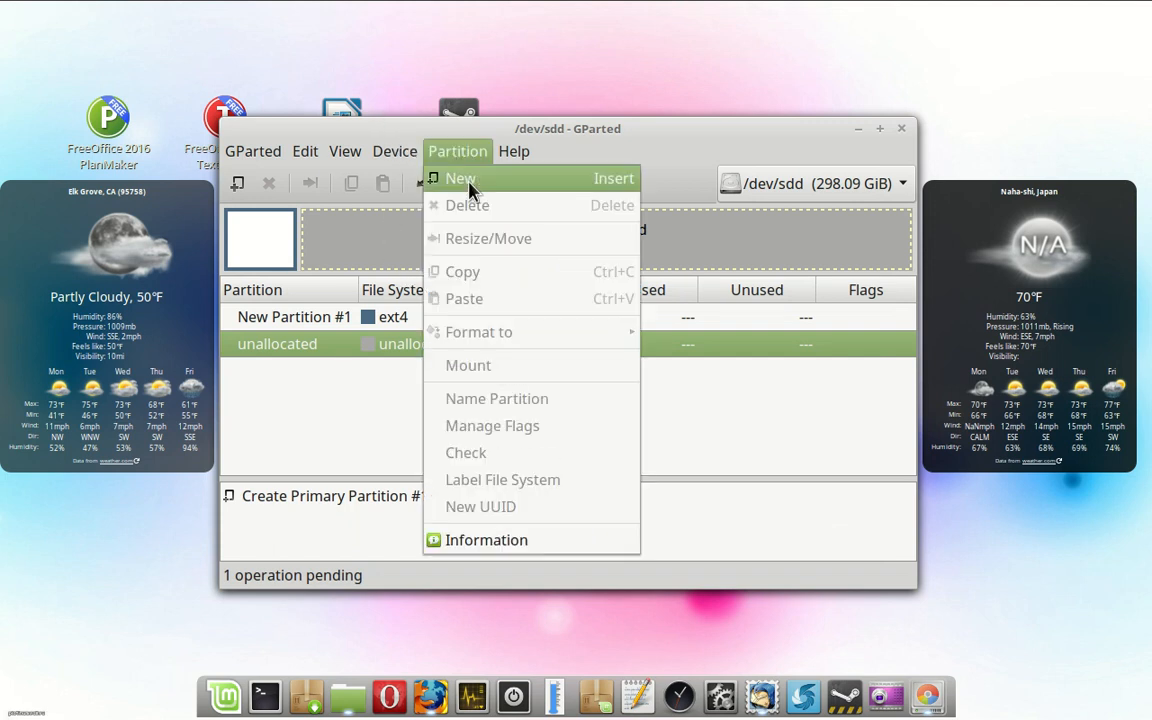
# Add a second ext4 primary partition of 32747 MiB (31.98 GiB) after the first.
pyautogui.click(460, 178)
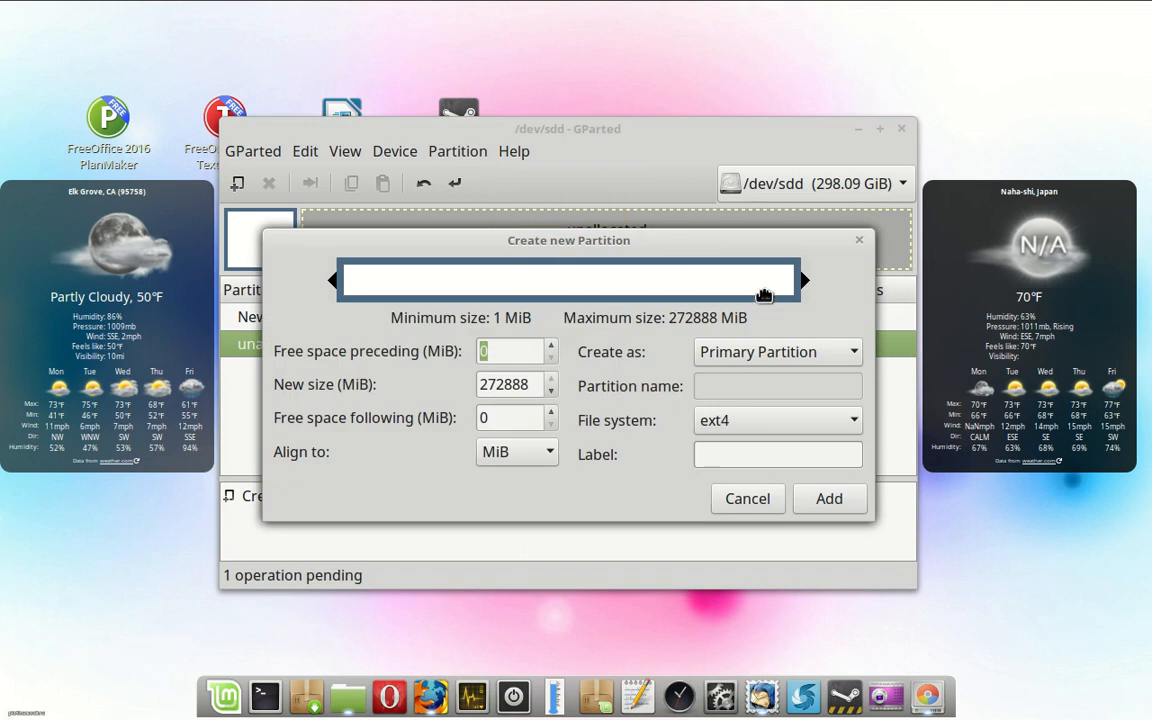
pyautogui.moveTo(800, 280); pyautogui.dragTo(630, 280)
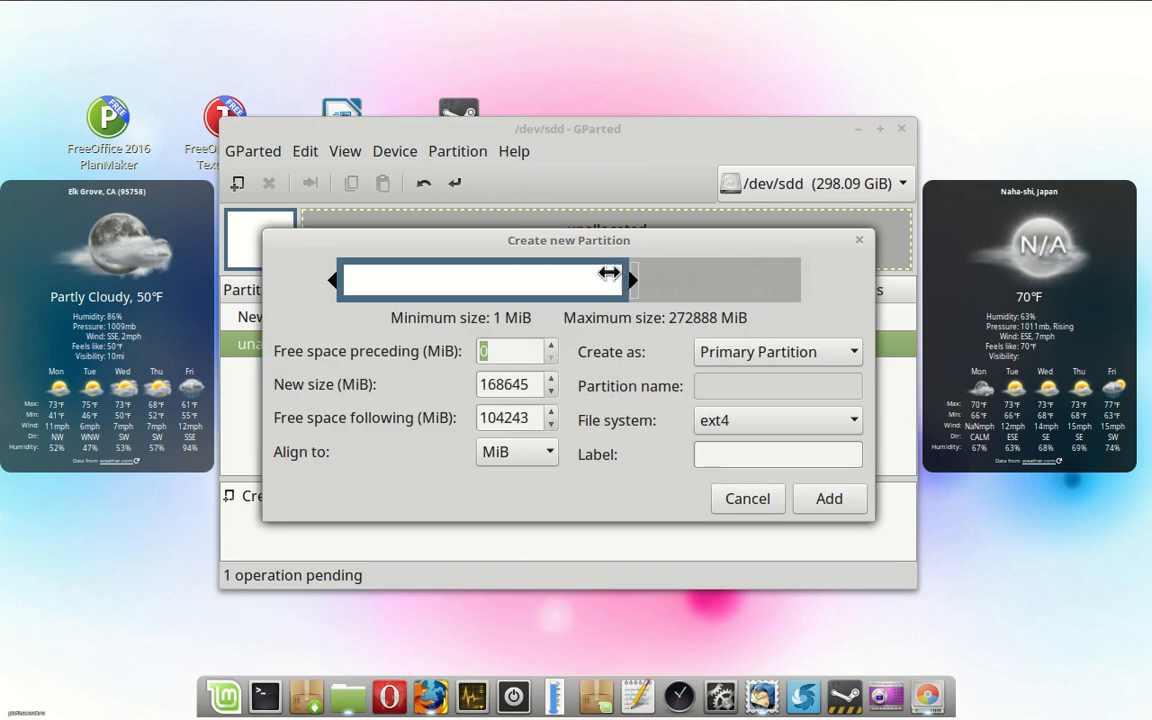
pyautogui.moveTo(610, 280); pyautogui.dragTo(416, 282)
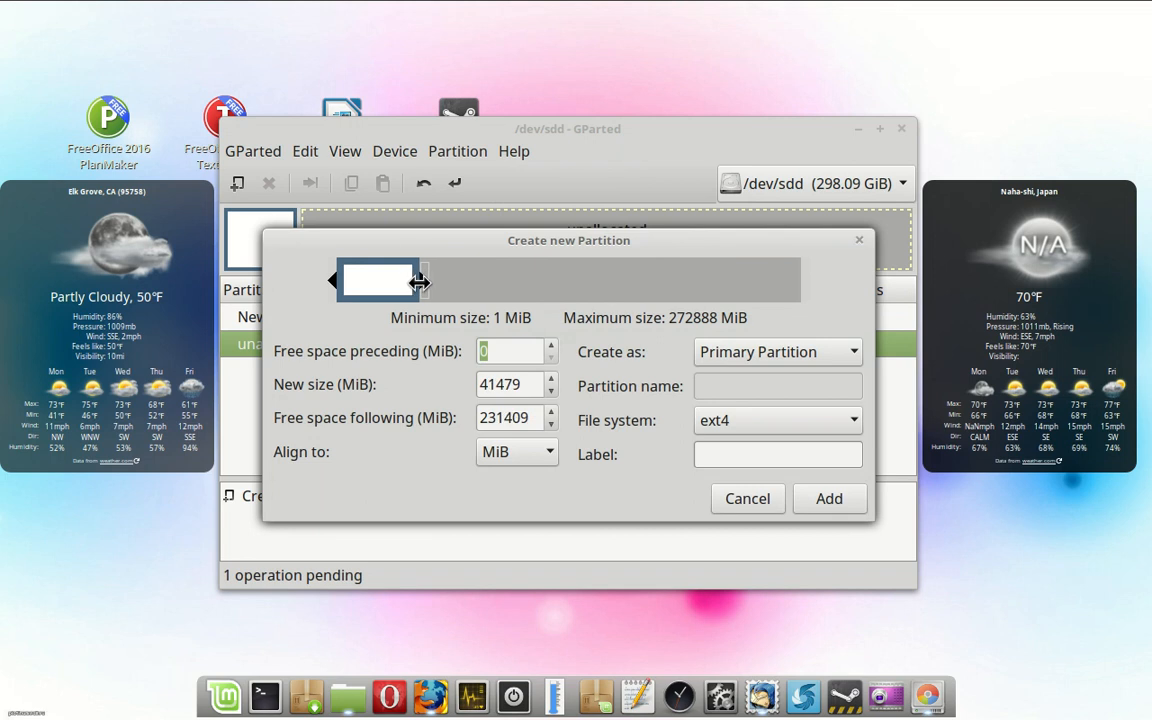
pyautogui.moveTo(416, 280); pyautogui.dragTo(400, 280)
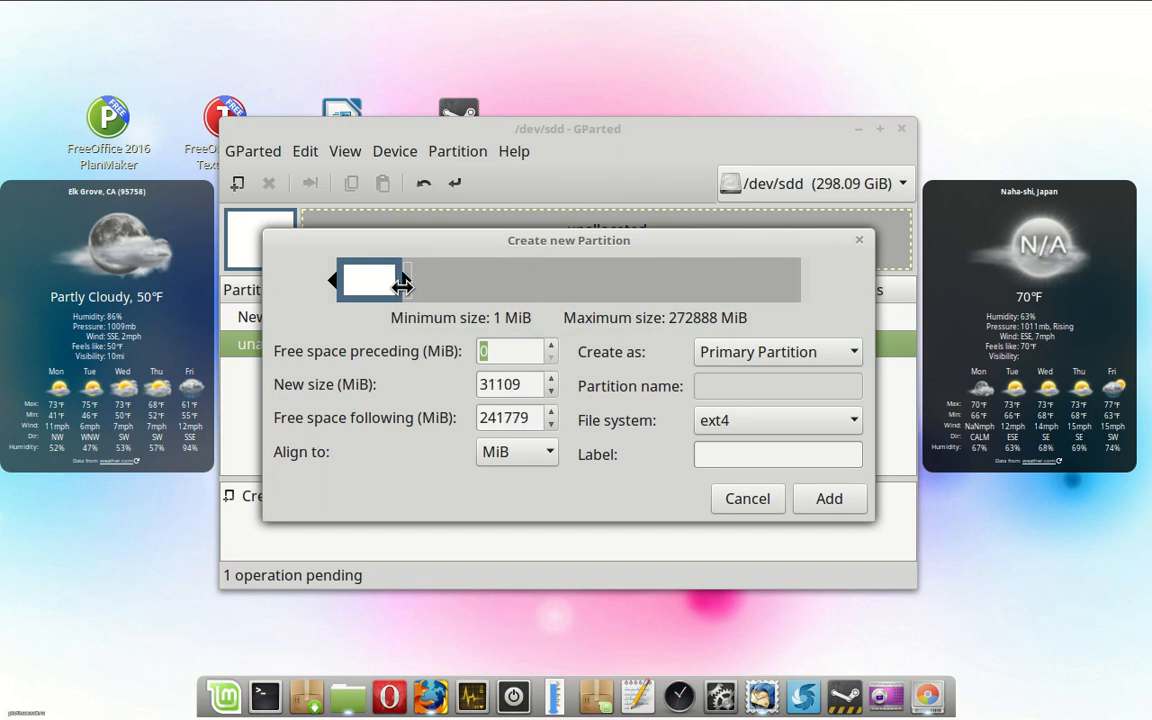
pyautogui.moveTo(404, 280); pyautogui.dragTo(410, 280)
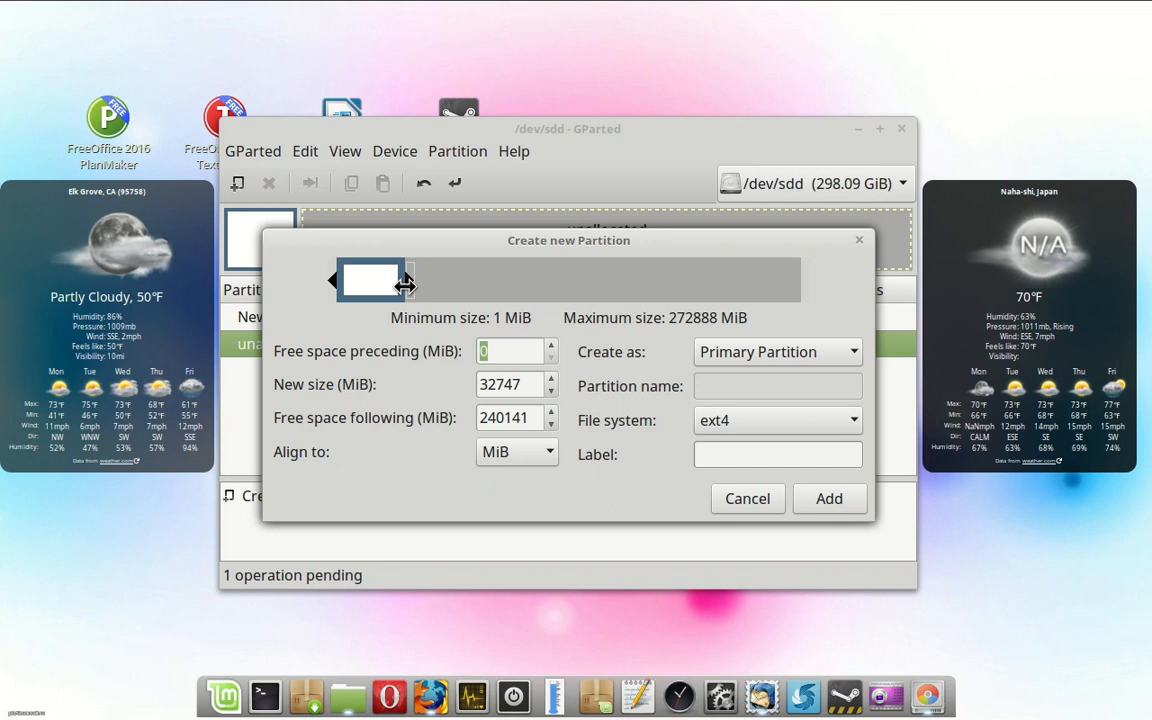
pyautogui.moveTo(538, 282)
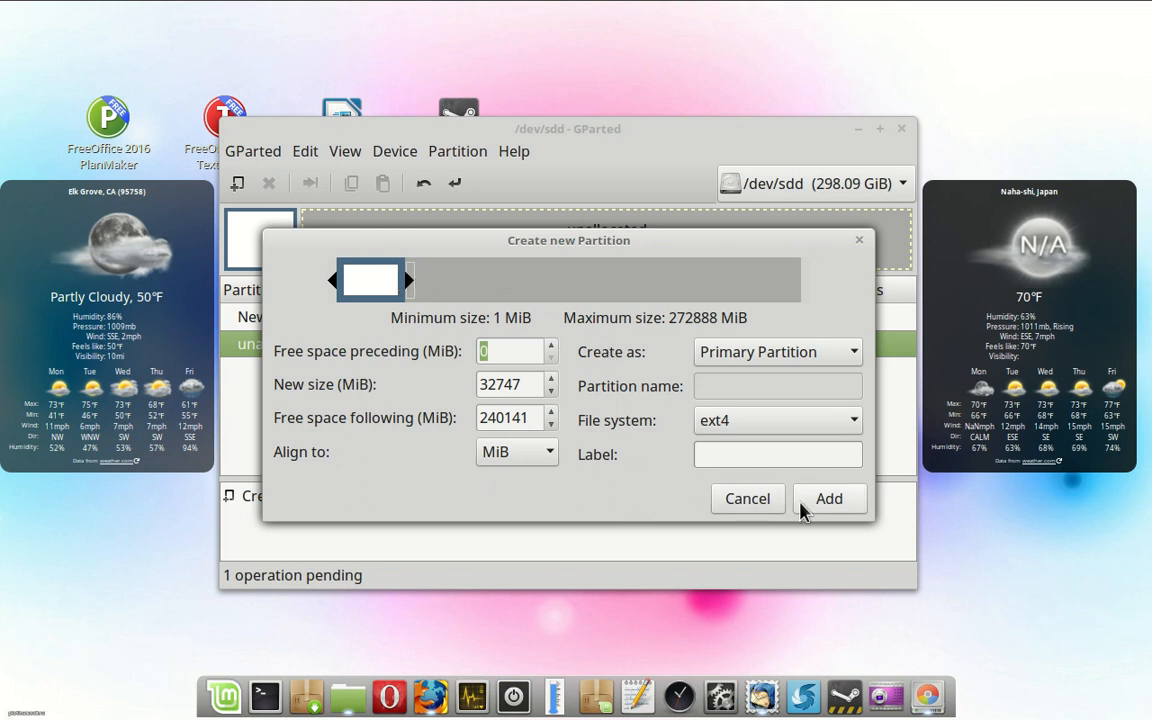
pyautogui.click(828, 498)
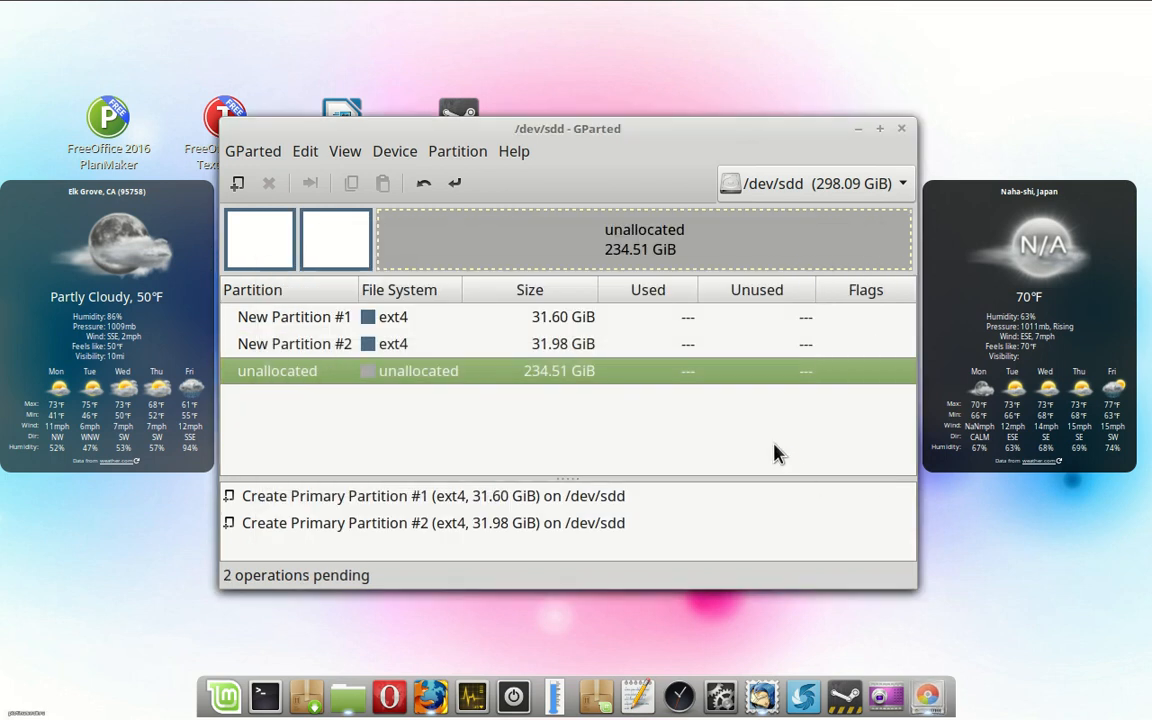
pyautogui.moveTo(732, 436)
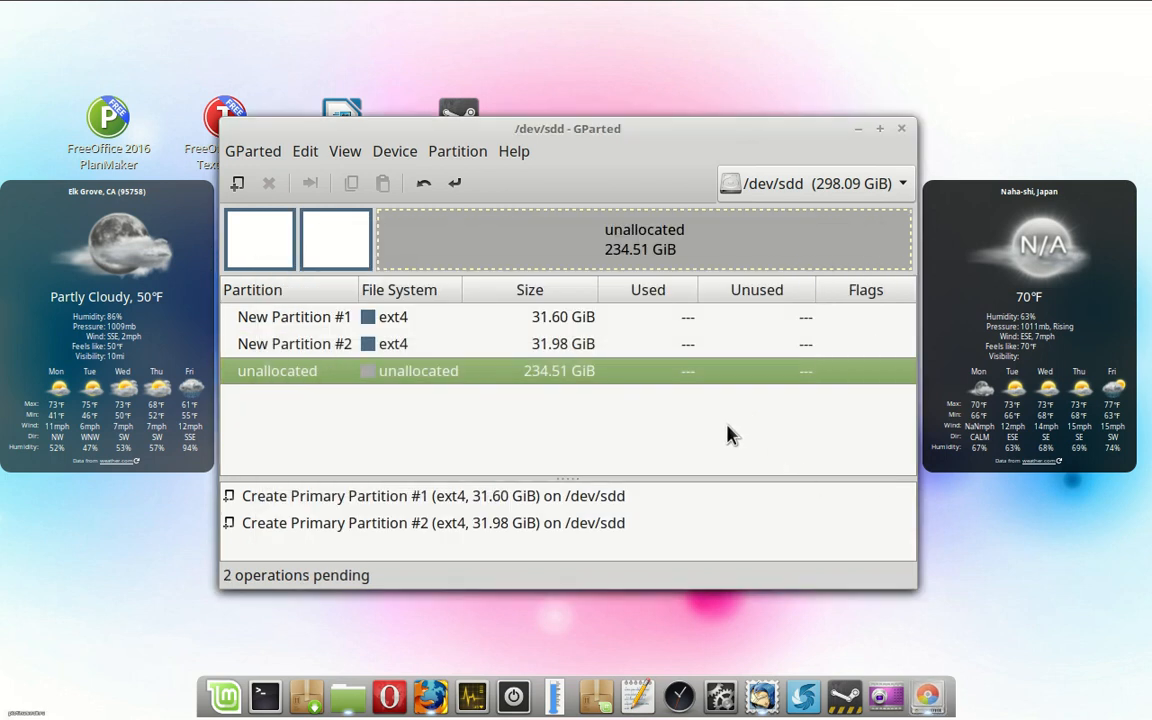
pyautogui.moveTo(436, 236)
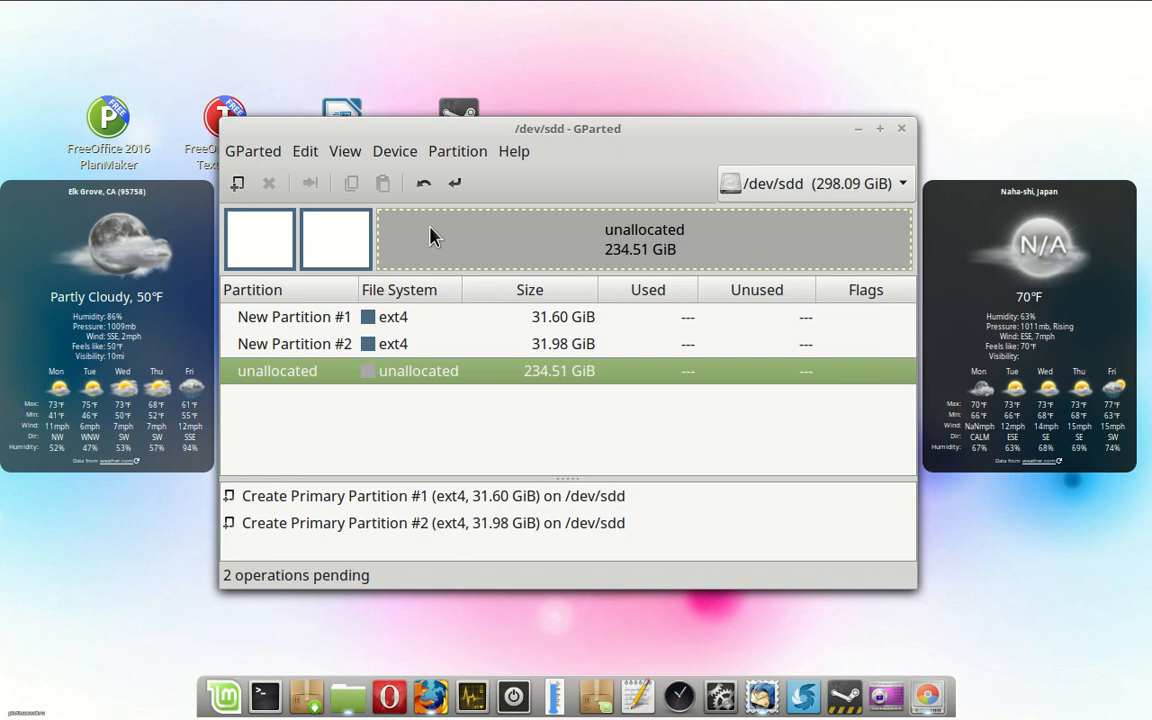
pyautogui.moveTo(468, 248)
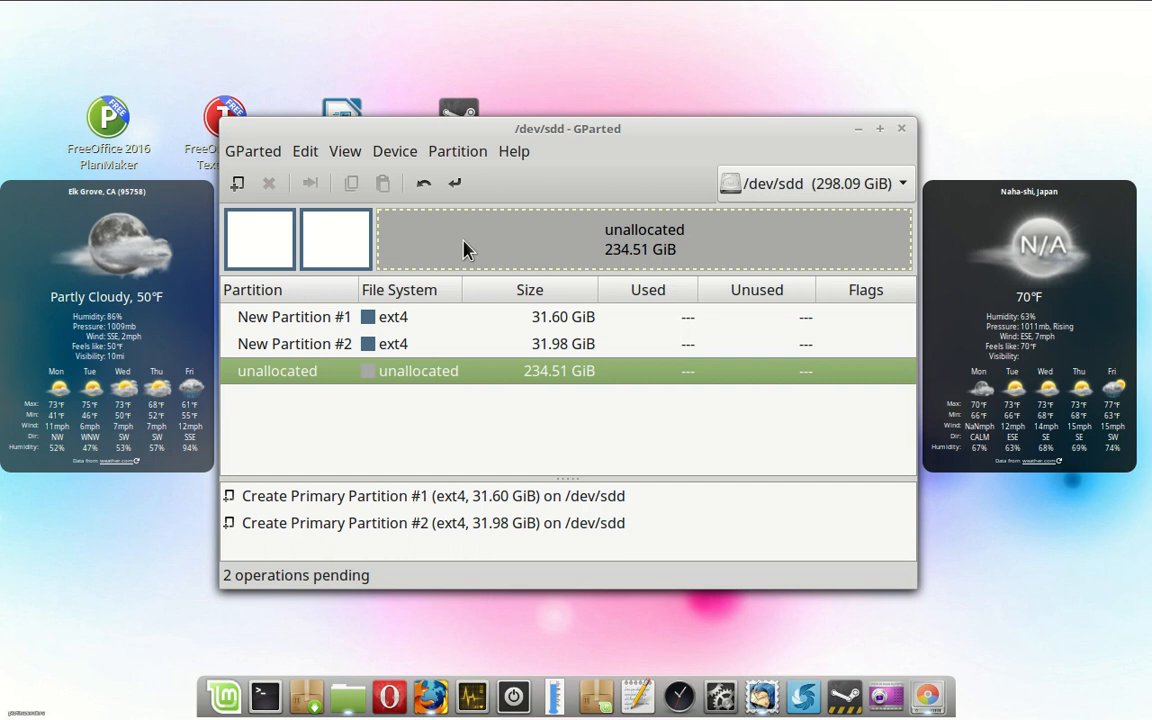
pyautogui.moveTo(464, 244)
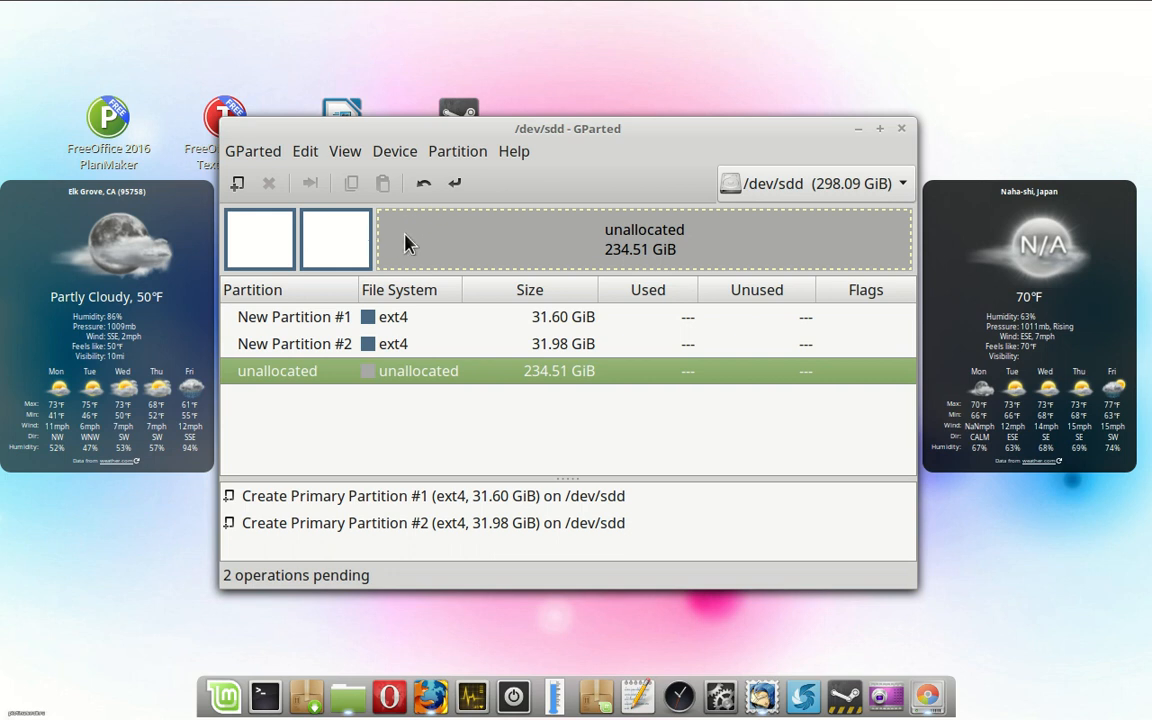
pyautogui.moveTo(404, 154)
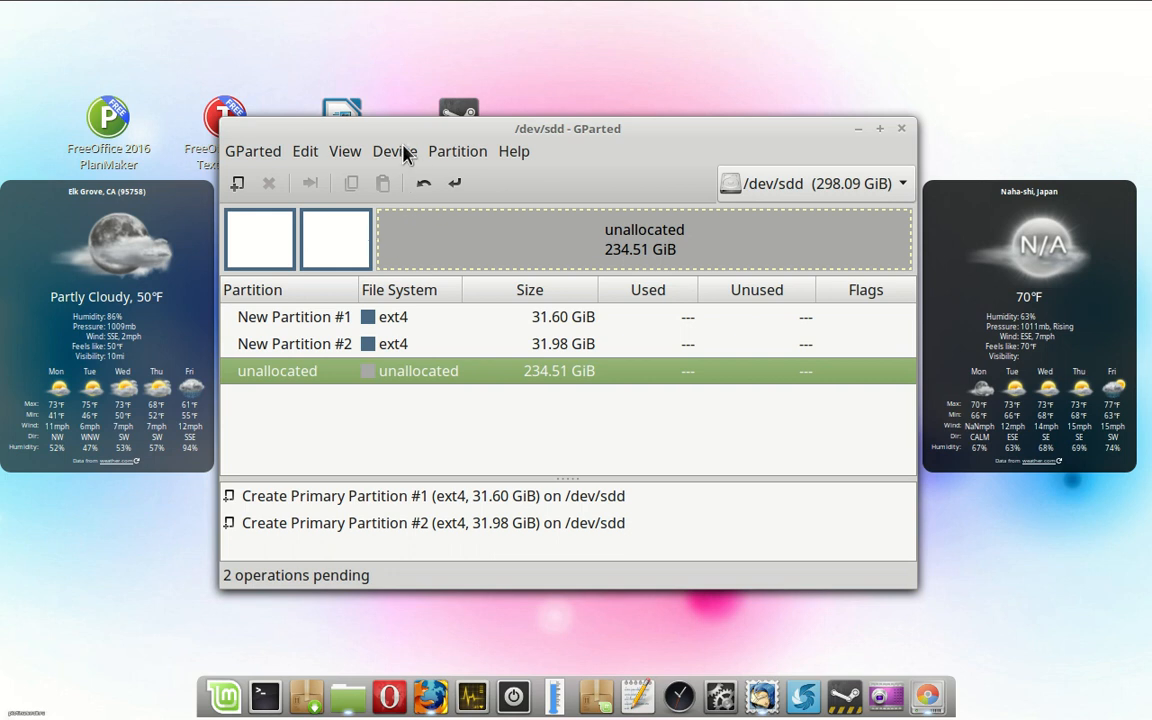
pyautogui.moveTo(440, 156)
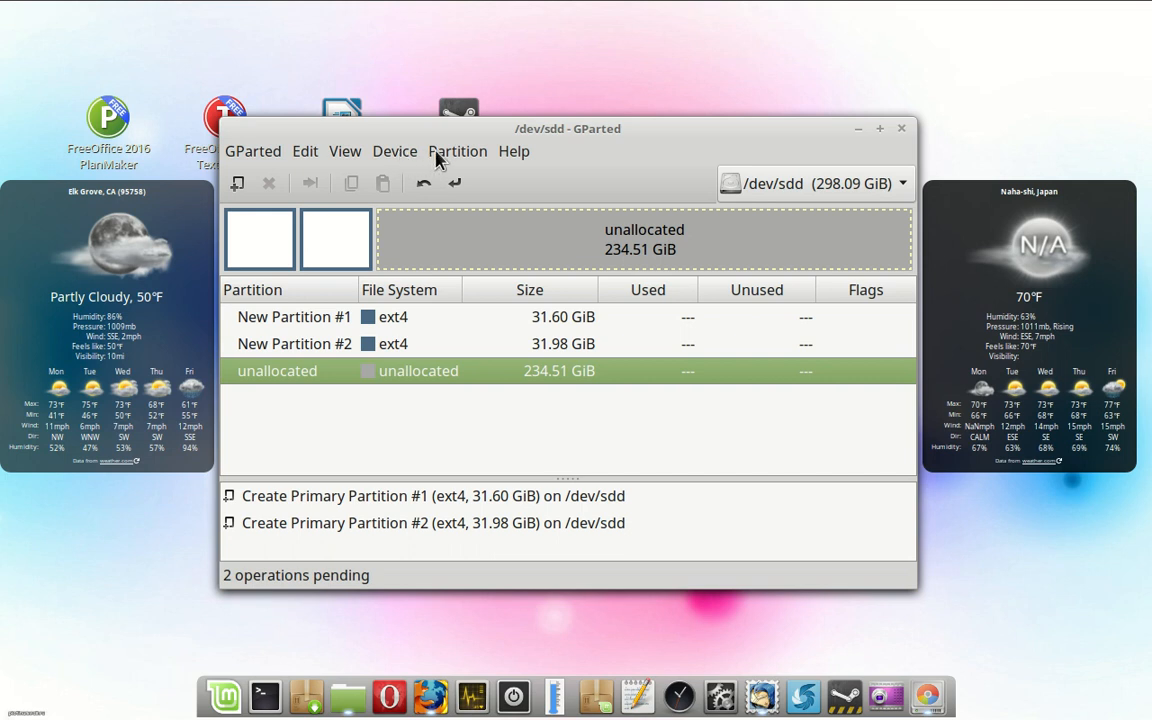
pyautogui.moveTo(448, 160)
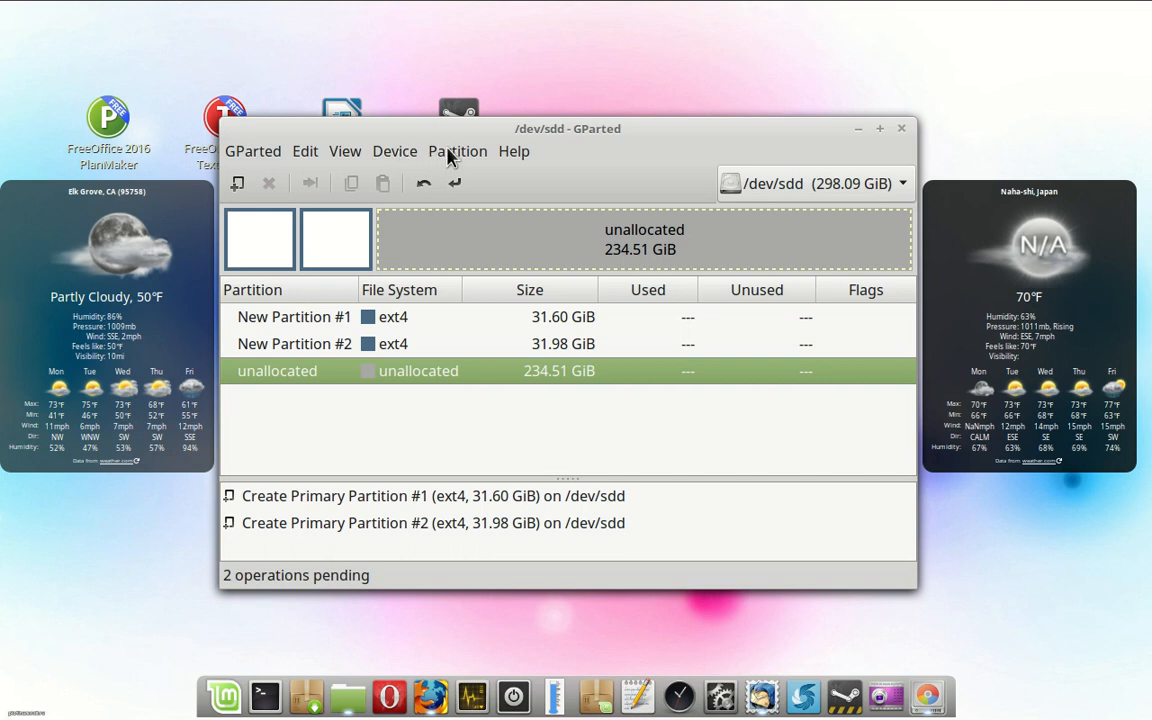
# Size a new partition to 8645 MiB at the end of the free space, intended for swap.
pyautogui.click(456, 152)
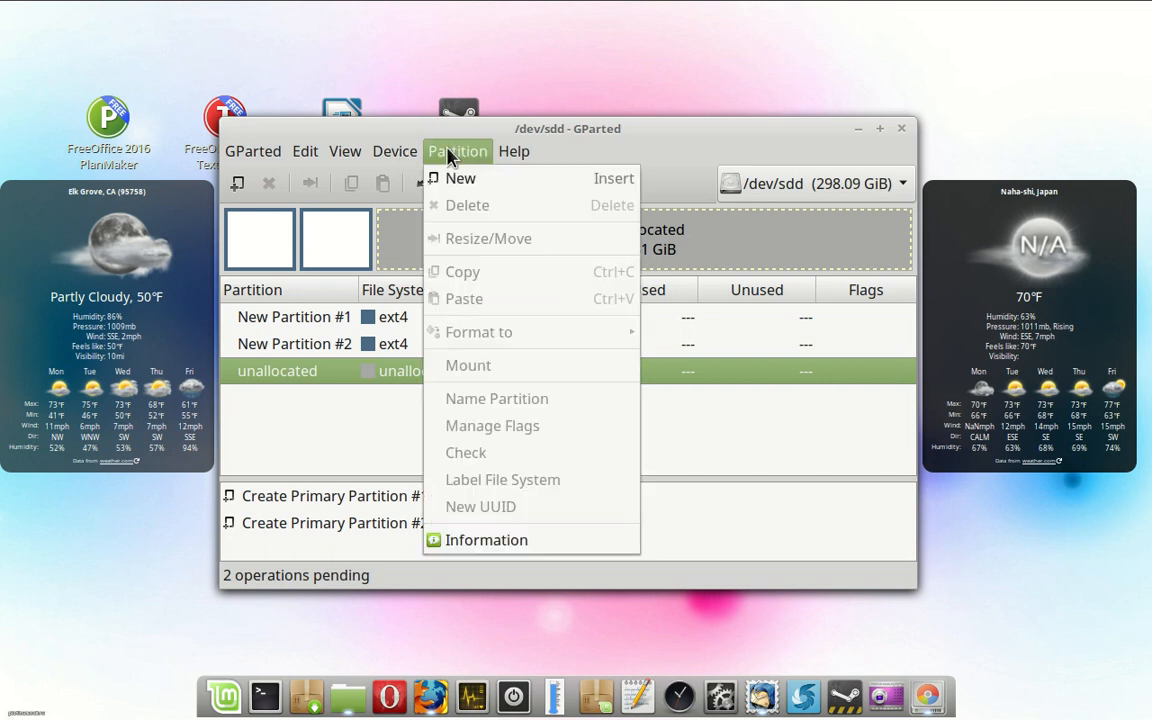
pyautogui.moveTo(460, 178)
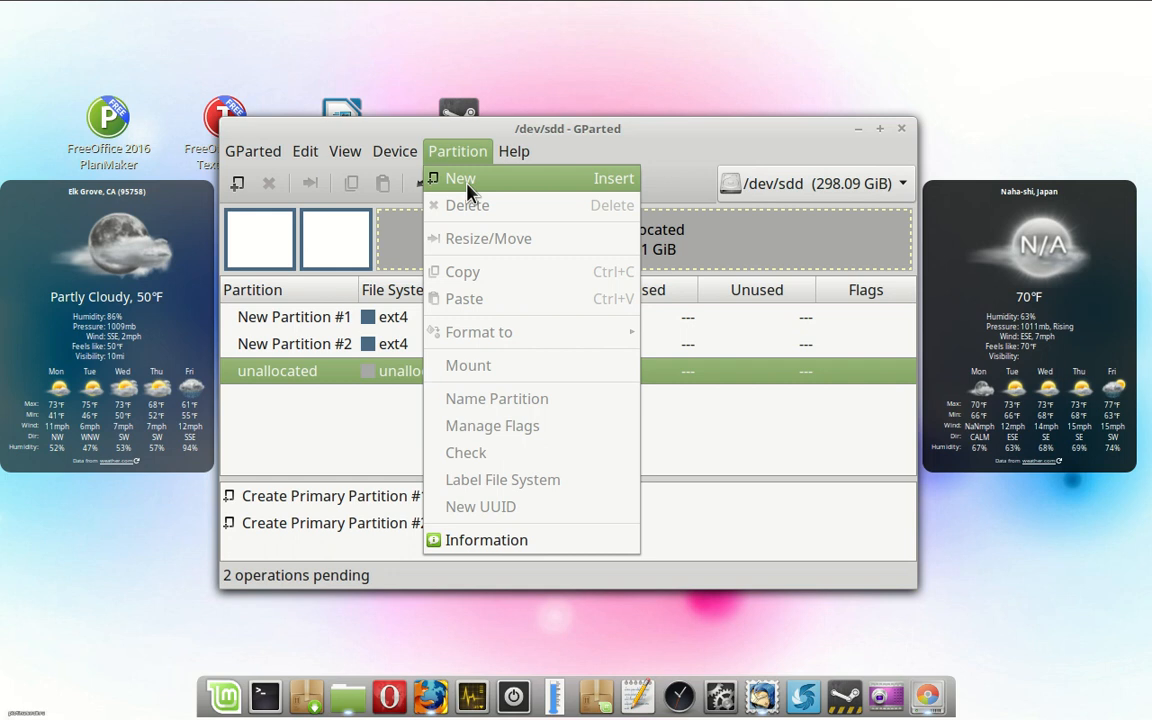
pyautogui.click(460, 178)
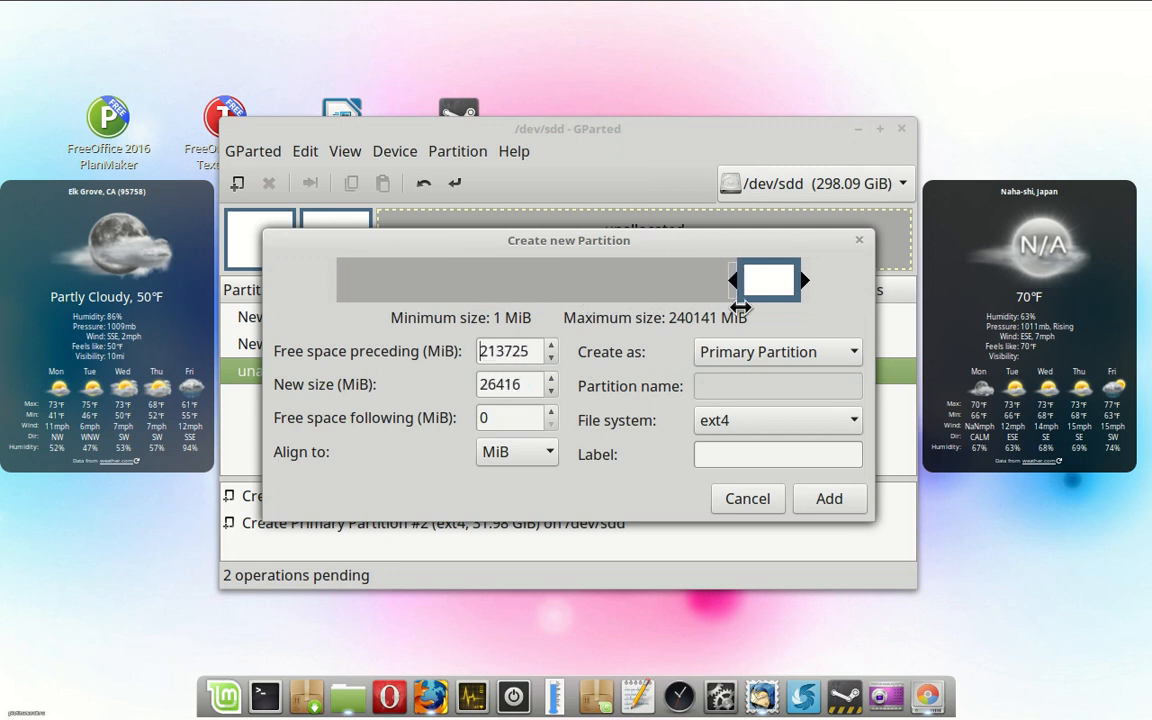
pyautogui.moveTo(800, 280); pyautogui.dragTo(764, 284)
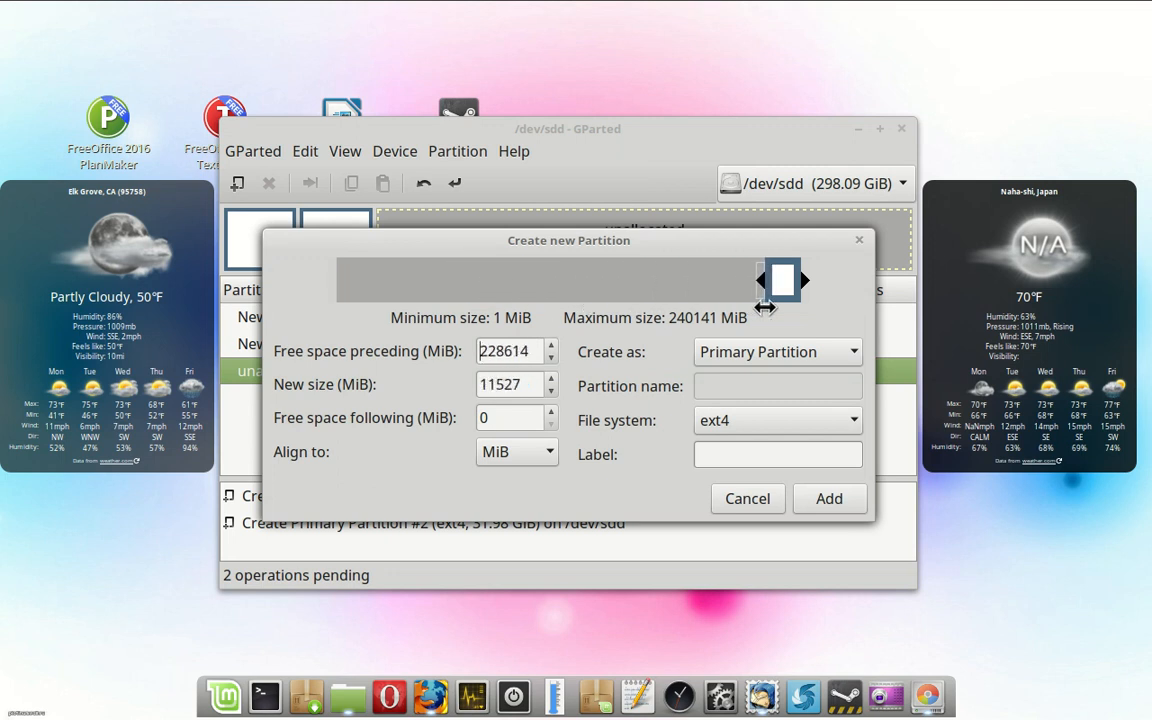
pyautogui.moveTo(784, 280); pyautogui.dragTo(788, 280)
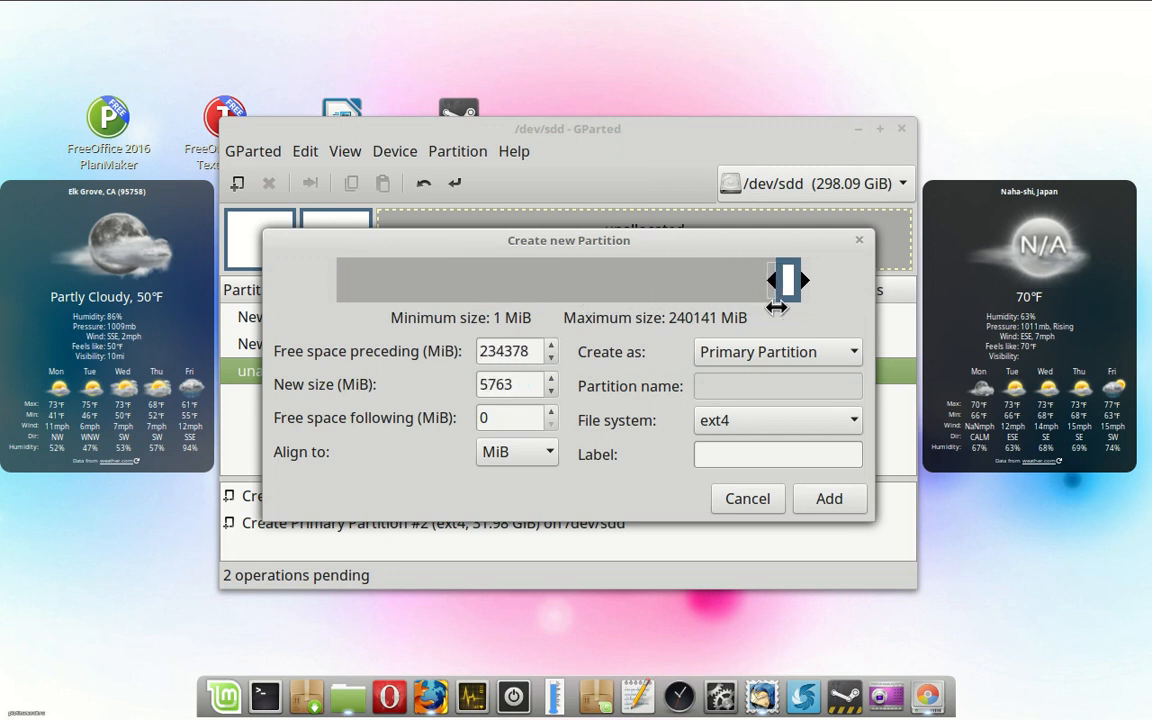
pyautogui.moveTo(788, 280); pyautogui.dragTo(796, 280)
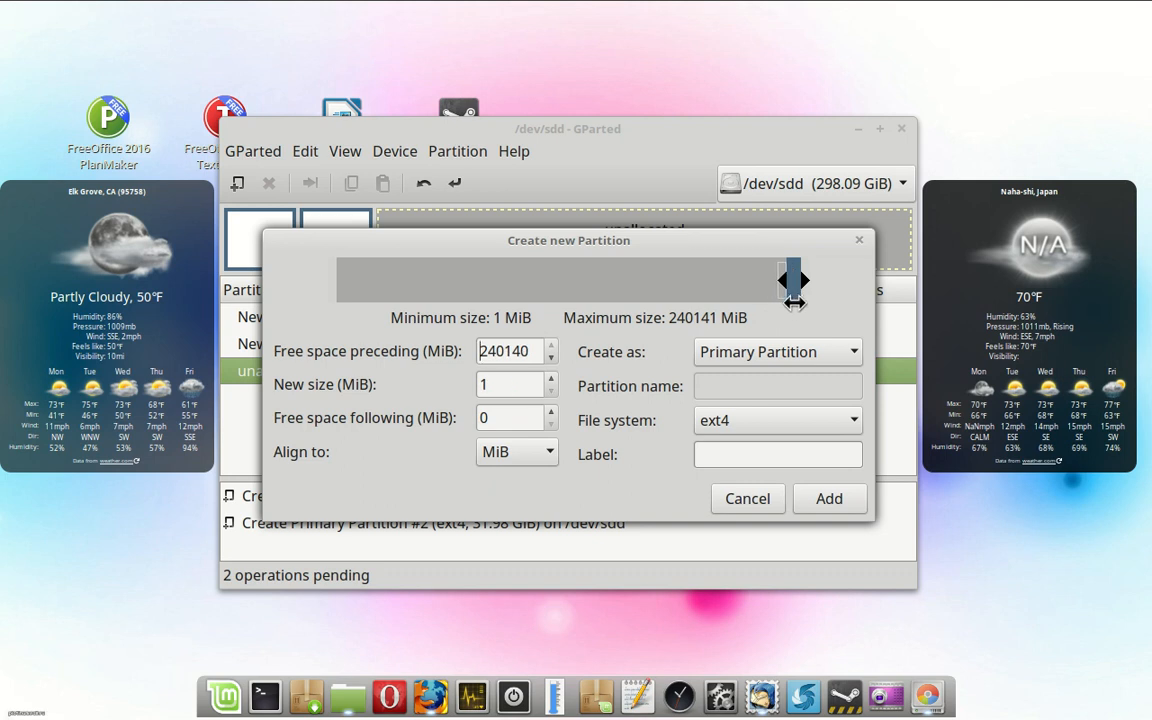
pyautogui.moveTo(792, 280); pyautogui.dragTo(772, 280)
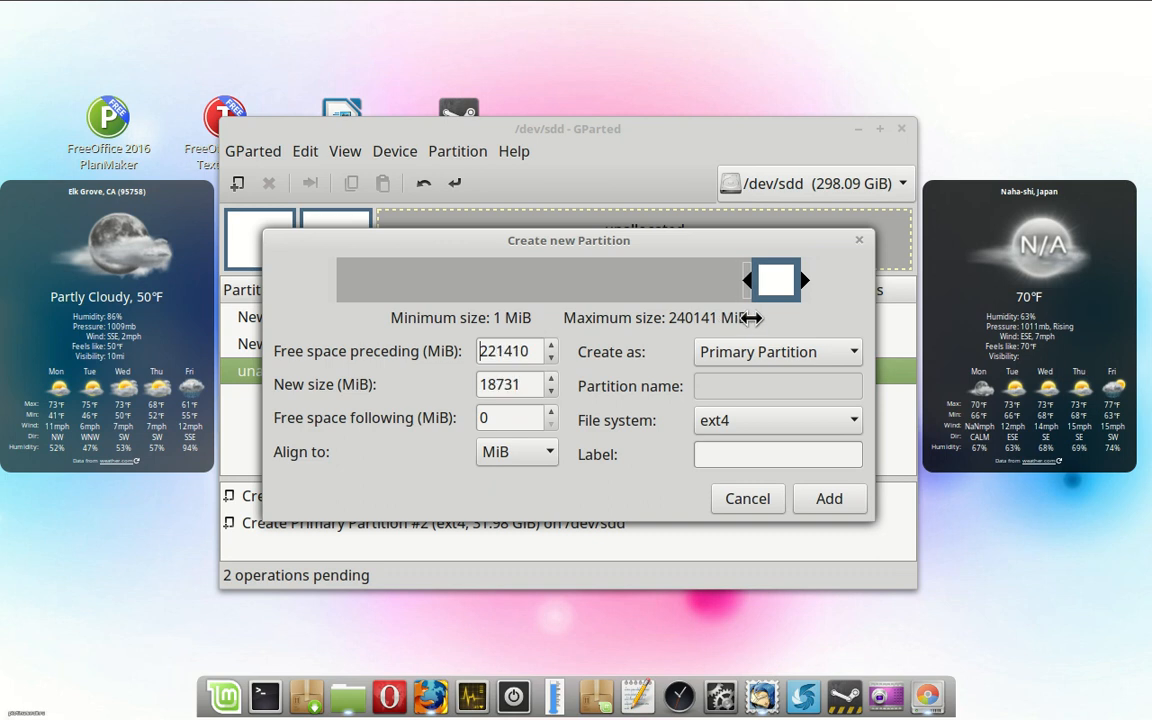
pyautogui.moveTo(804, 280); pyautogui.dragTo(776, 280)
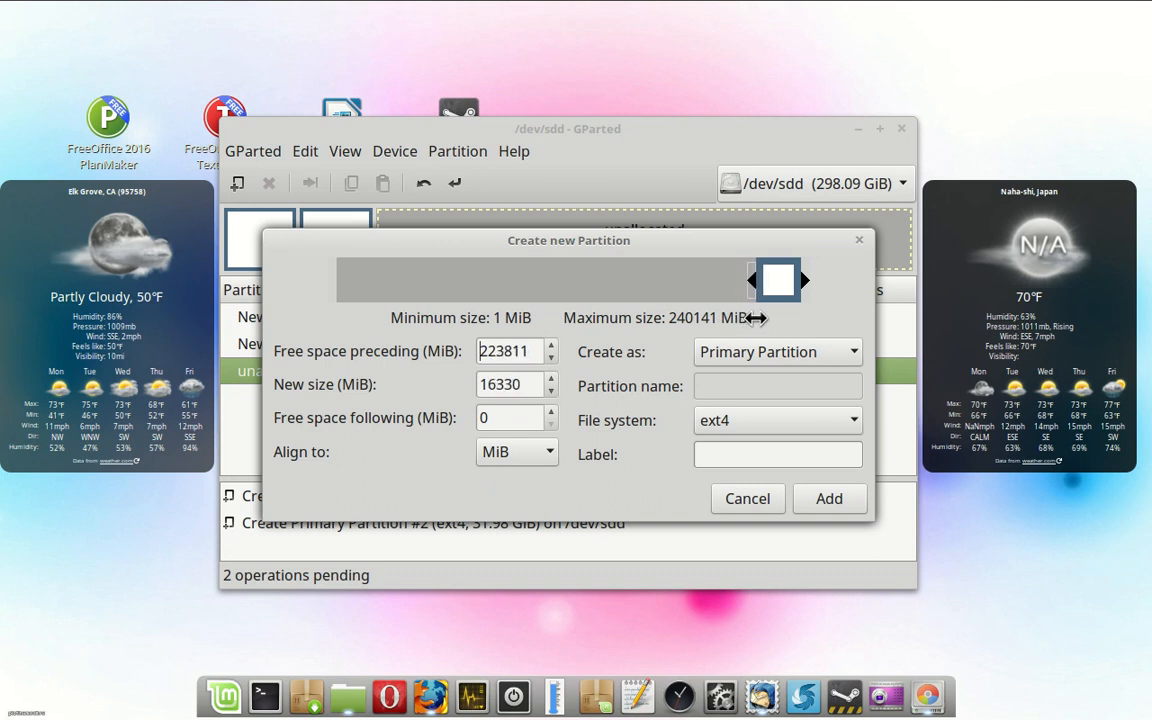
pyautogui.moveTo(778, 280); pyautogui.dragTo(770, 280)
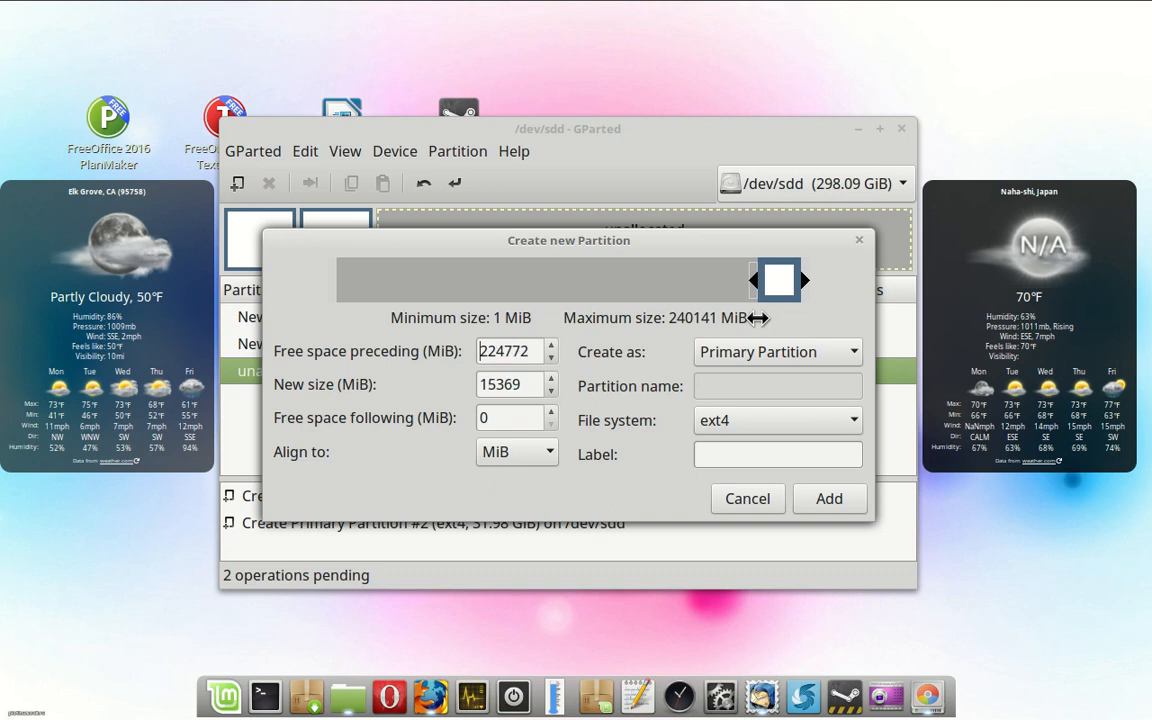
pyautogui.moveTo(776, 280); pyautogui.dragTo(760, 280)
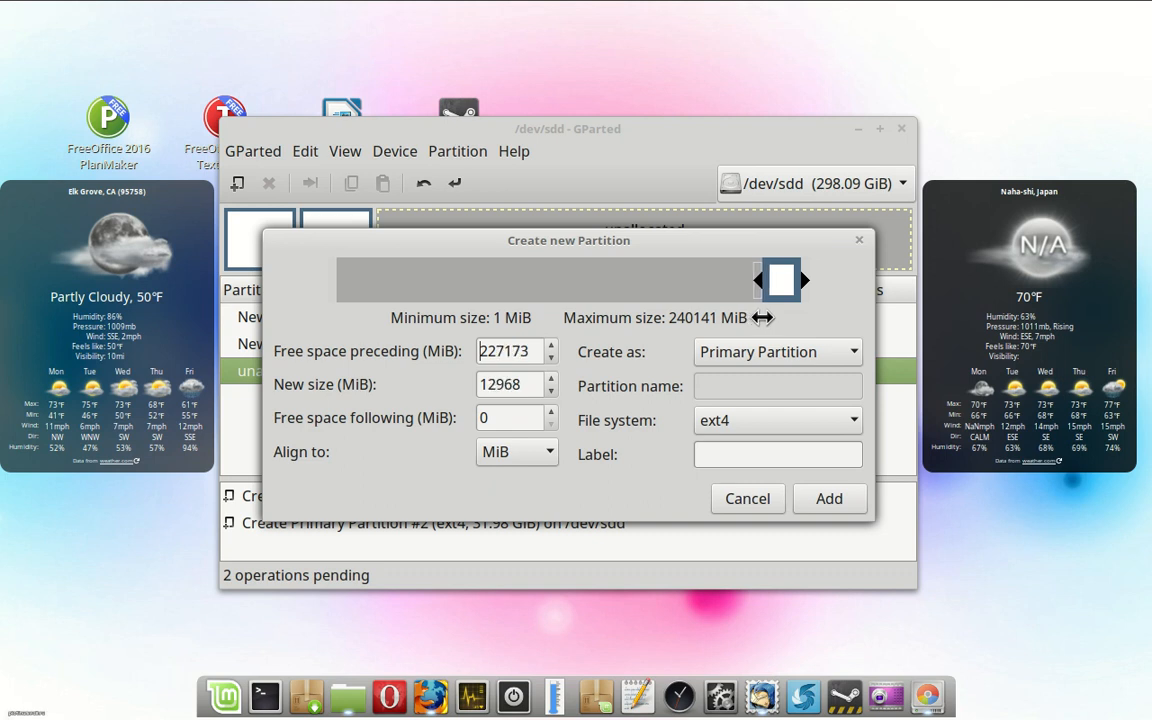
pyautogui.moveTo(780, 280); pyautogui.dragTo(770, 280)
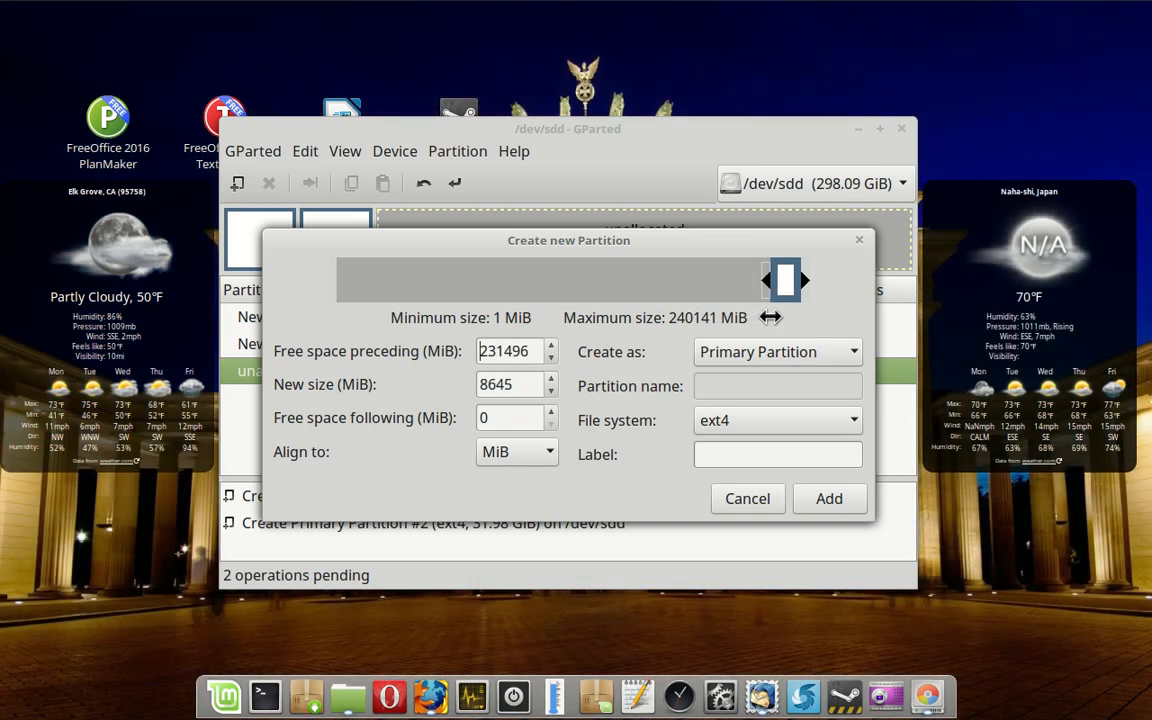
pyautogui.moveTo(776, 324)
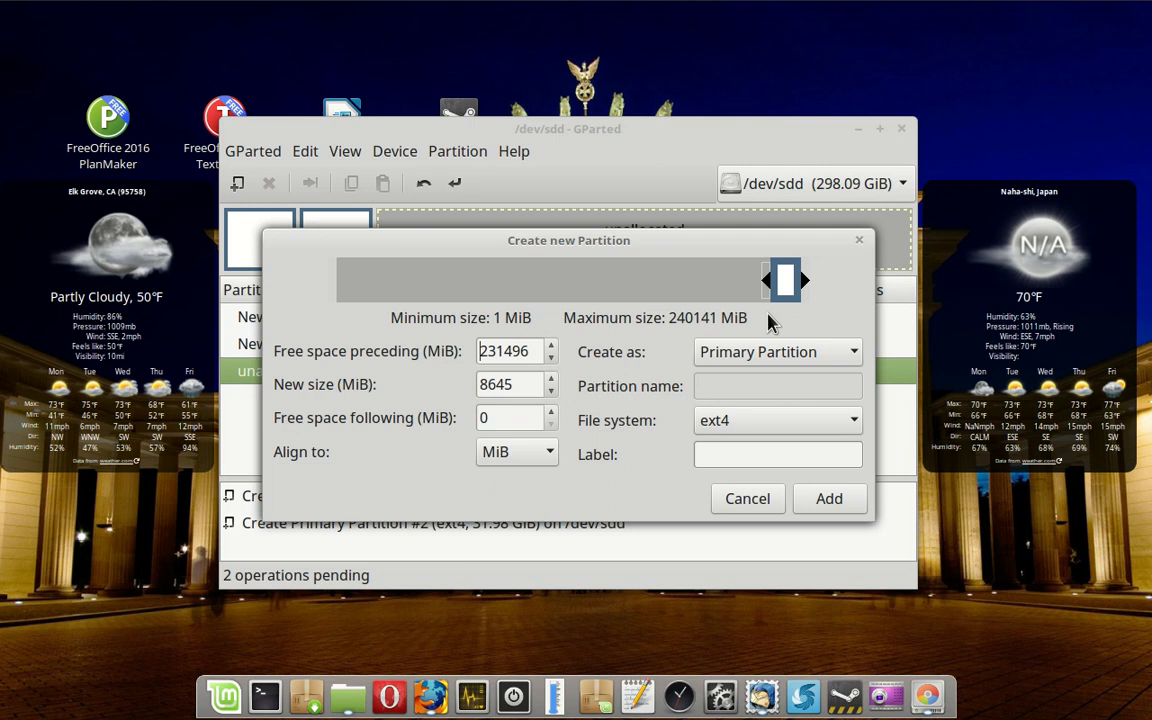
# Choose linux-swap as the file system and add the 8645 MiB swap partition to pending operations.
pyautogui.click(852, 420)
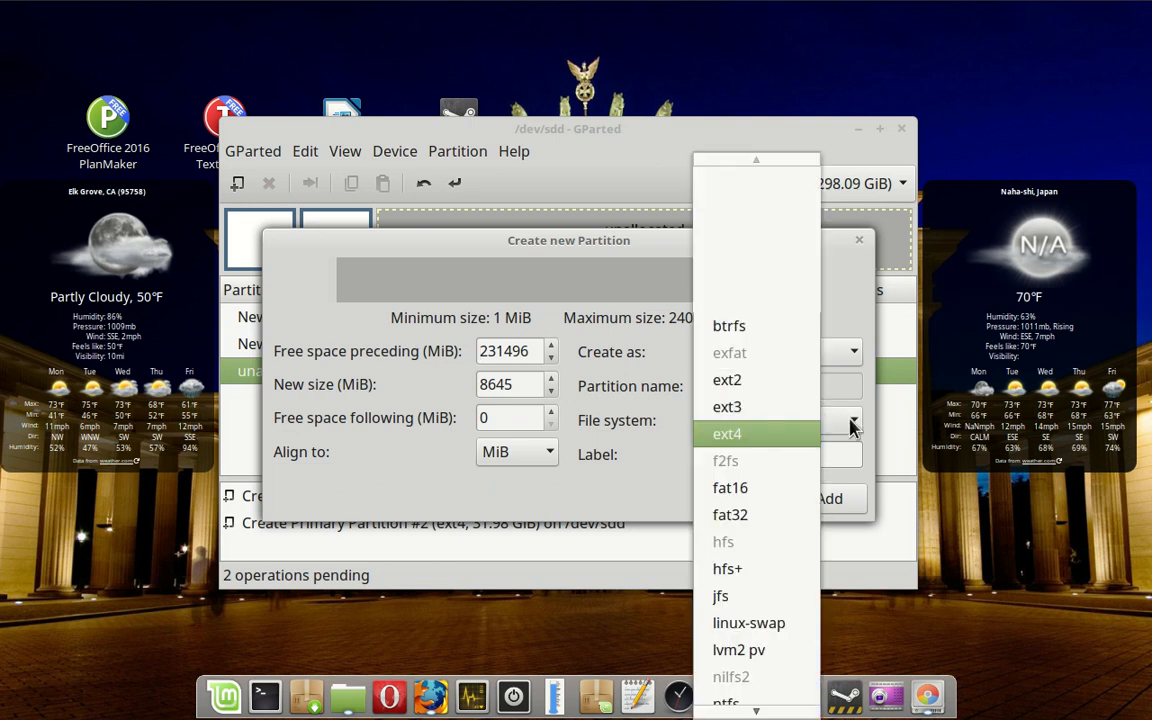
pyautogui.moveTo(730, 514)
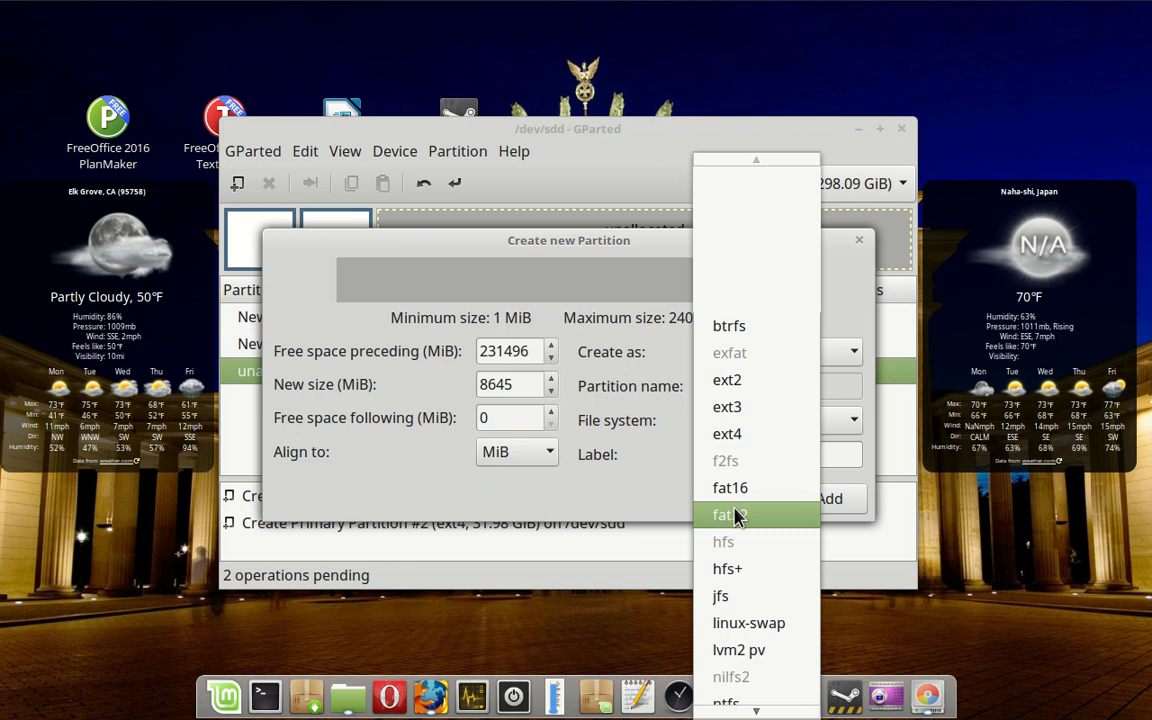
pyautogui.moveTo(748, 622)
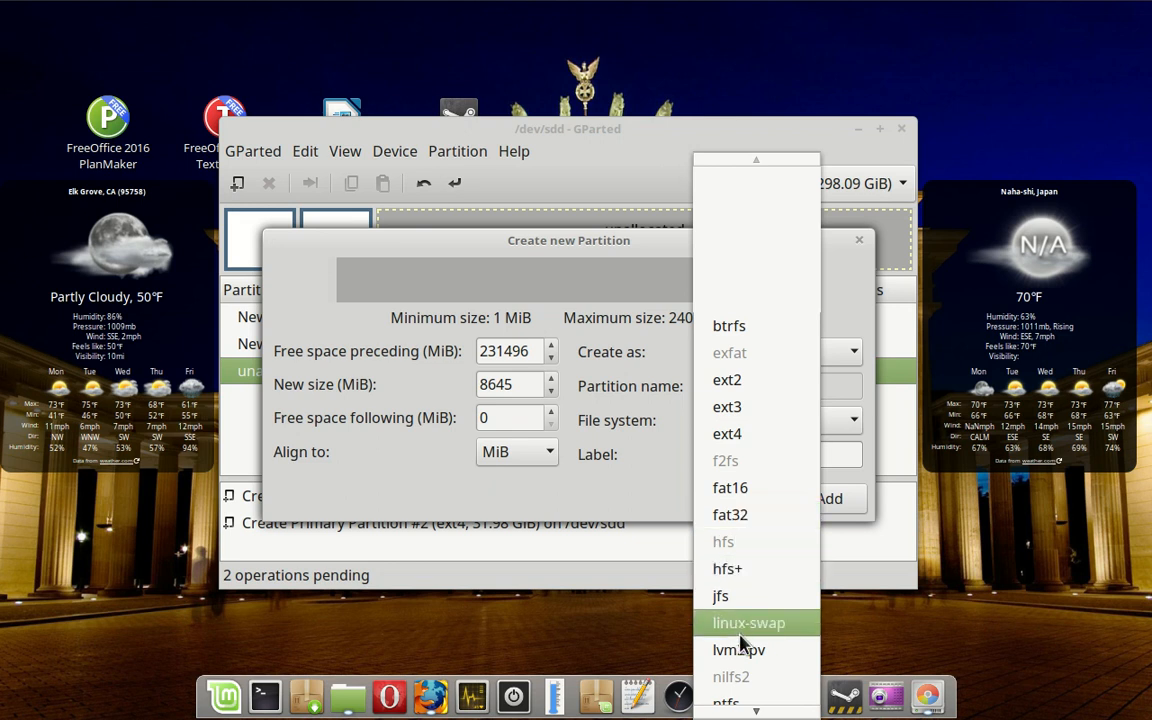
pyautogui.click(748, 622)
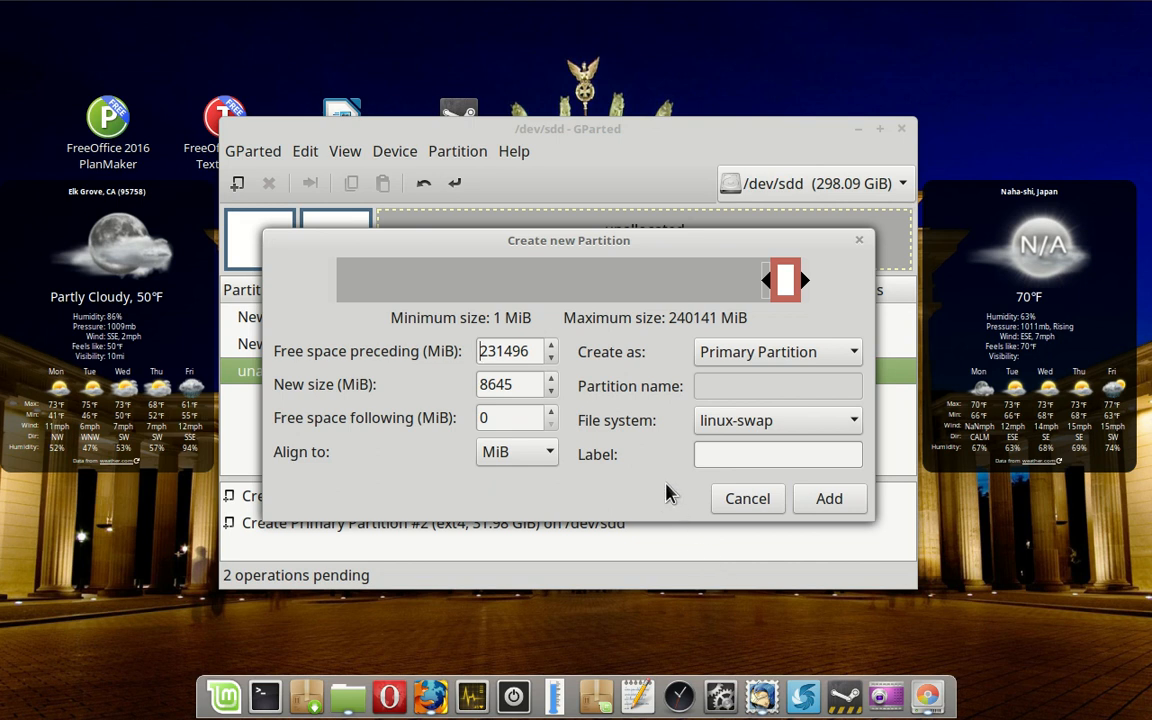
pyautogui.click(828, 498)
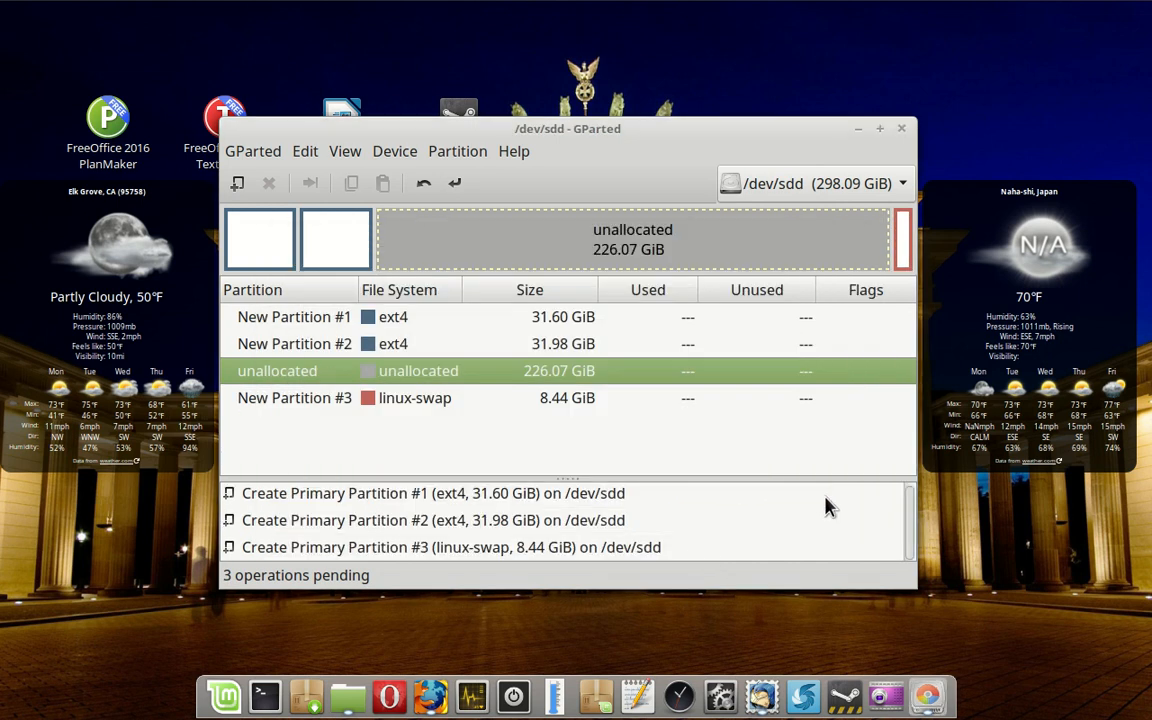
pyautogui.moveTo(558, 242)
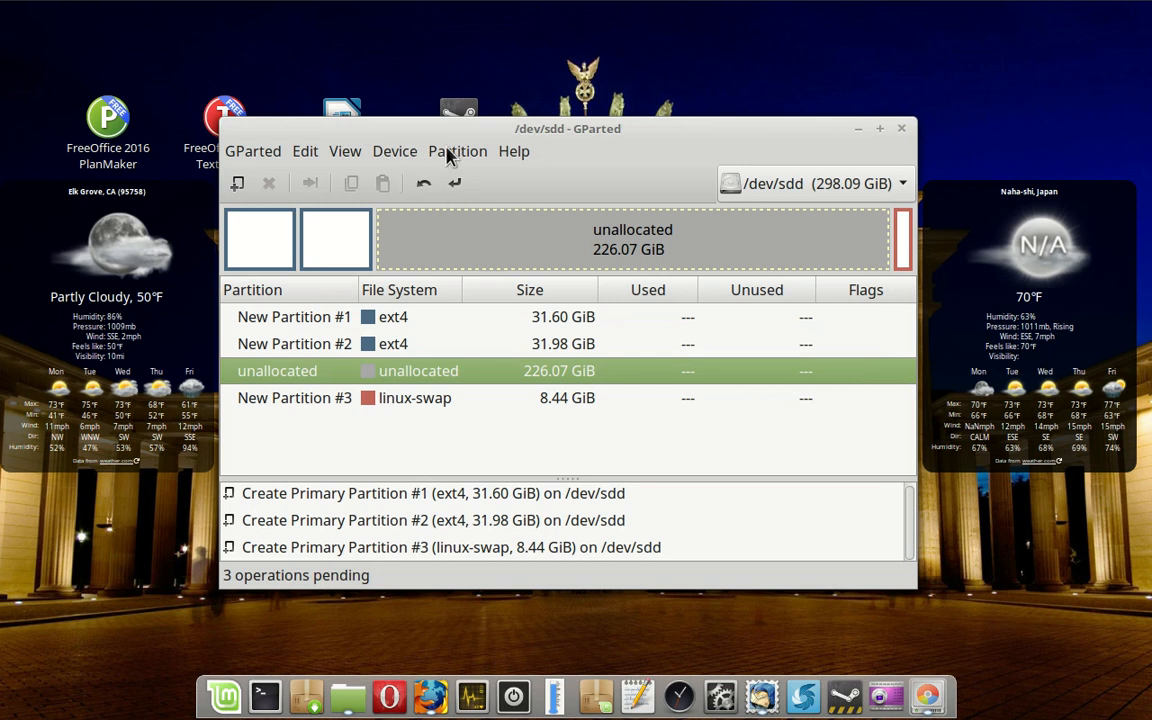
# Create a new ext4 partition in the remaining unallocated space, label it 'Home', and queue it.
pyautogui.click(456, 152)
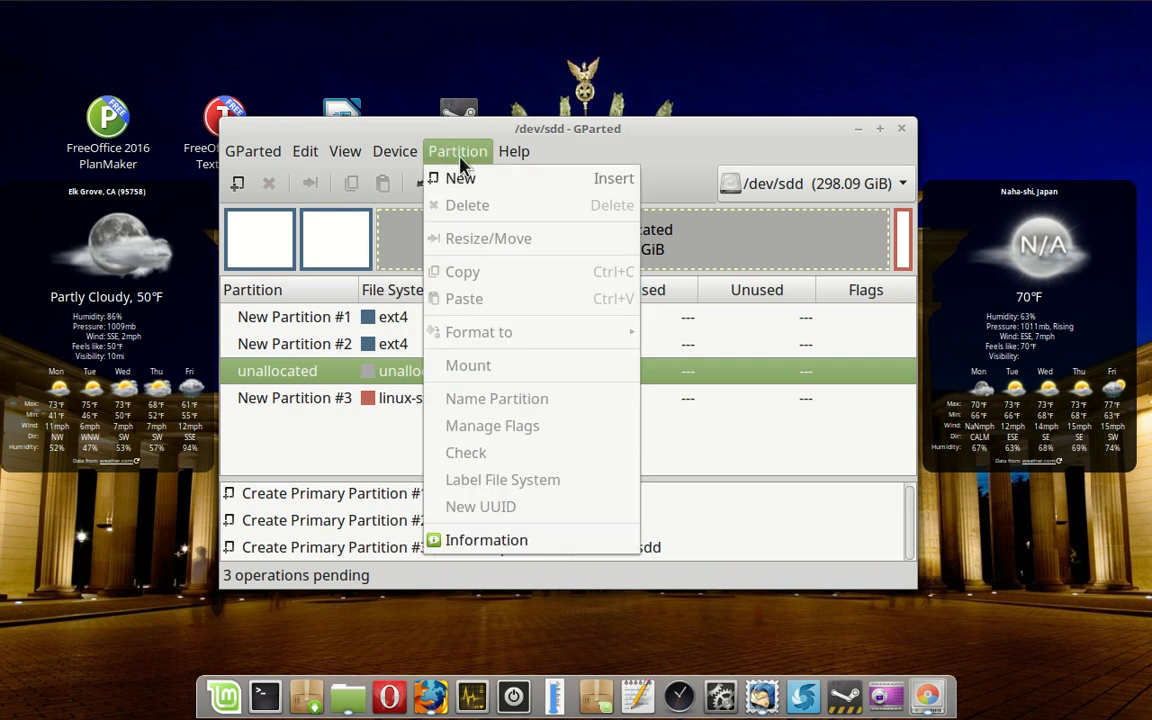
pyautogui.click(460, 178)
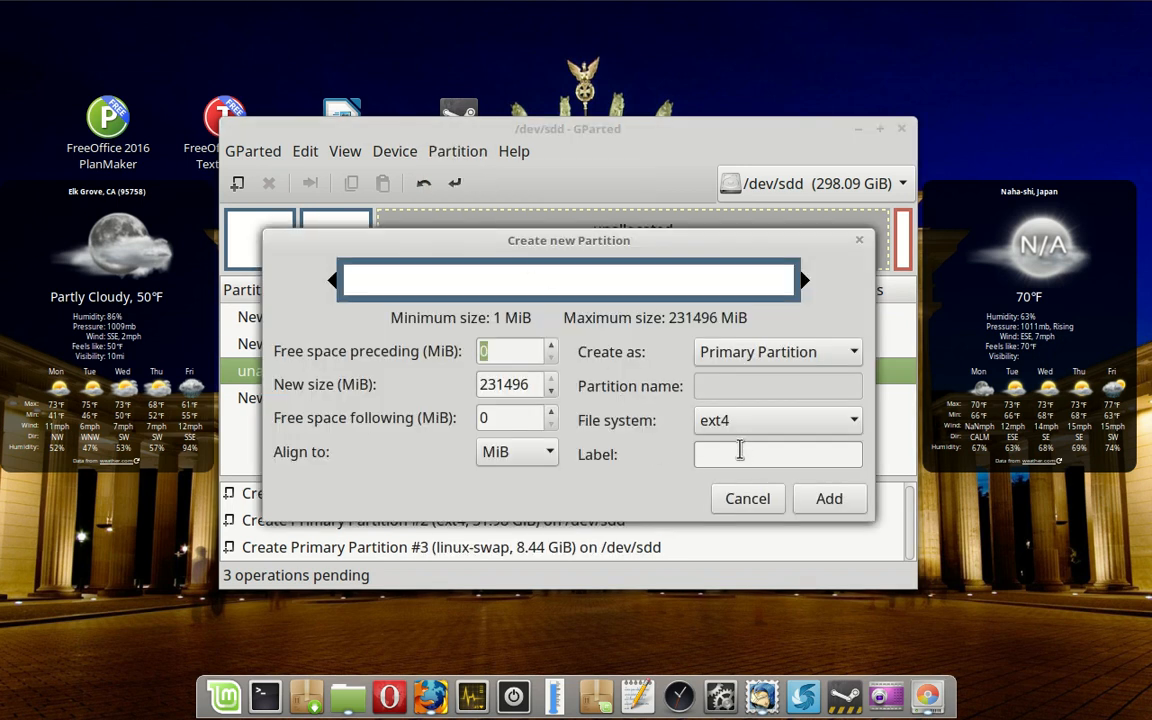
pyautogui.click(740, 454)
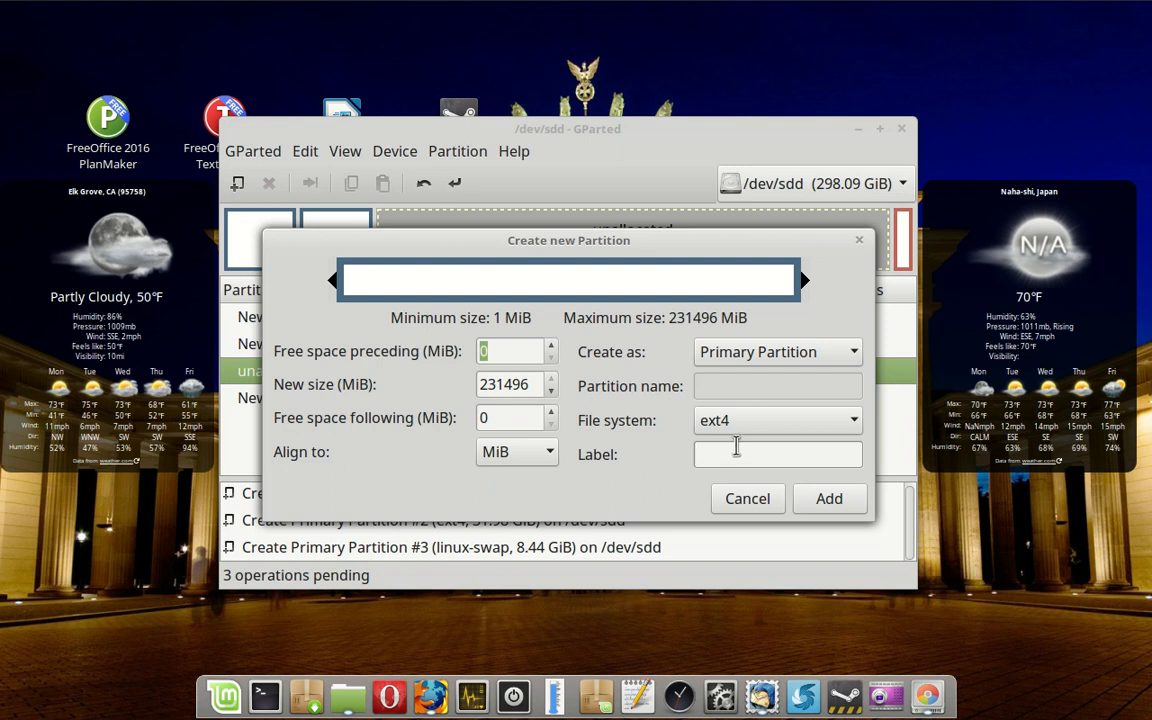
pyautogui.write('H')
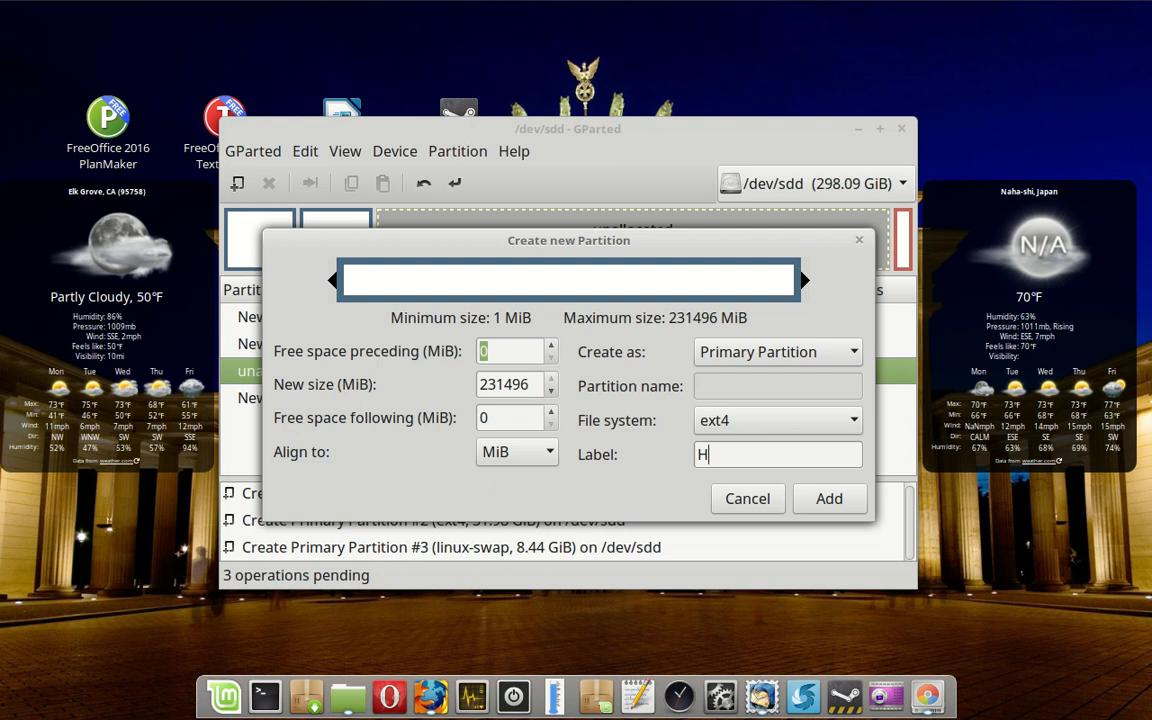
pyautogui.write('ome')
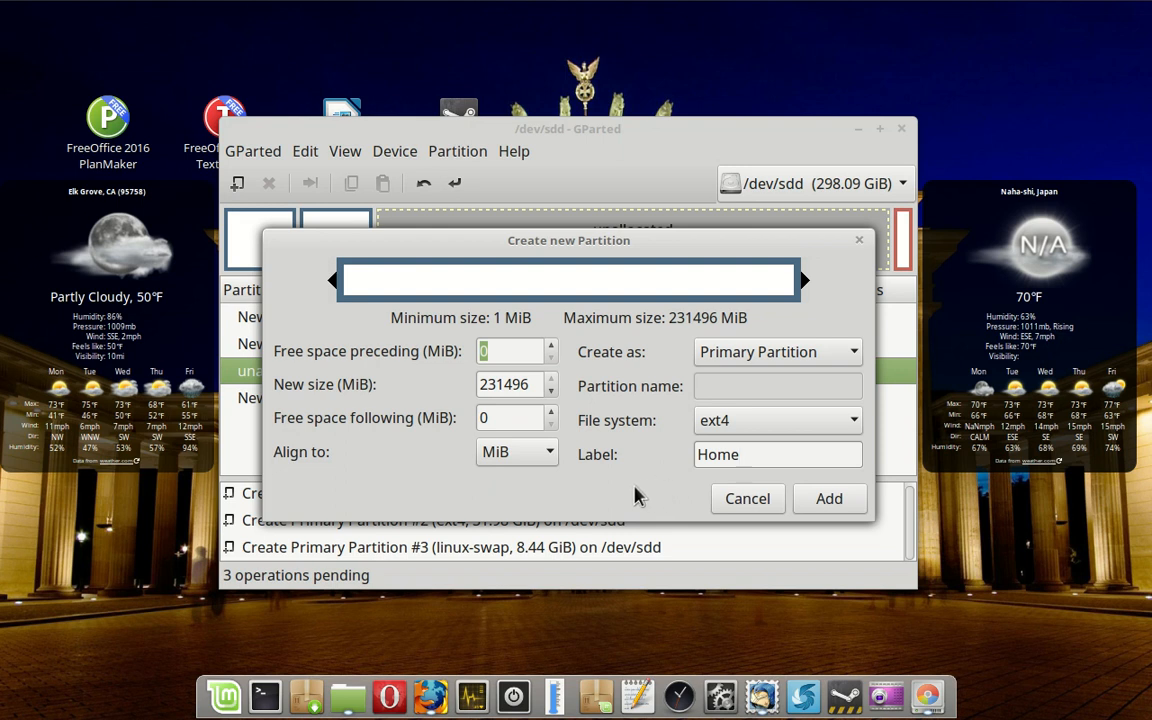
pyautogui.click(778, 454)
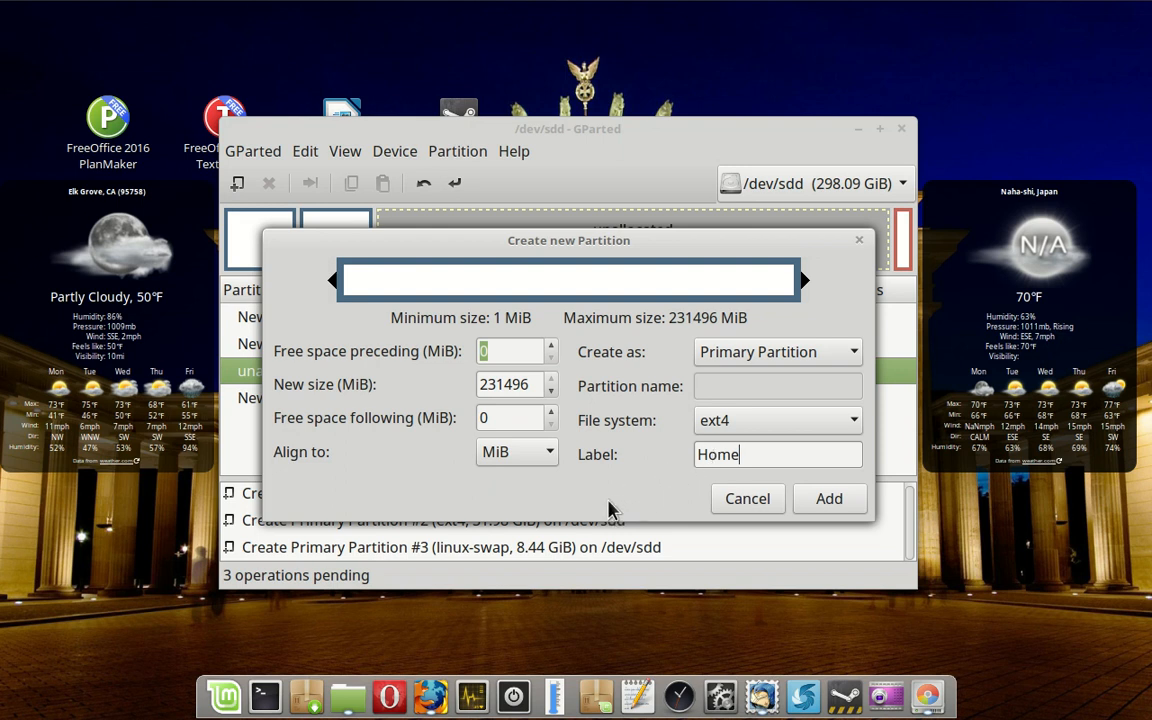
pyautogui.moveTo(612, 510)
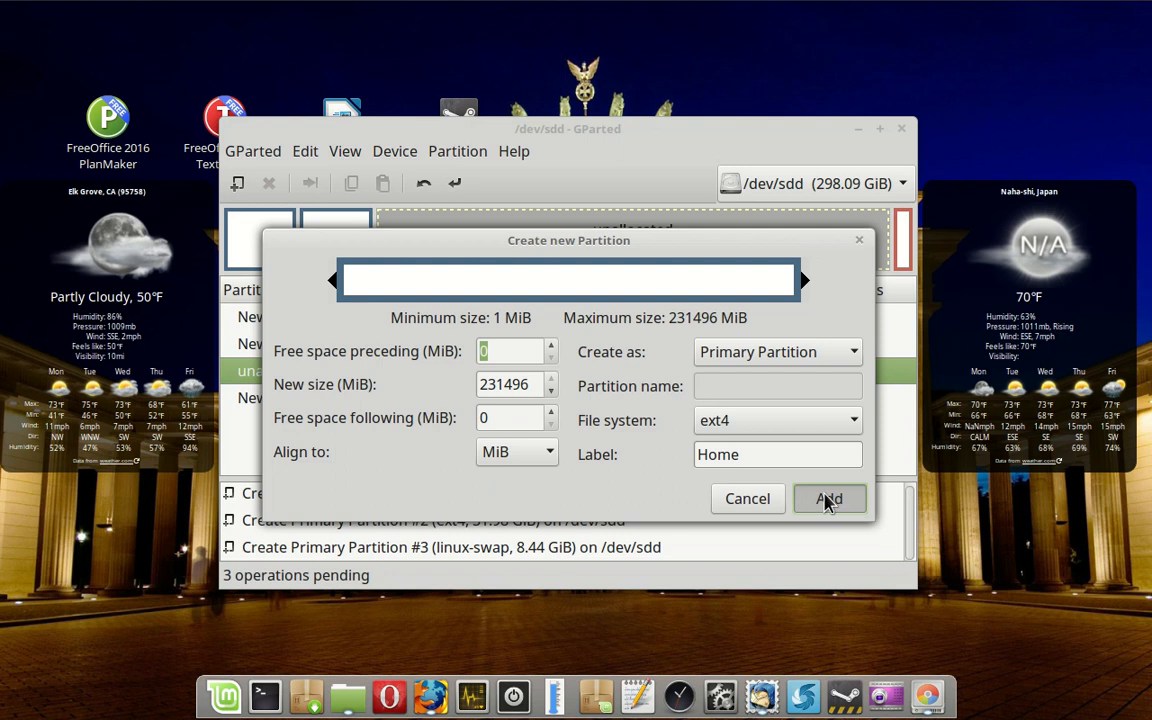
pyautogui.click(828, 498)
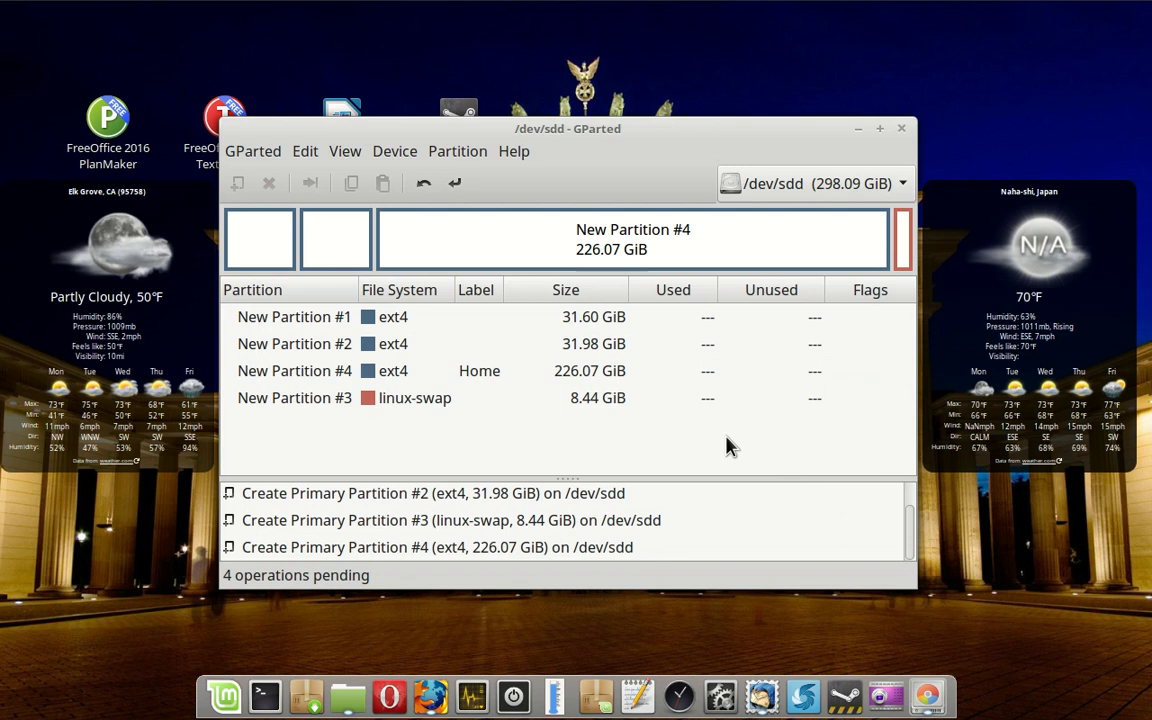
pyautogui.moveTo(736, 392)
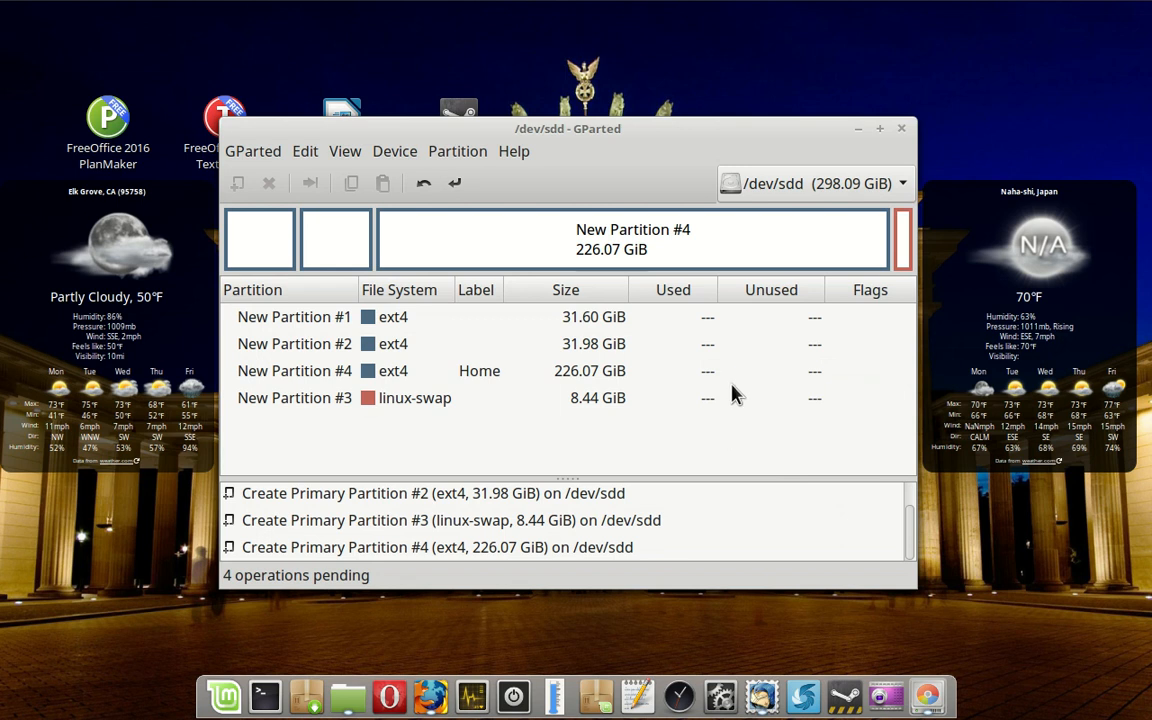
pyautogui.moveTo(690, 456)
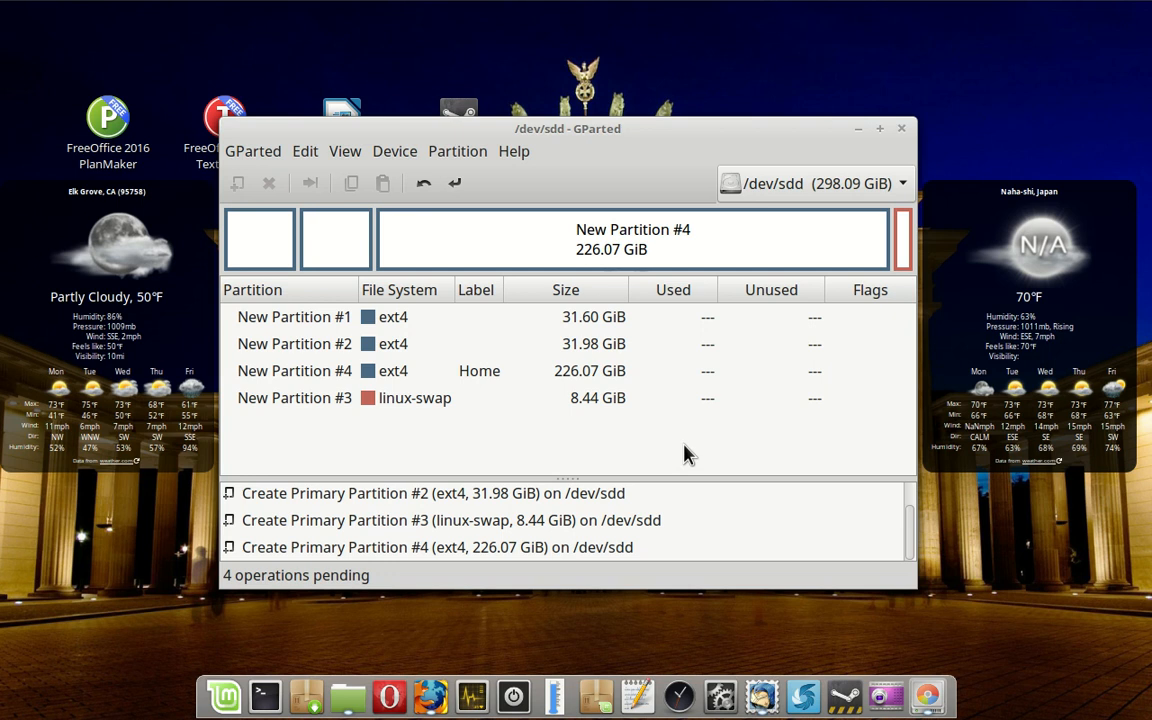
pyautogui.moveTo(378, 352)
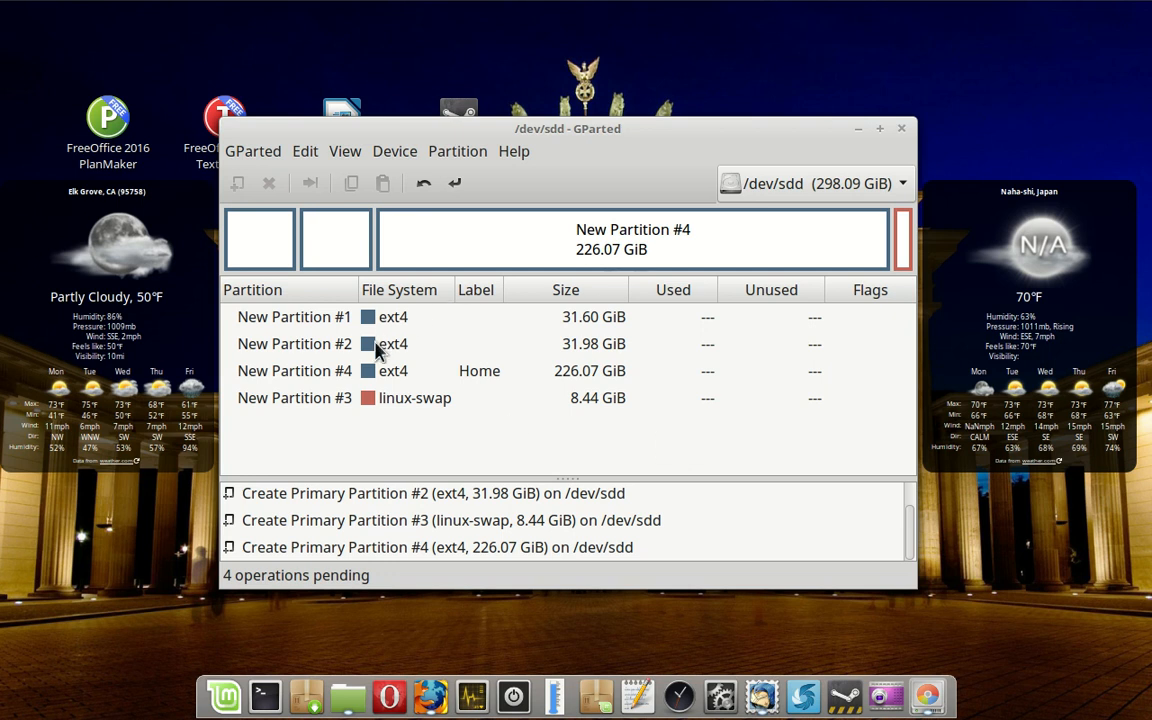
pyautogui.moveTo(448, 170)
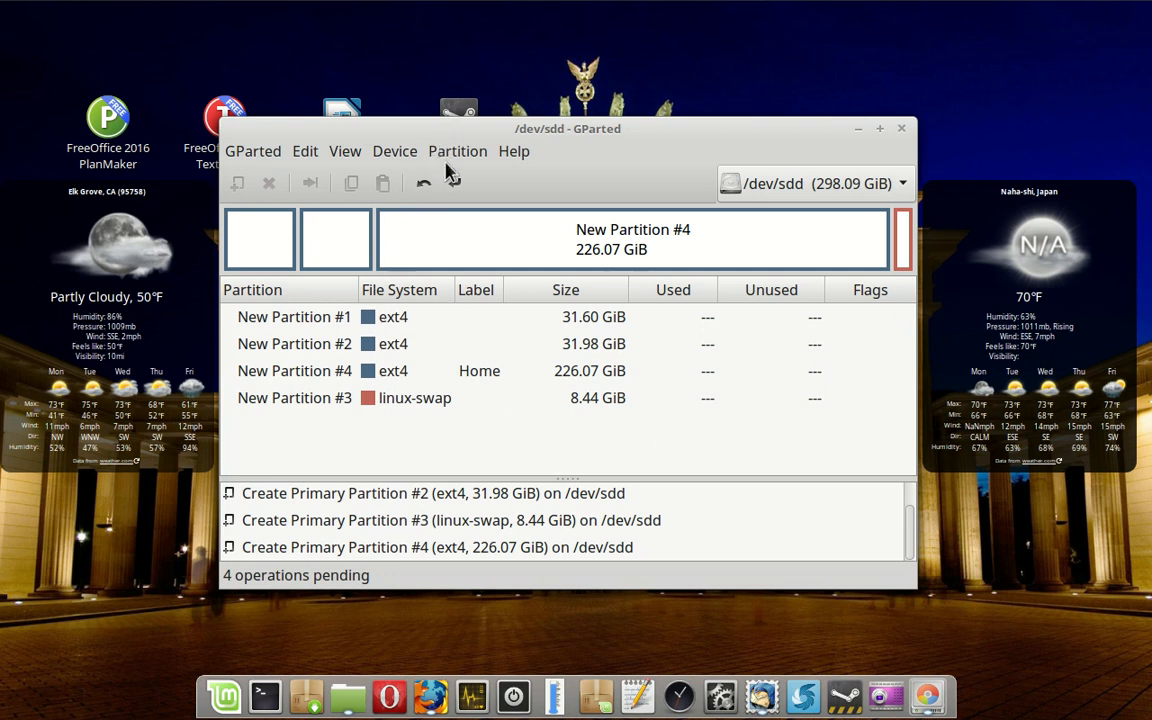
pyautogui.moveTo(454, 184)
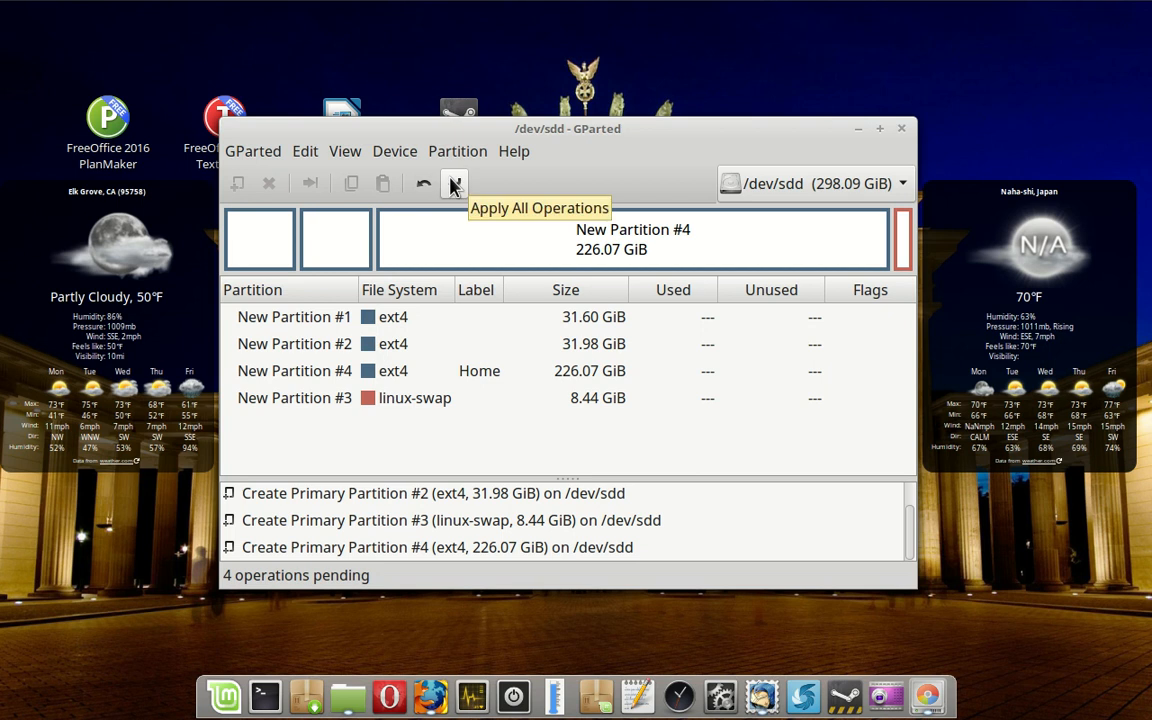
# Apply all four pending operations to /dev/sdd and confirm.
pyautogui.click(454, 184)
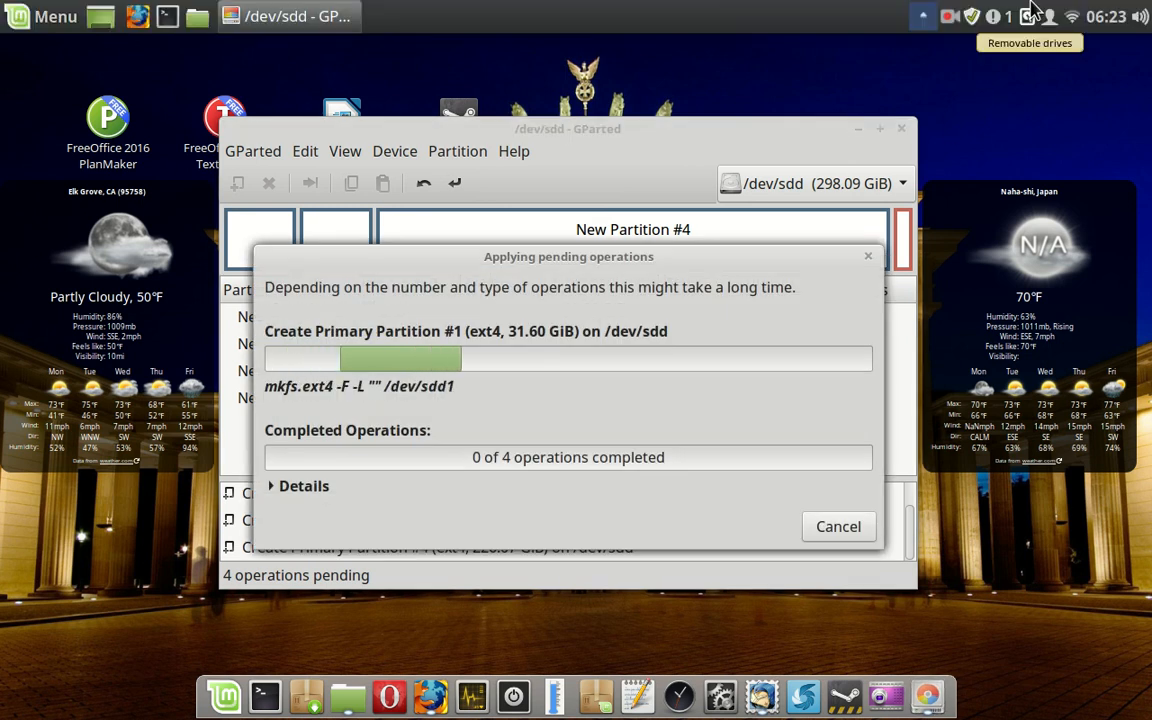
pyautogui.click(948, 16)
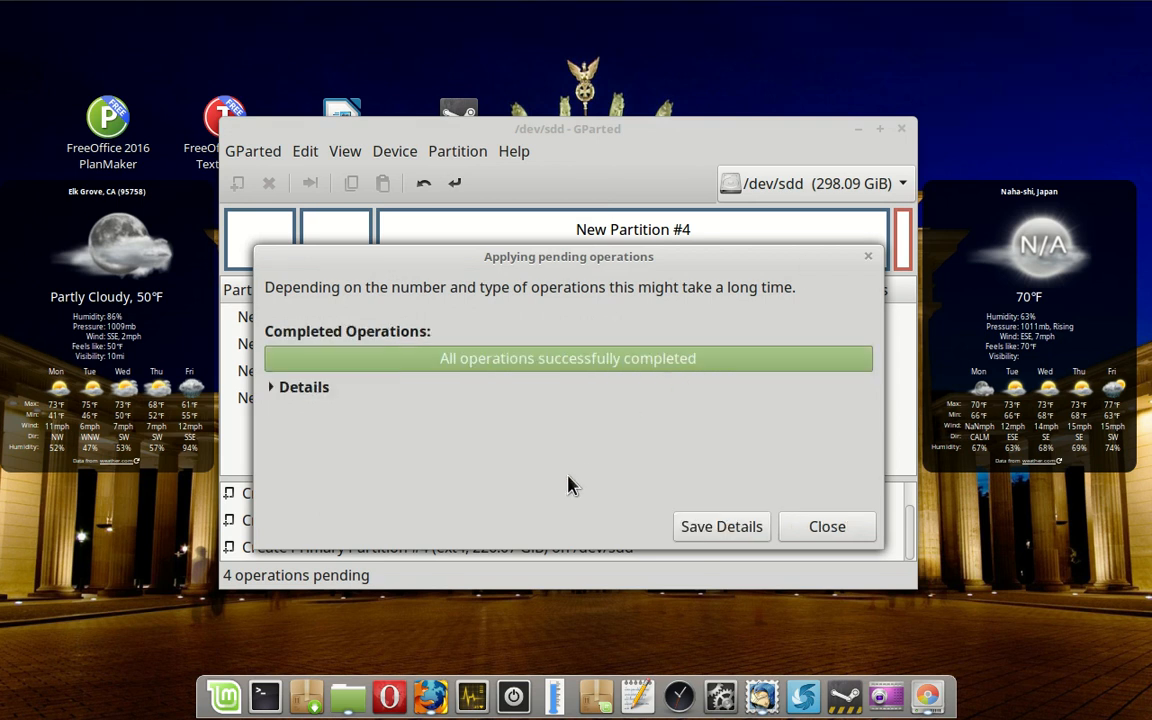
pyautogui.moveTo(576, 456)
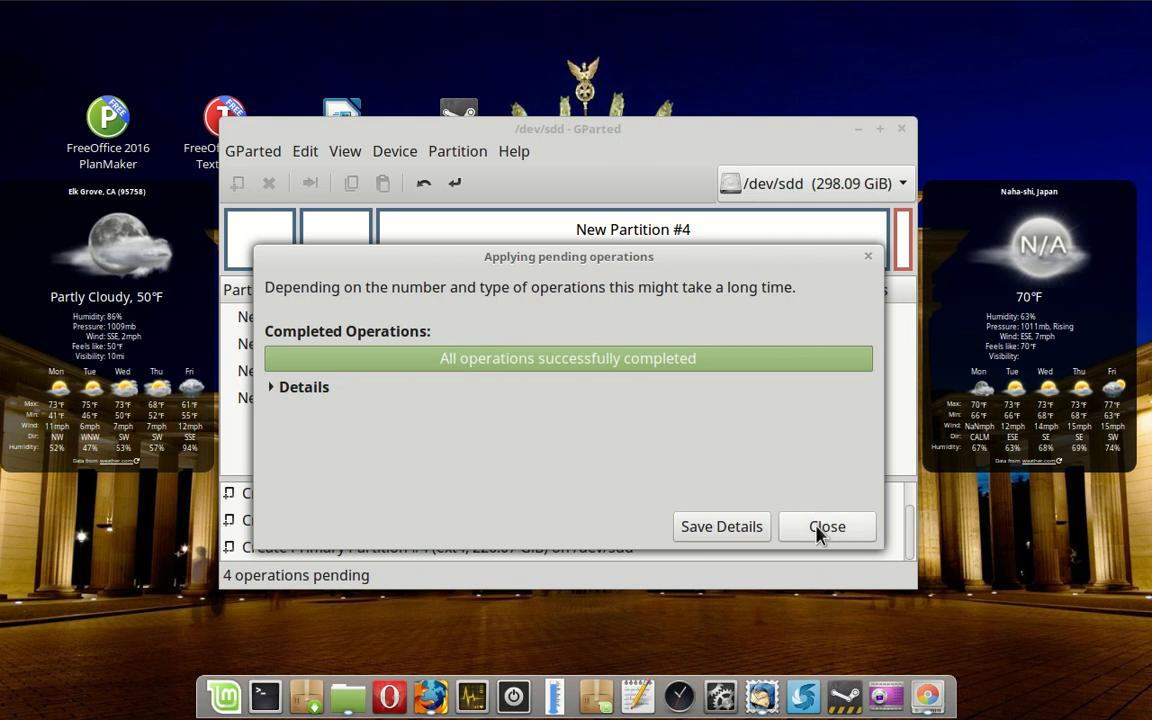
# Dismiss the completion report and select sdd1 and another partition to inspect the final layout.
pyautogui.click(826, 526)
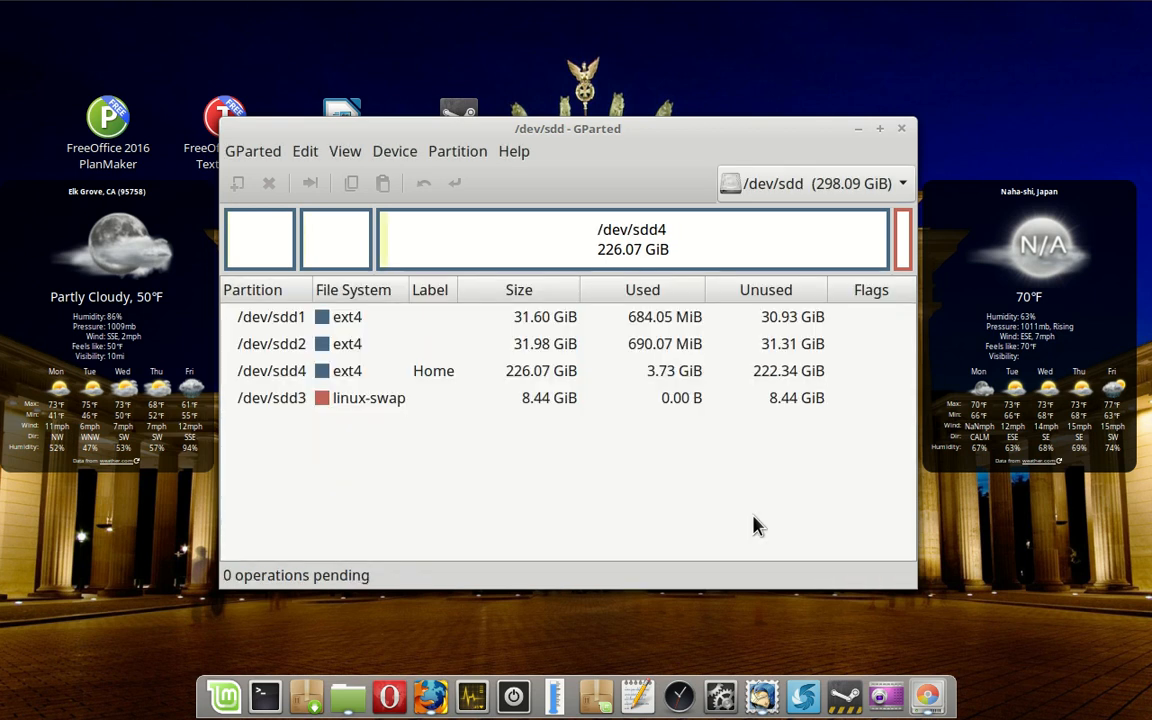
pyautogui.moveTo(368, 472)
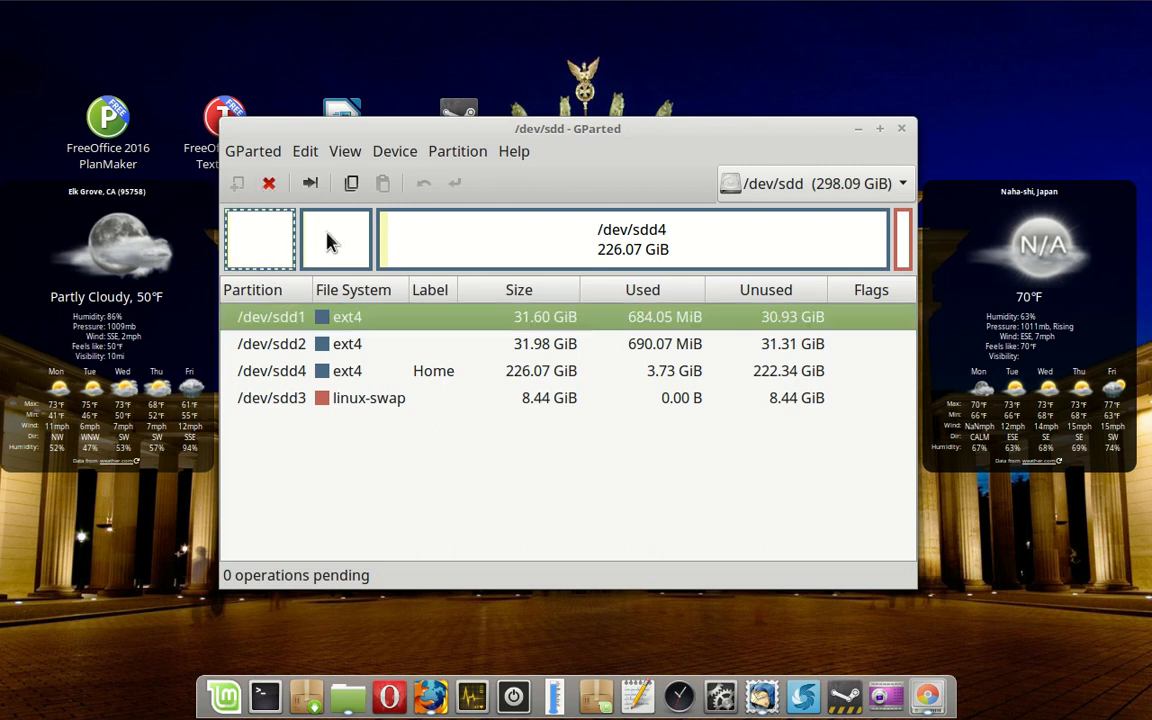
pyautogui.click(336, 238)
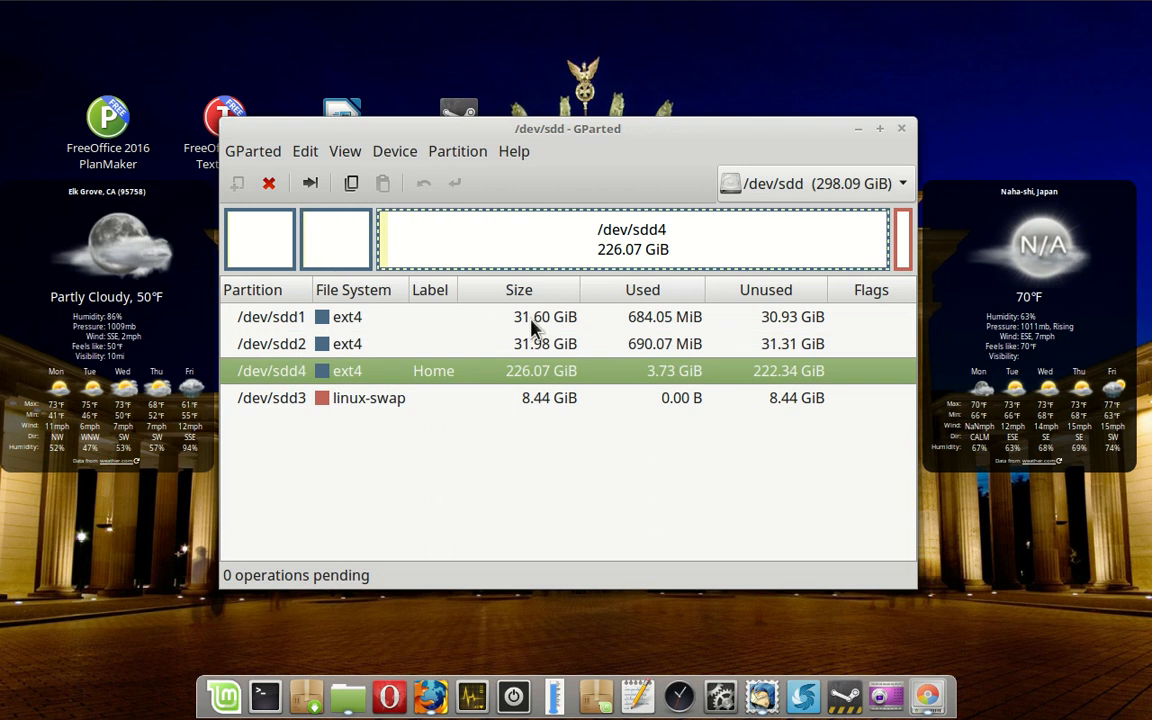
pyautogui.click(272, 316)
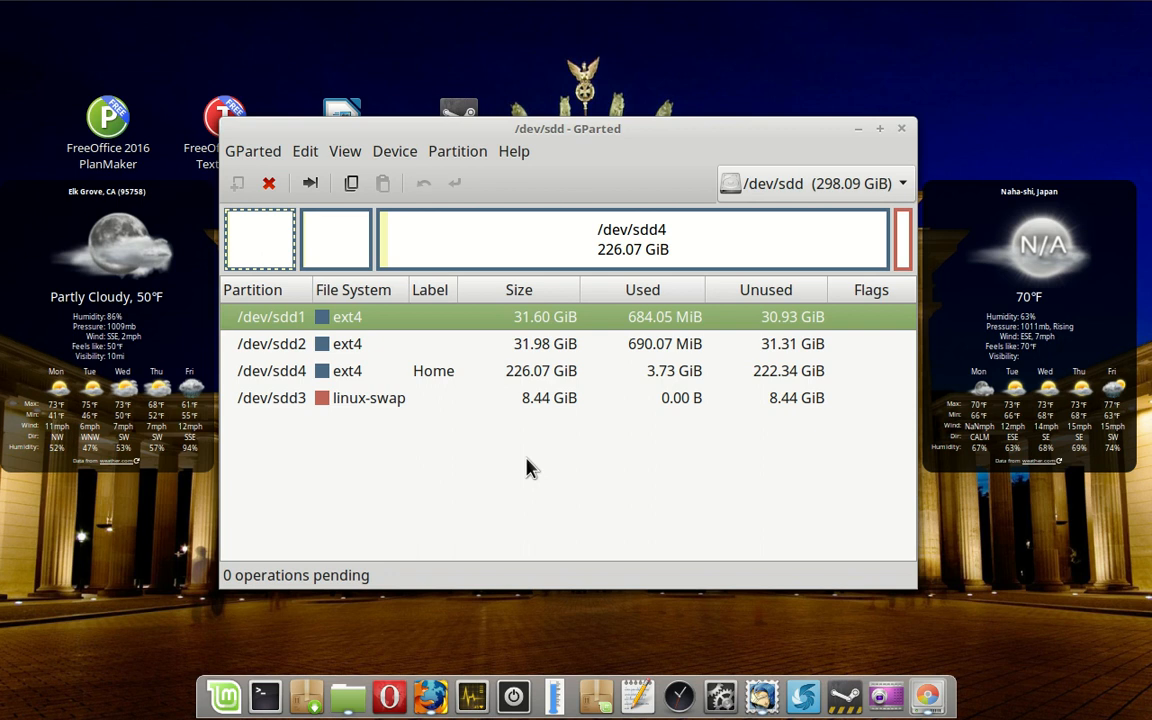
pyautogui.moveTo(534, 480)
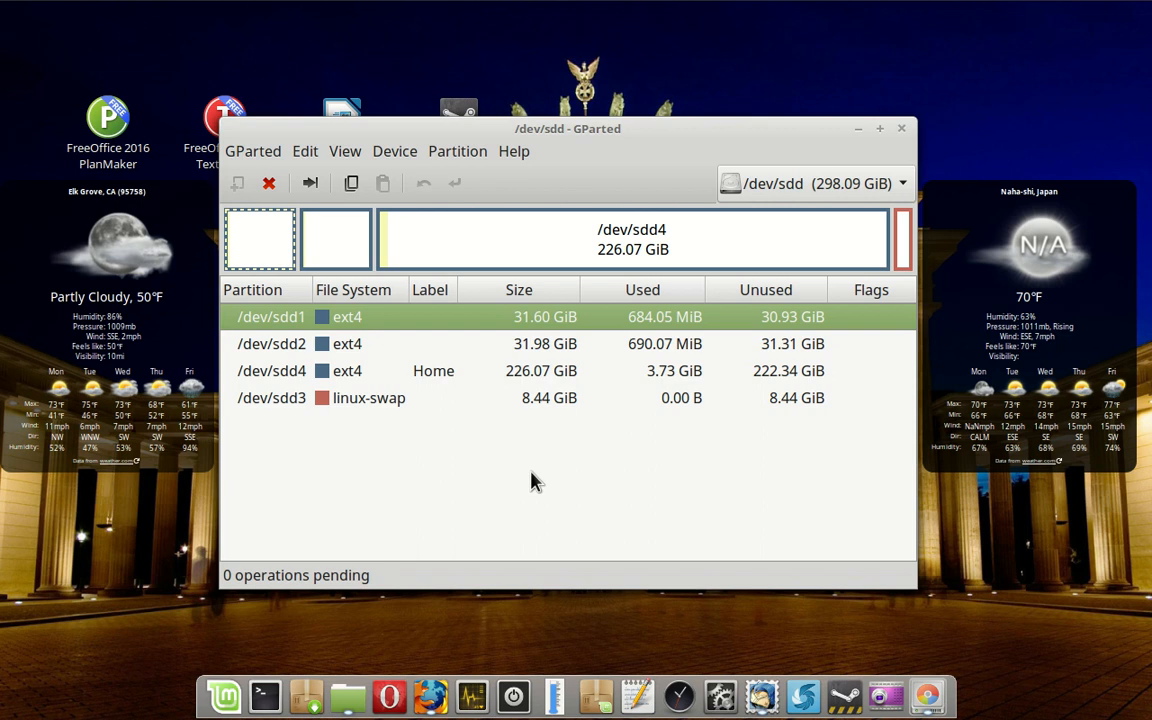
pyautogui.moveTo(780, 380)
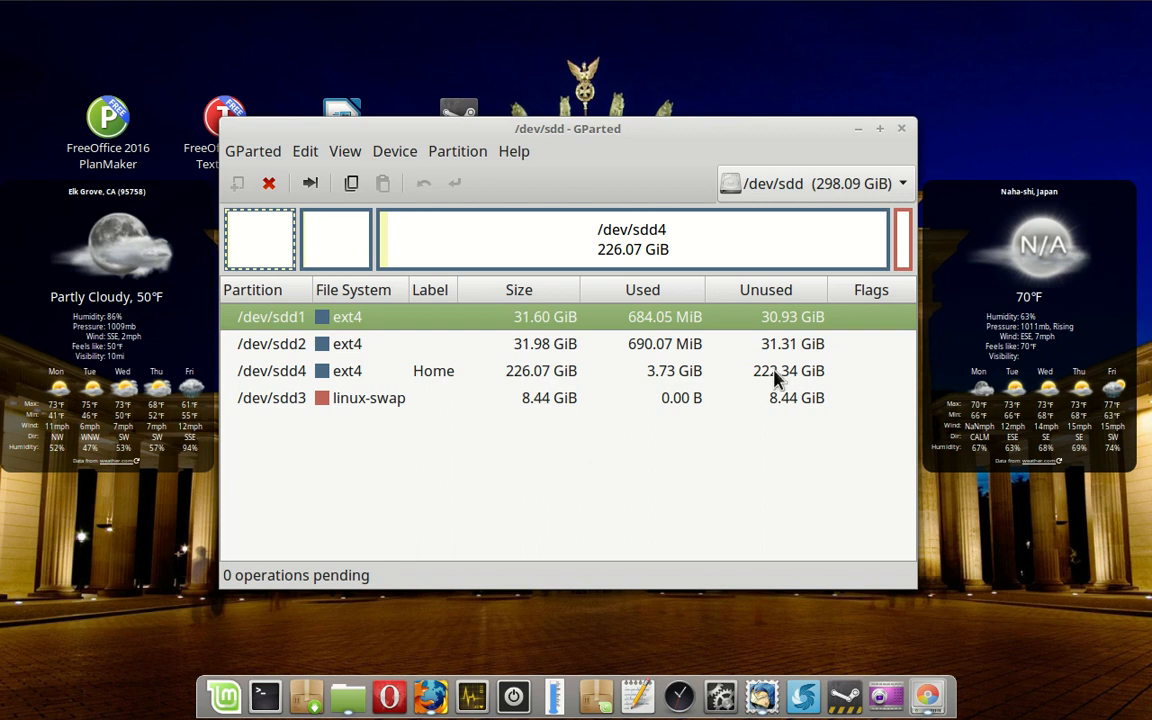